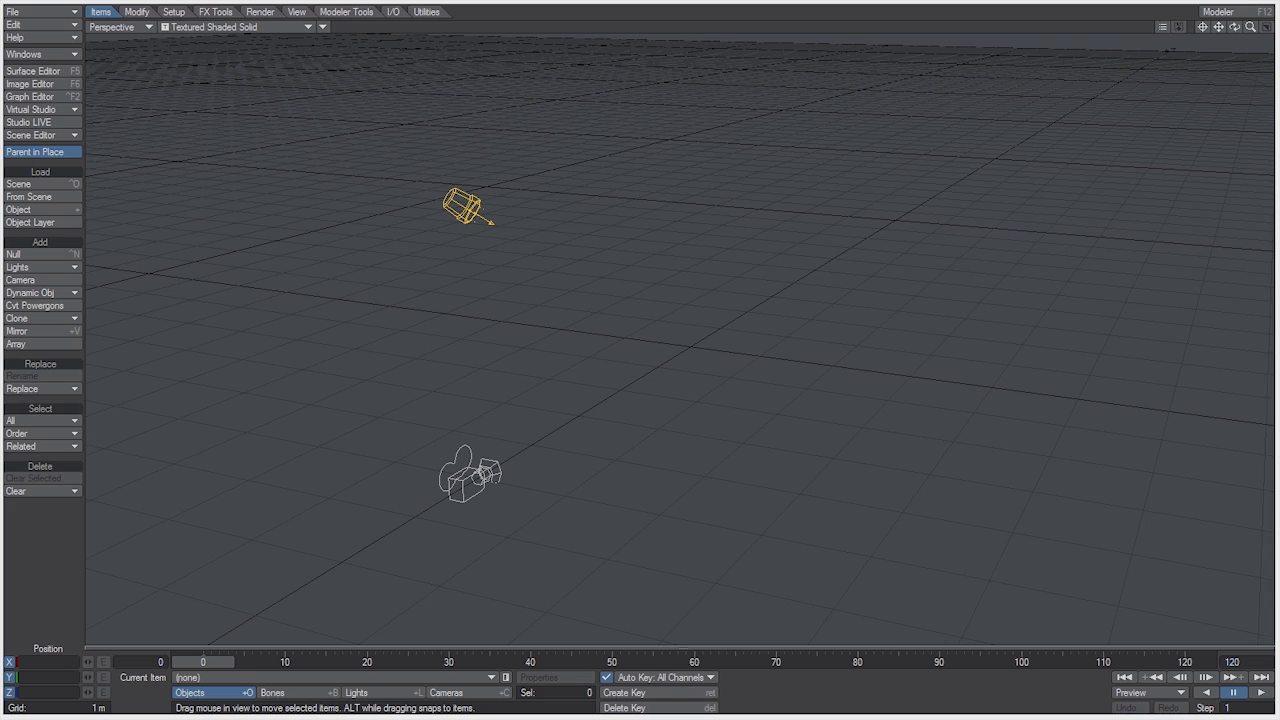
# Select the camera and switch the viewport to the Top (XZ) view
pyautogui.click(465, 485)
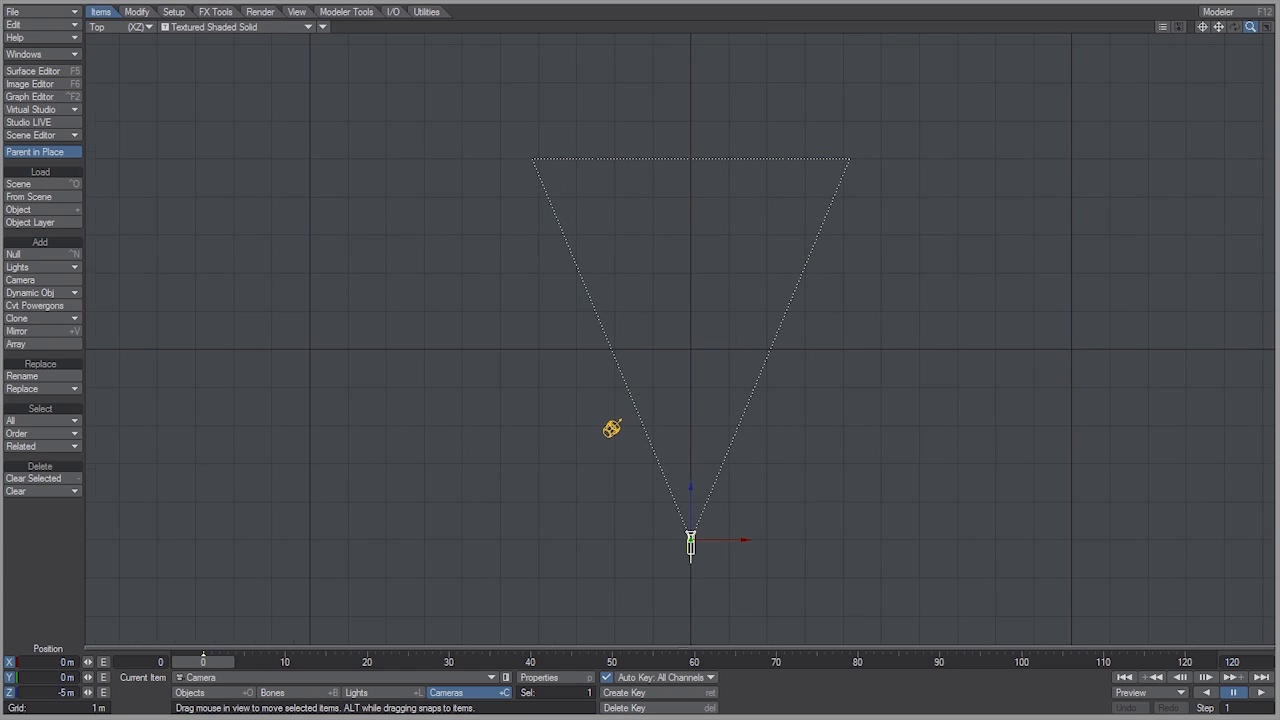
pyautogui.moveTo(780, 491)
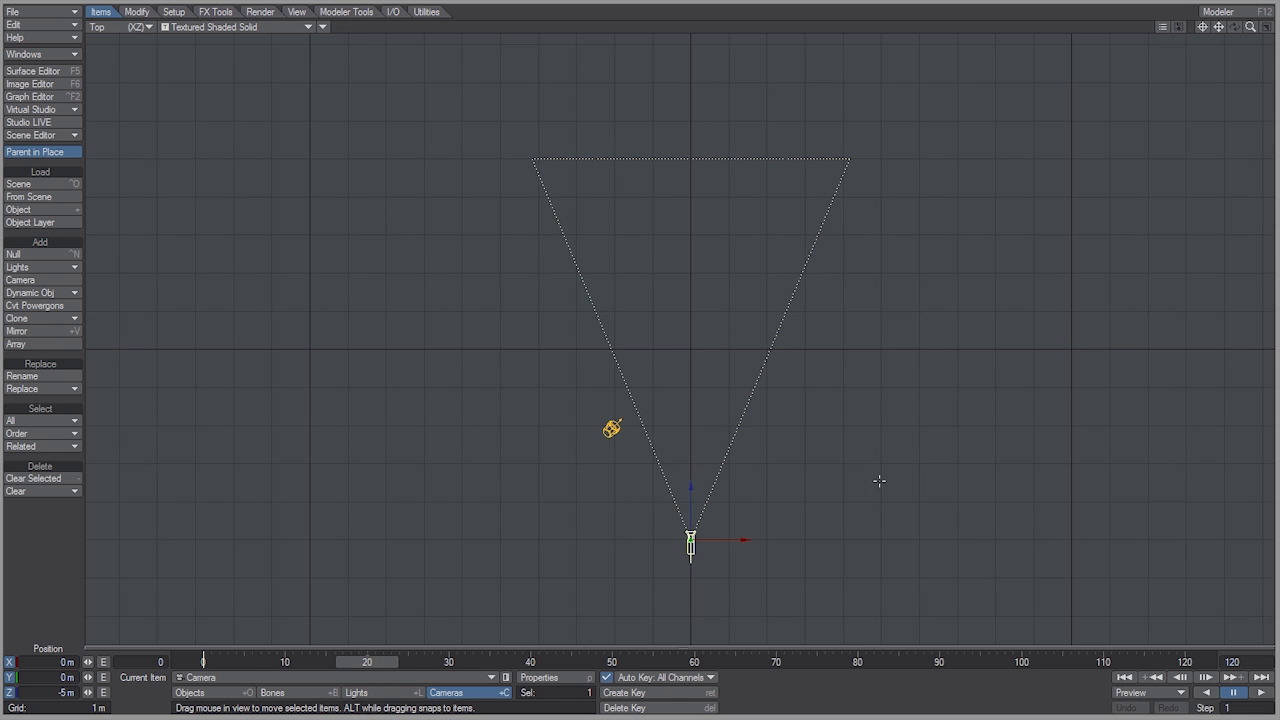
pyautogui.moveTo(690, 540); pyautogui.dragTo(650, 480)
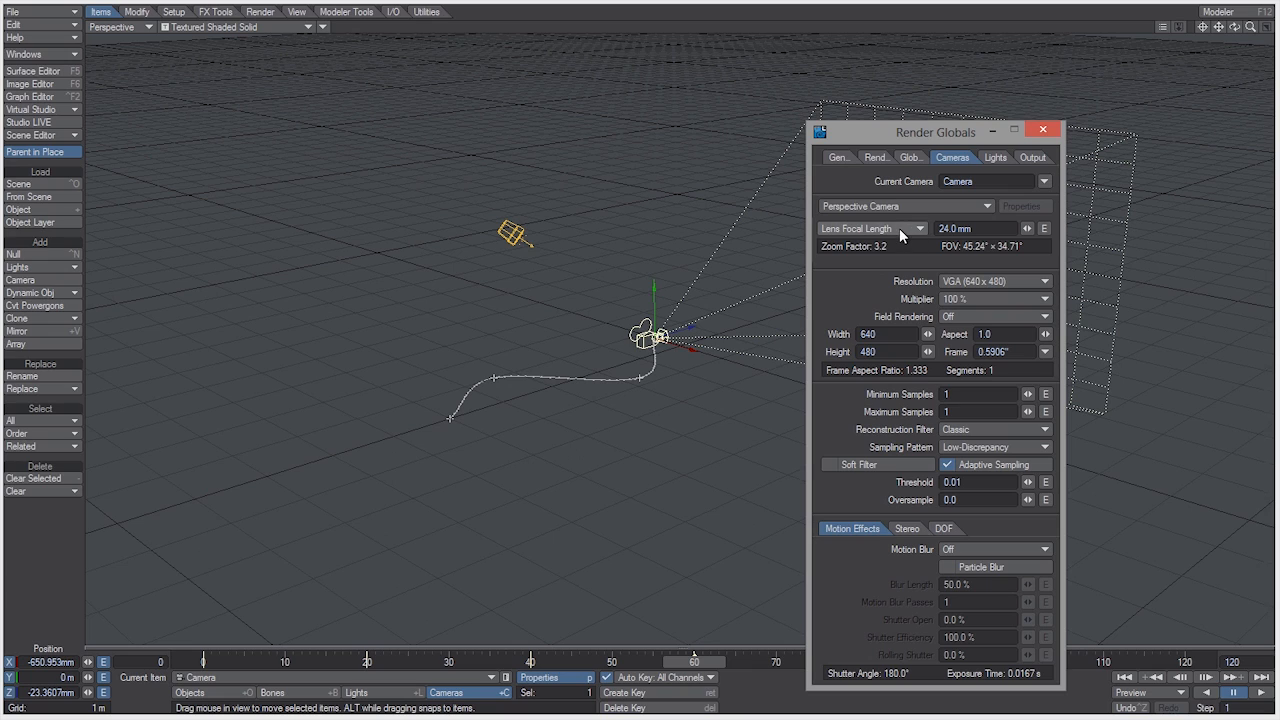
pyautogui.moveTo(788, 371)
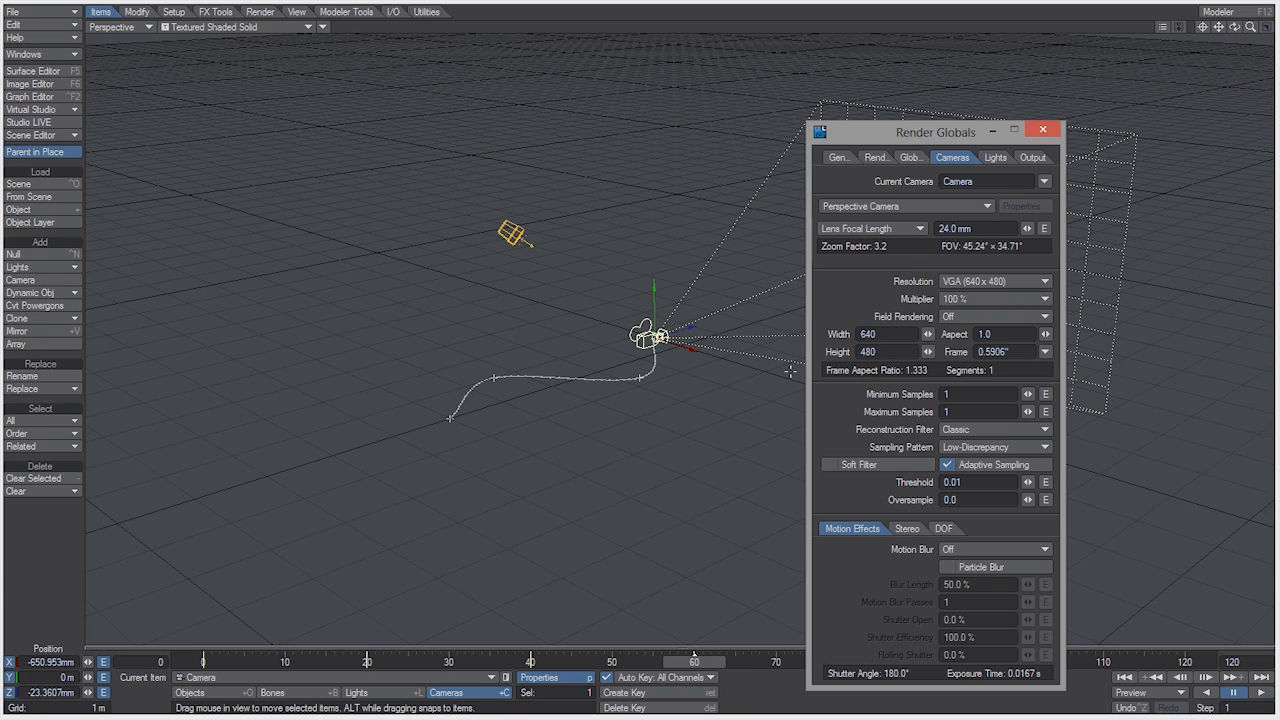
pyautogui.moveTo(1024, 242)
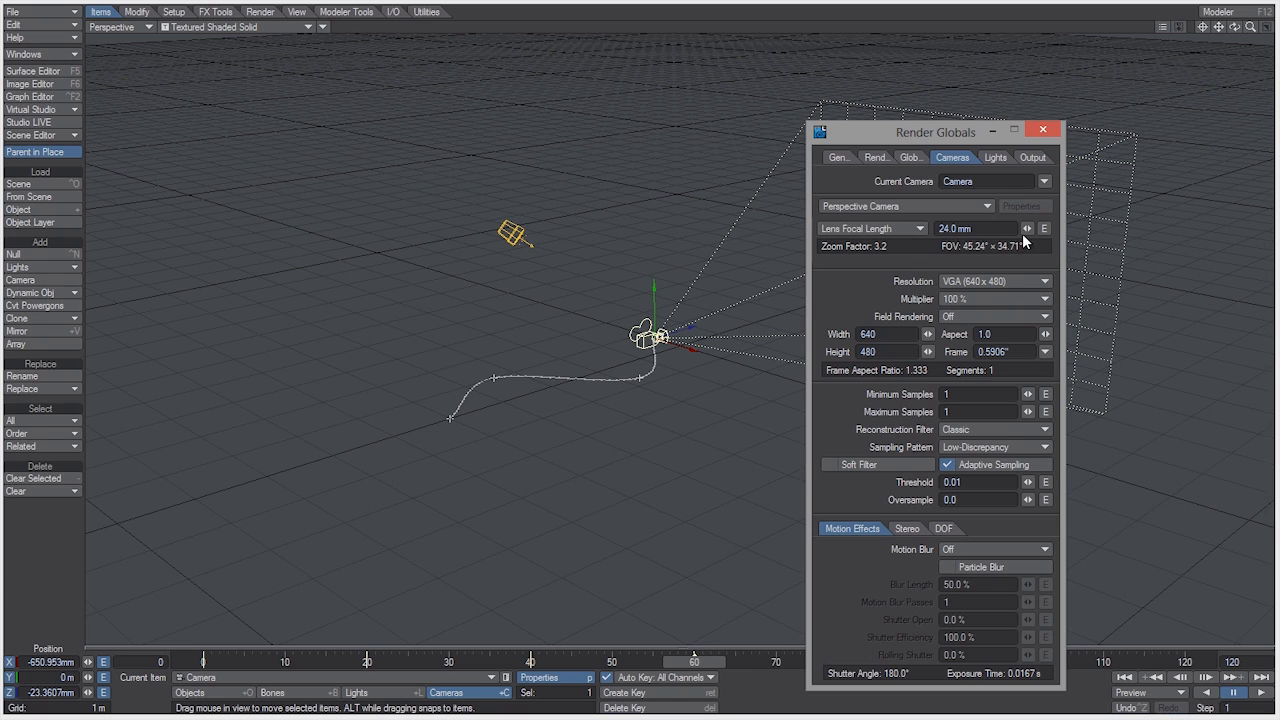
# Key the camera Zoom Factor to 0.015 (15 mm lens) at frame 60, then close the editors
pyautogui.click(30, 96)
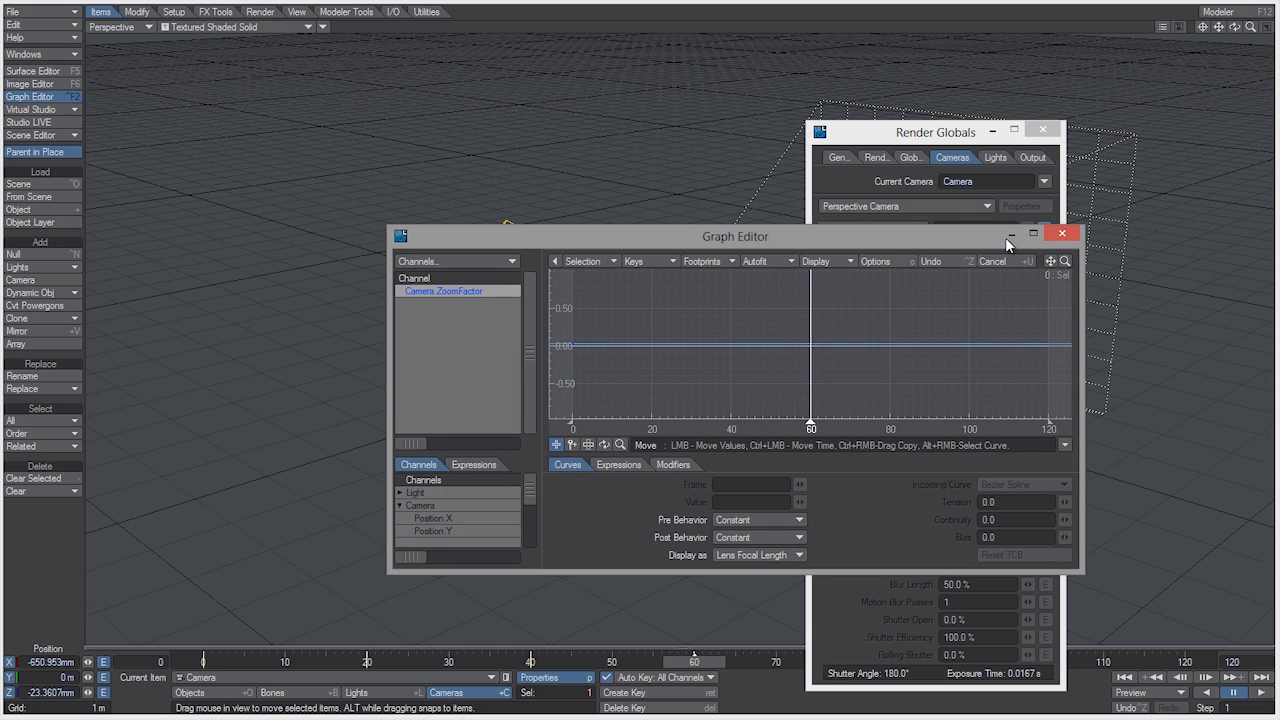
pyautogui.moveTo(734, 236); pyautogui.dragTo(793, 268)
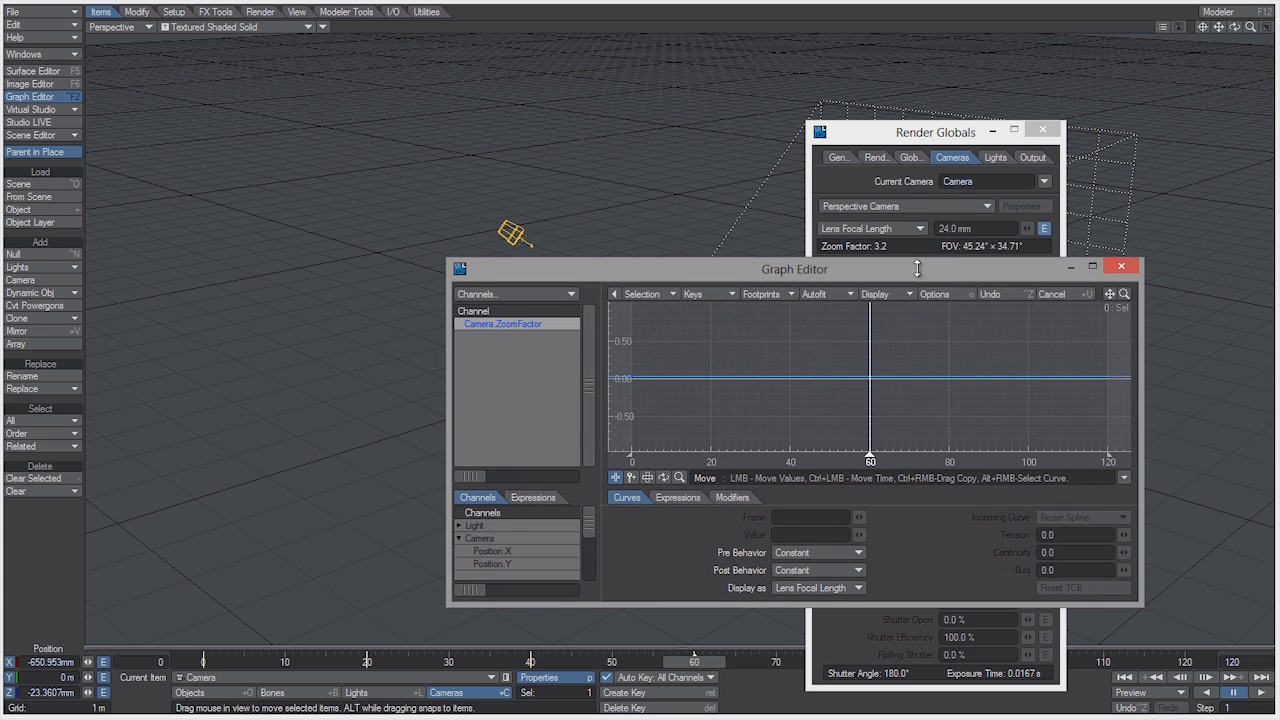
pyautogui.moveTo(633, 481)
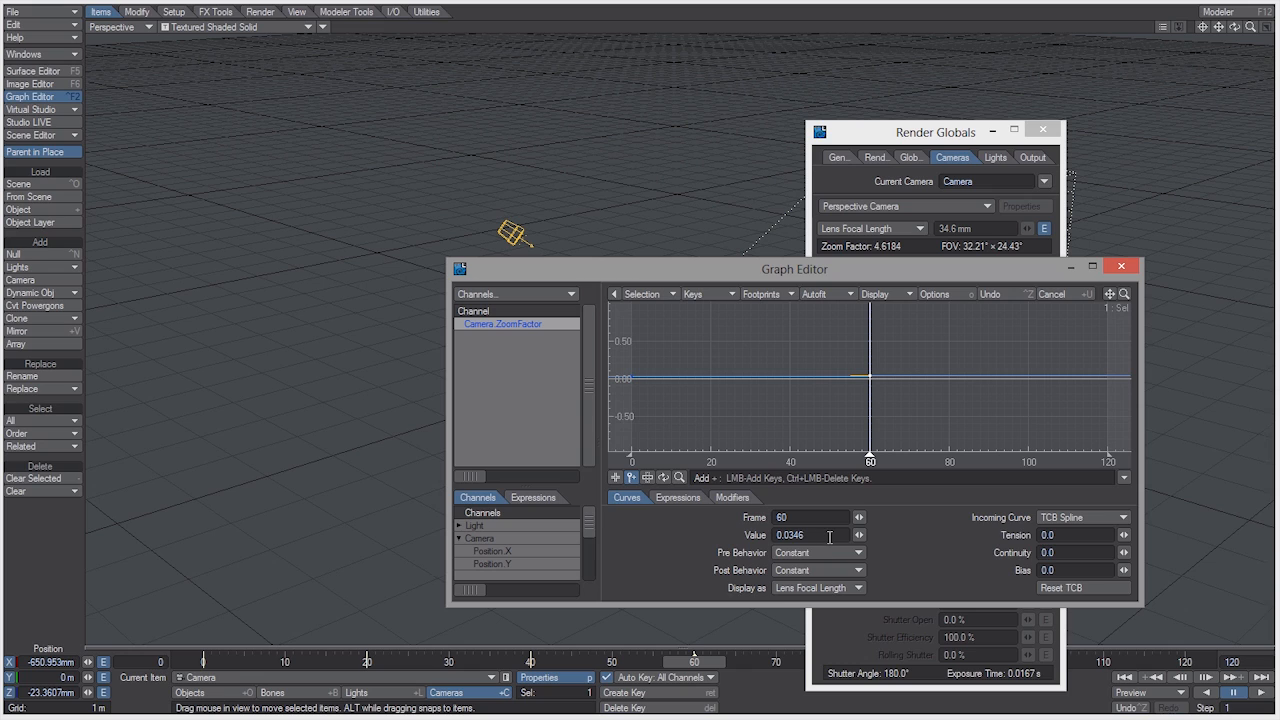
pyautogui.tripleClick(815, 535)
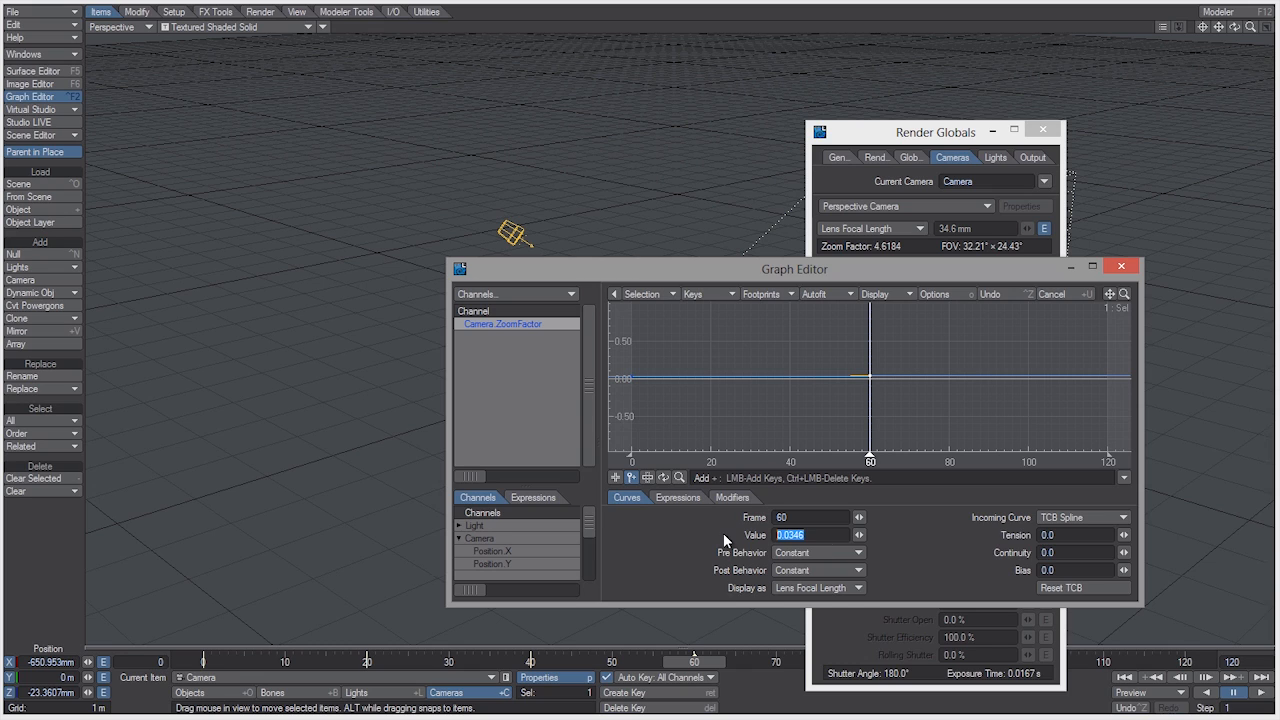
pyautogui.write('0.015')
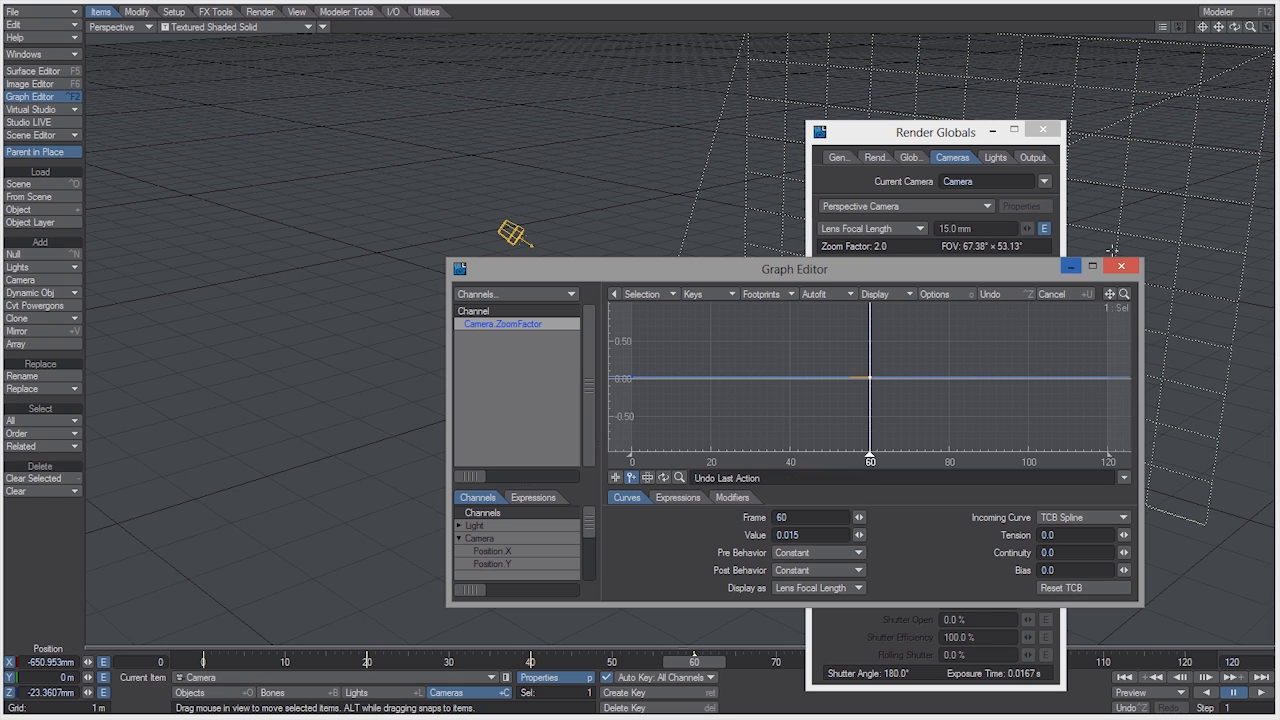
pyautogui.click(1120, 265)
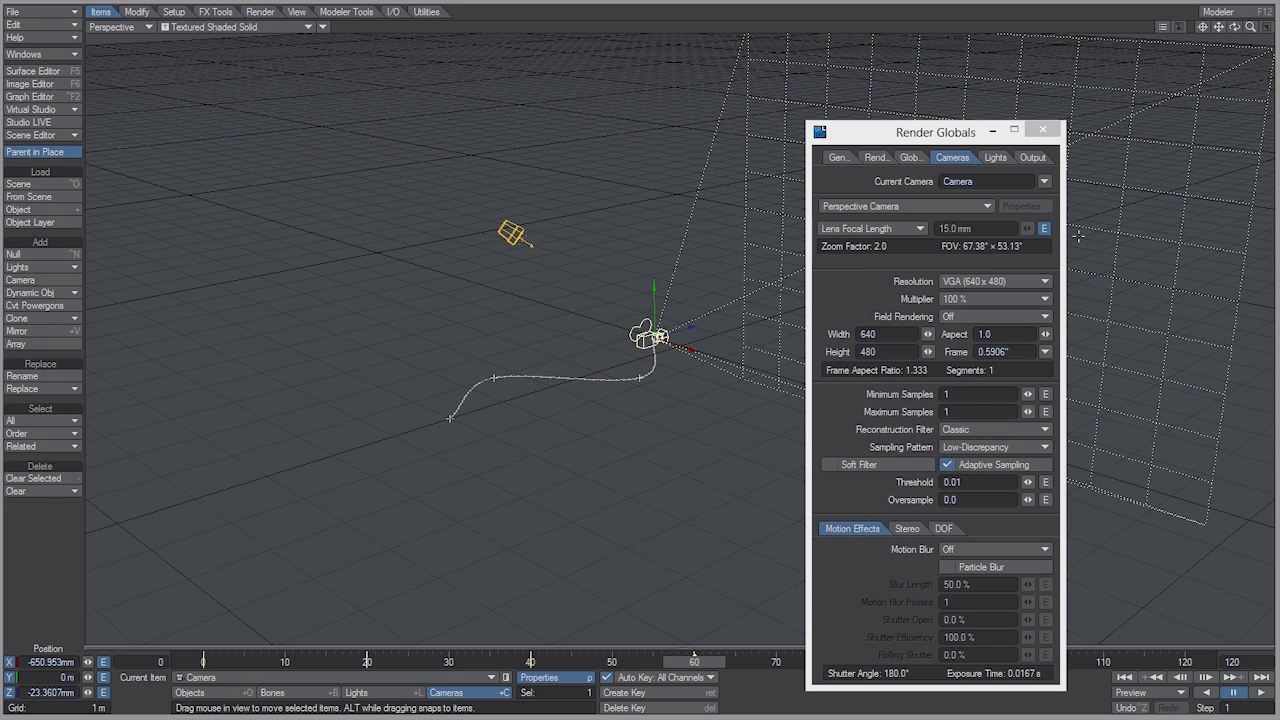
pyautogui.click(1053, 131)
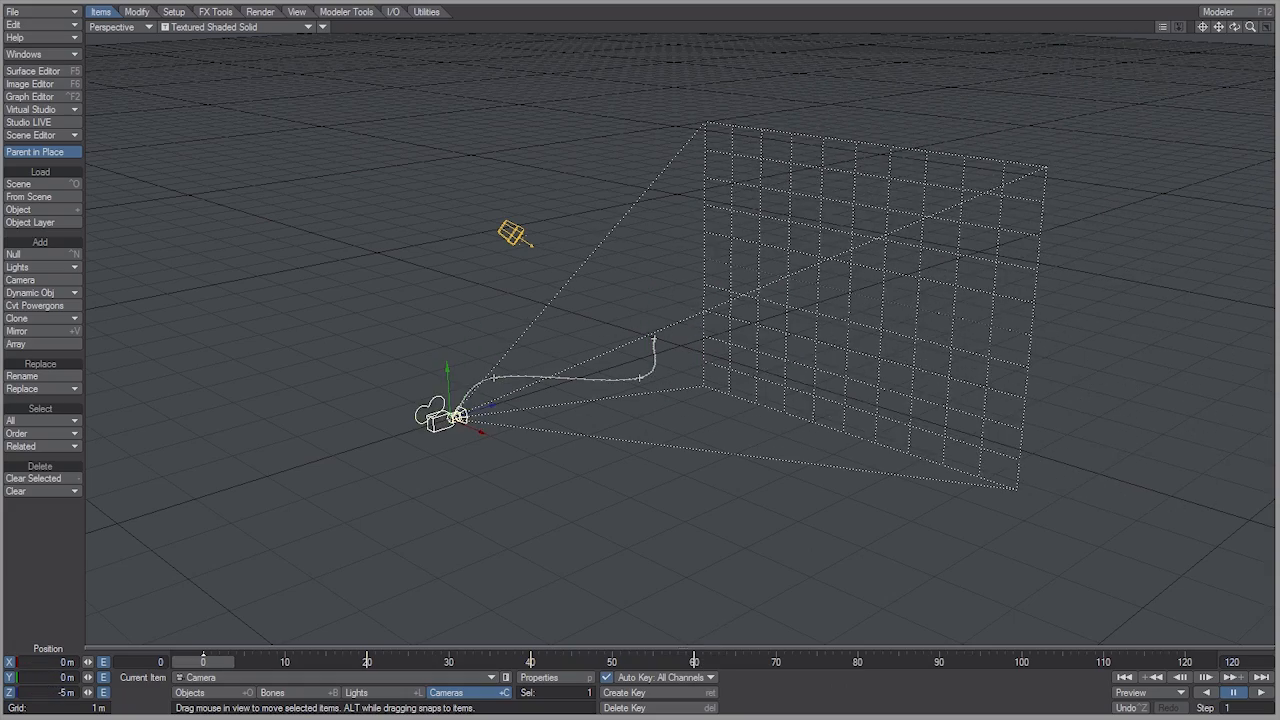
pyautogui.moveTo(450, 415); pyautogui.dragTo(650, 375)
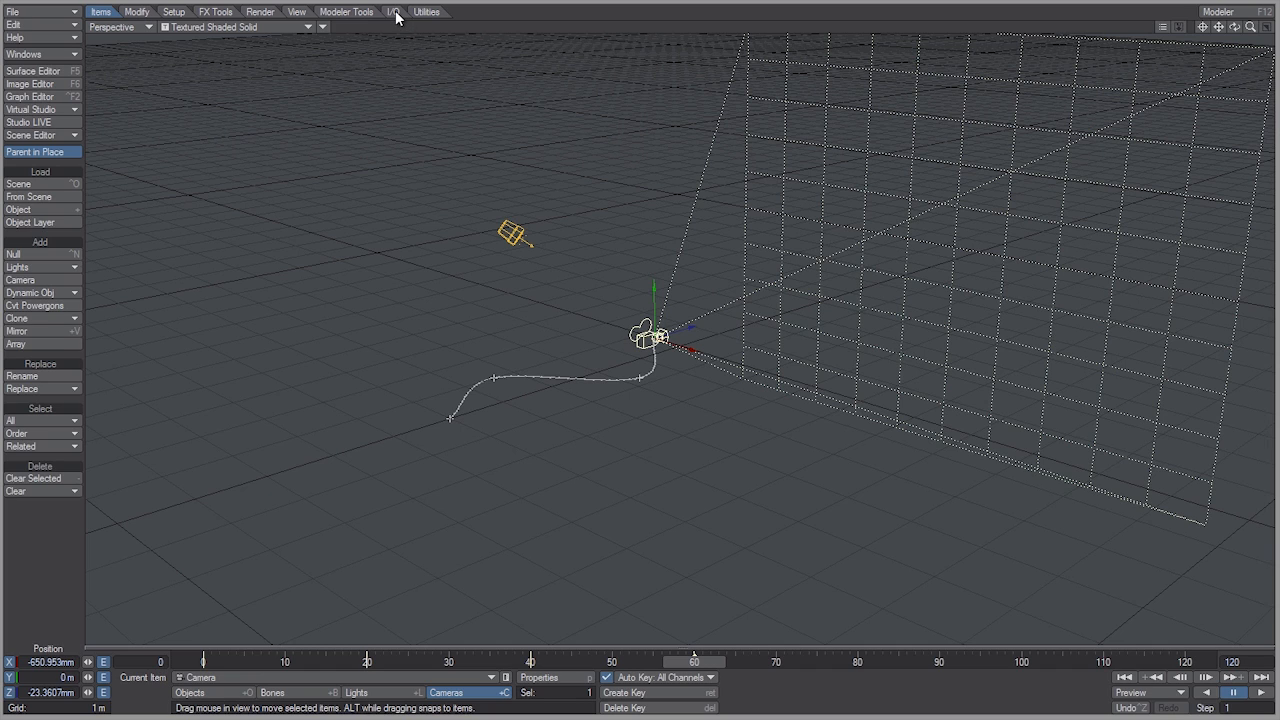
# Confirm the AfterFX.exe path in LWtoAE Settings and send the scene to After Effects
pyautogui.click(396, 11)
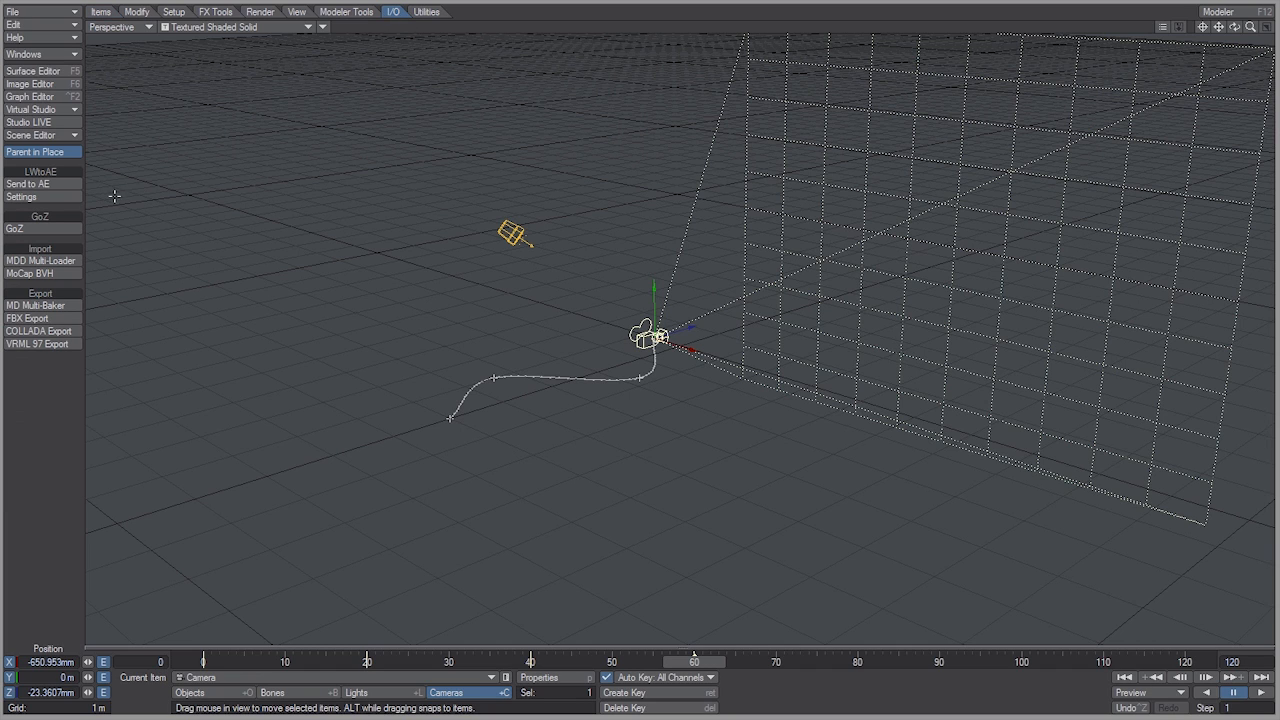
pyautogui.click(22, 197)
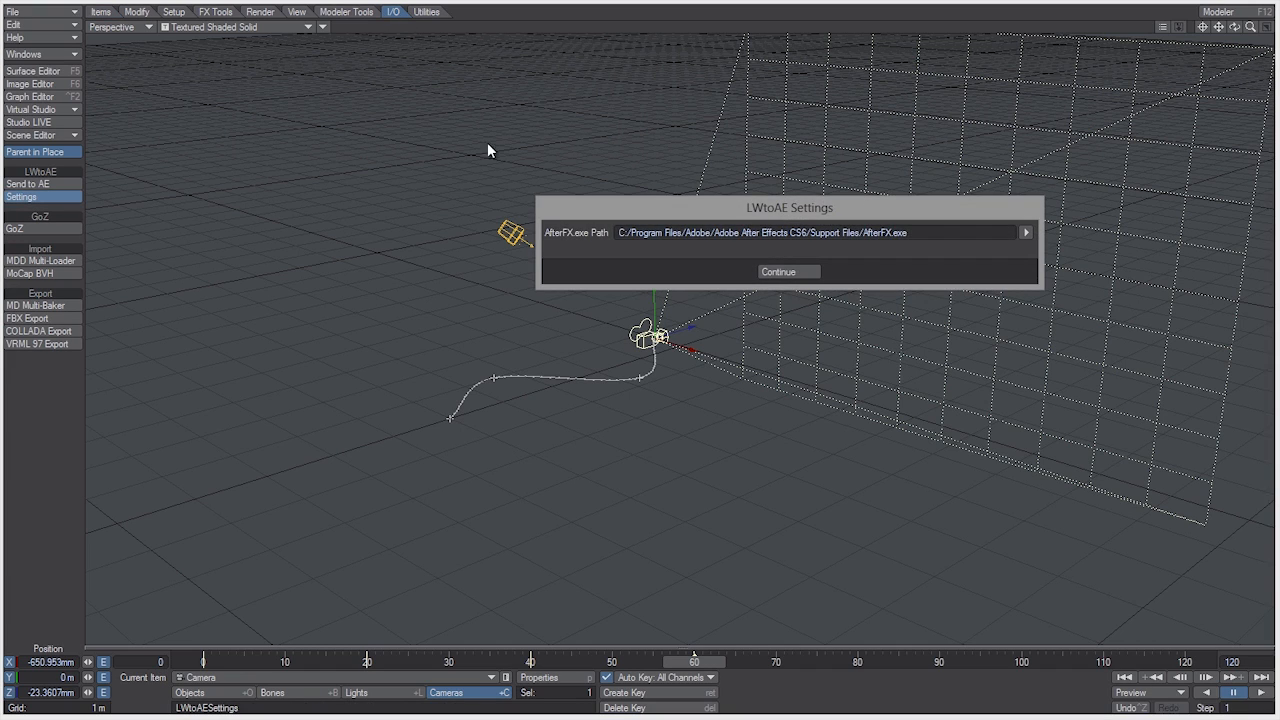
pyautogui.moveTo(585, 246)
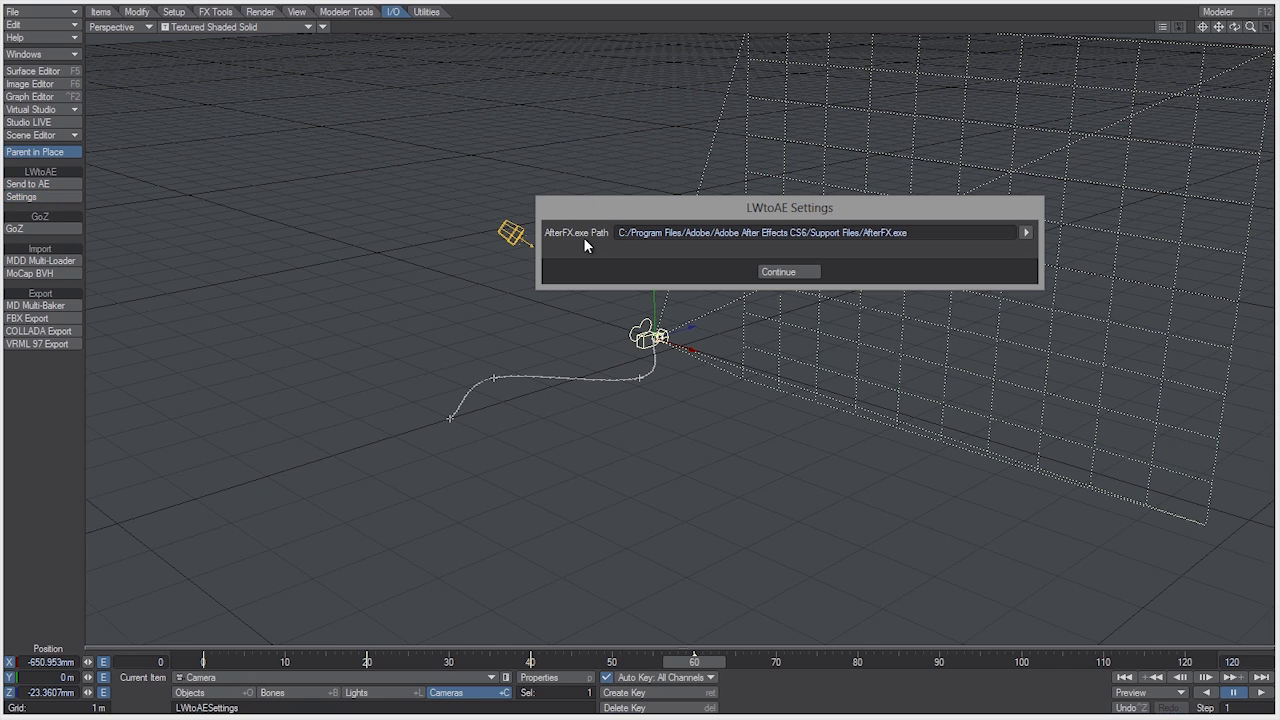
pyautogui.moveTo(790, 264)
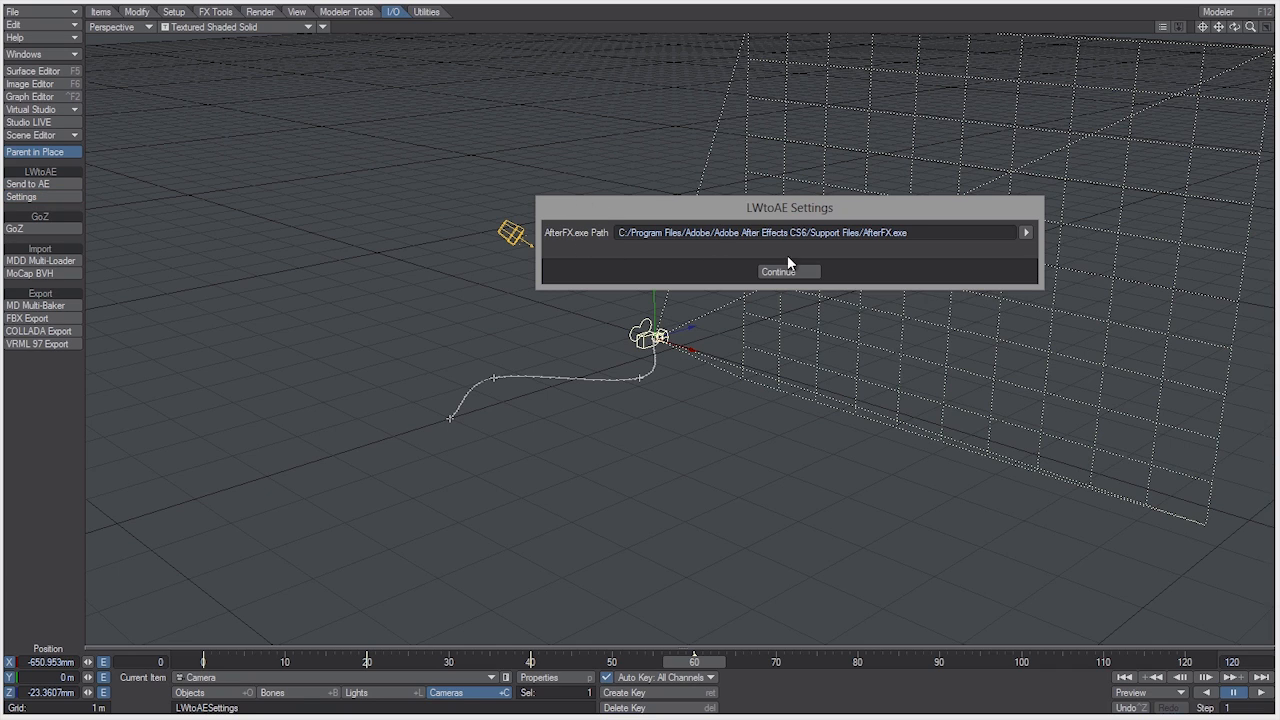
pyautogui.click(787, 271)
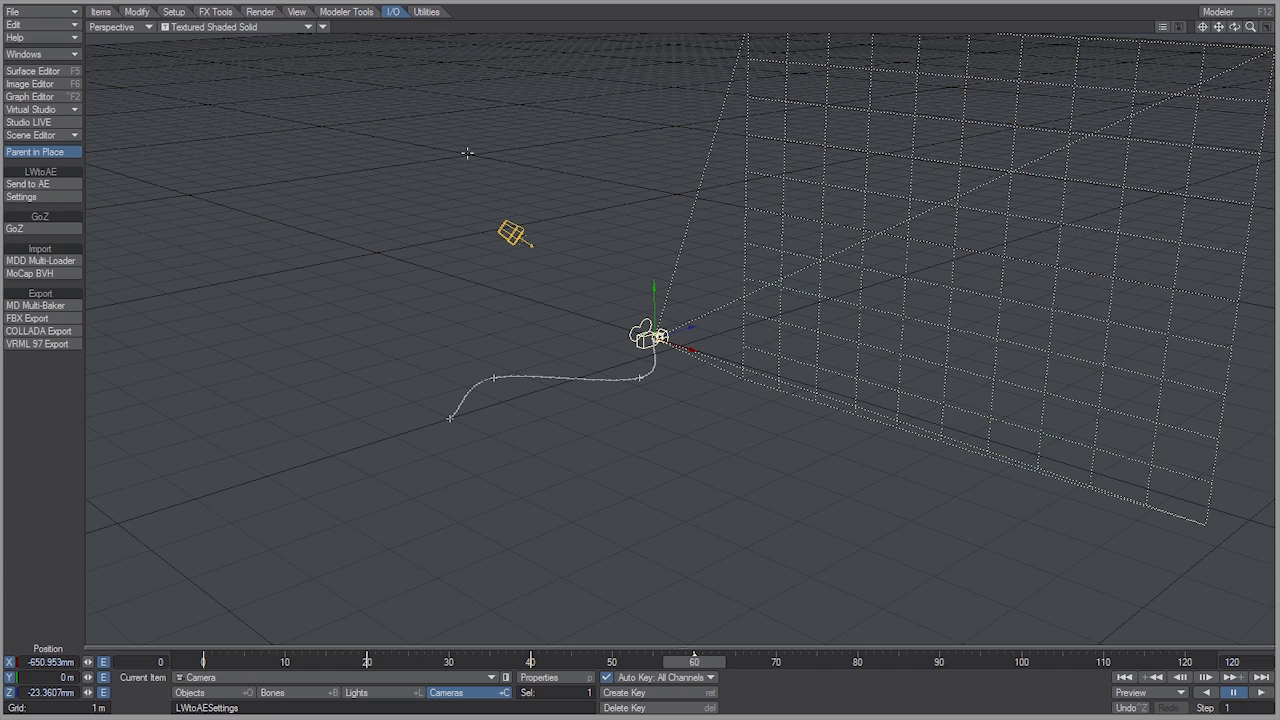
pyautogui.moveTo(65, 188)
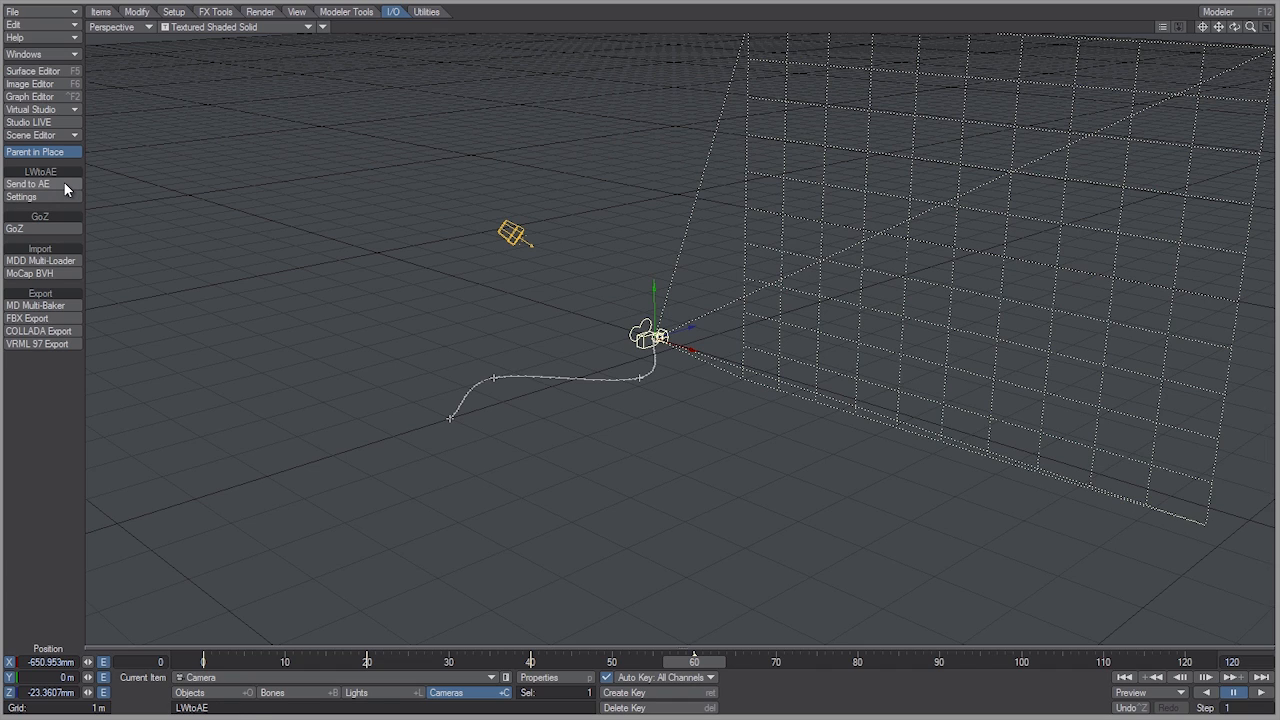
pyautogui.click(28, 184)
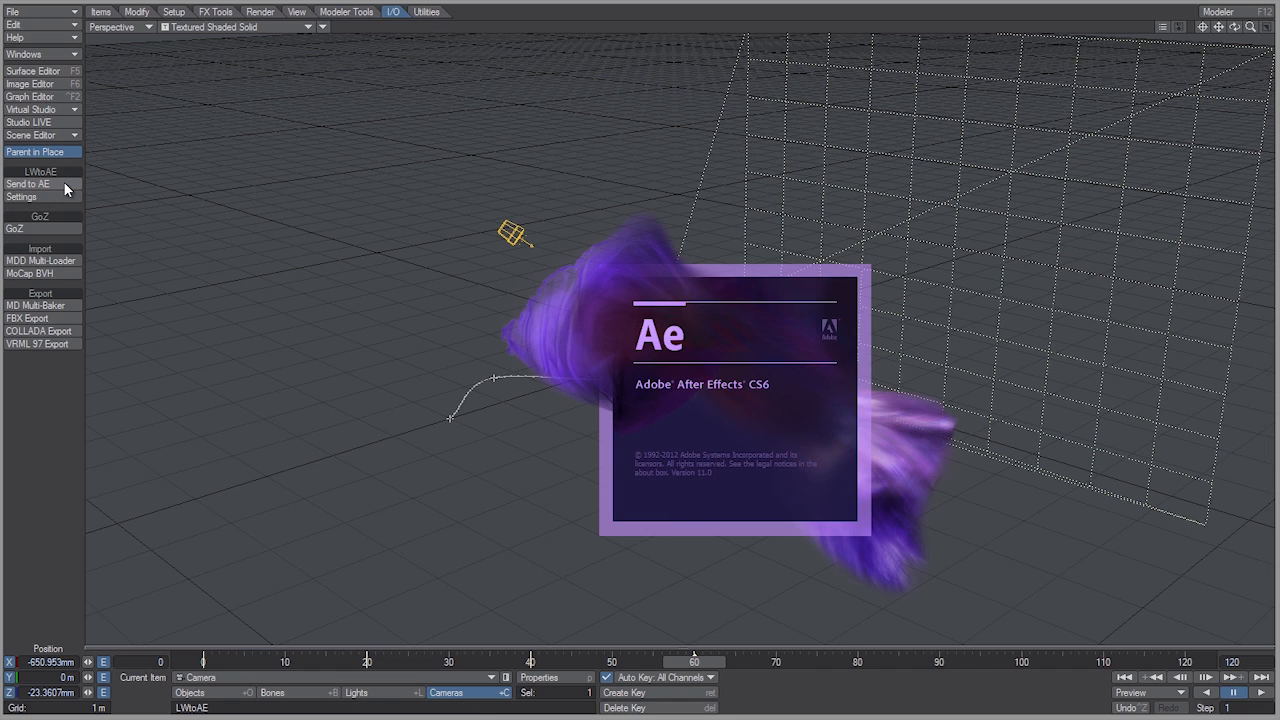
# Open the Default composition in Custom View 1 and scrub to about frame 71
pyautogui.click(28, 184)
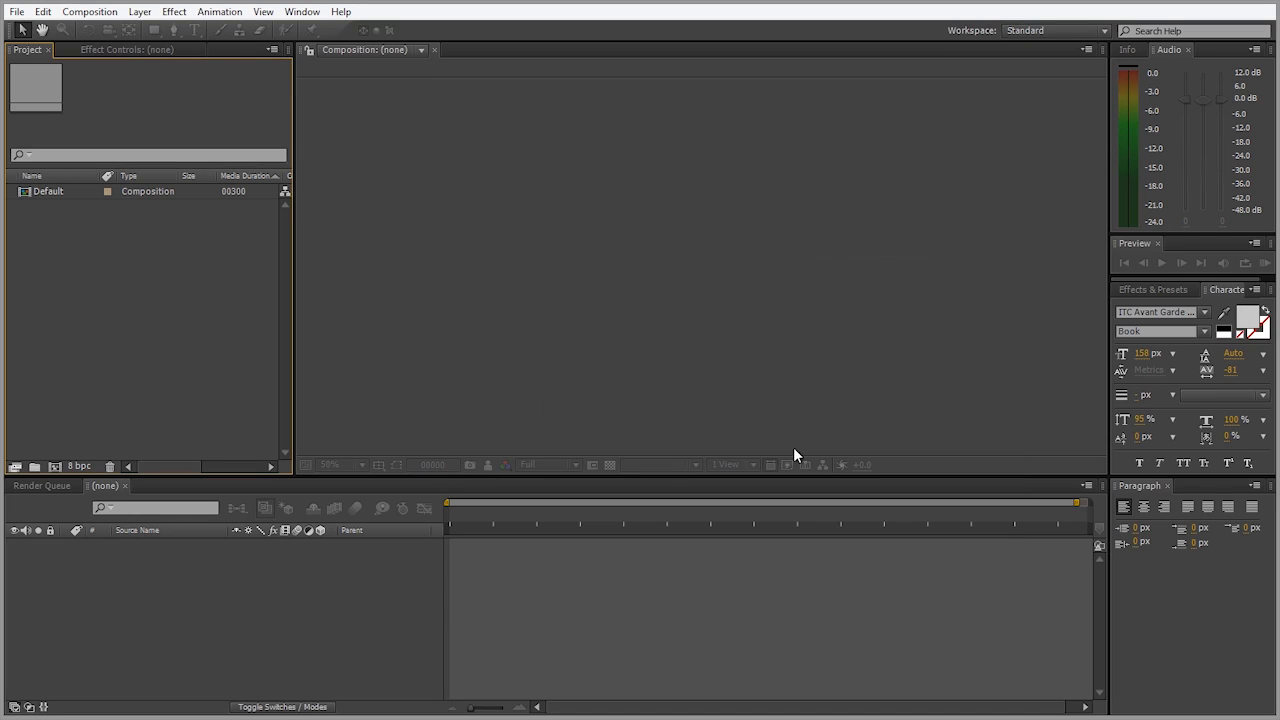
pyautogui.moveTo(520, 195)
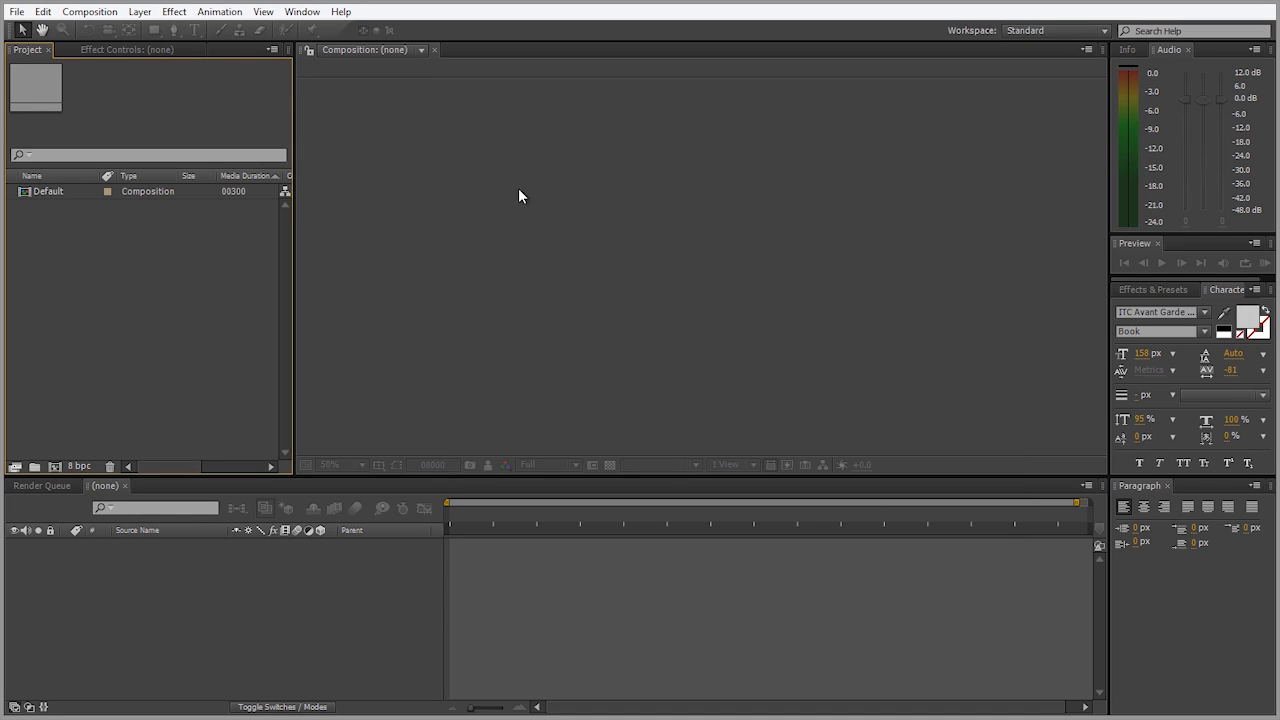
pyautogui.moveTo(412, 287)
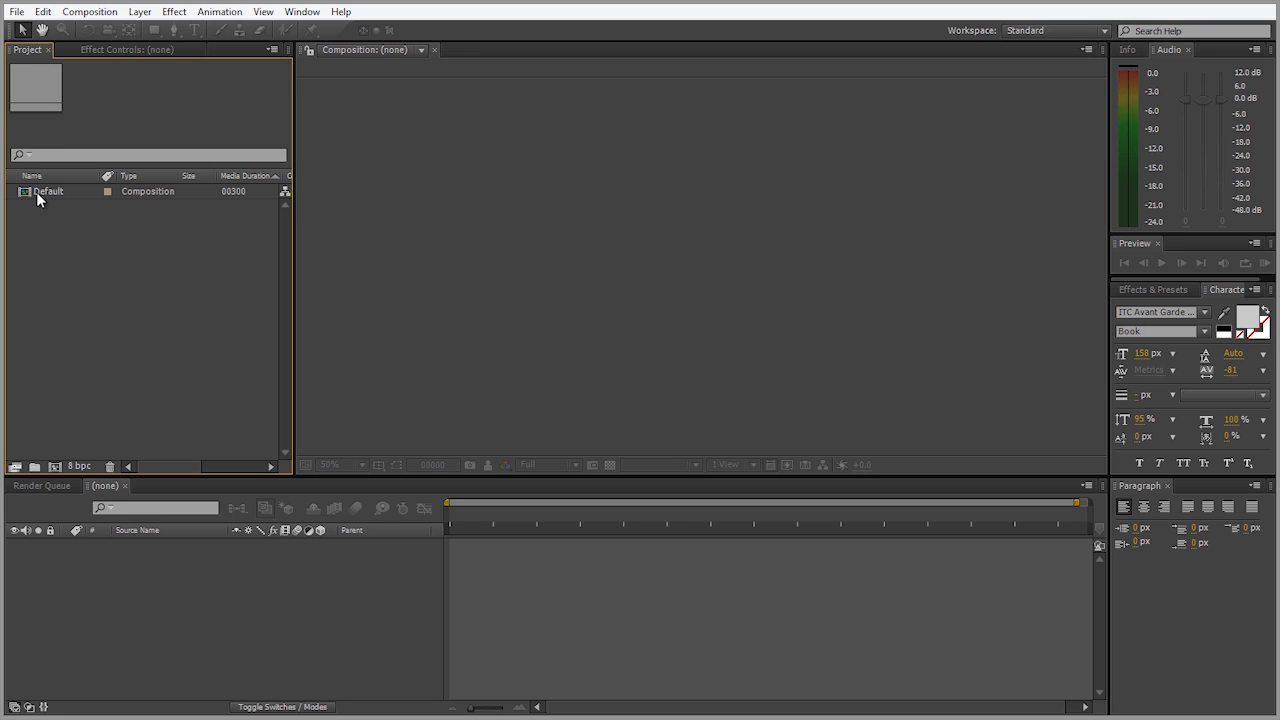
pyautogui.doubleClick(48, 191)
pyautogui.write('Camera')
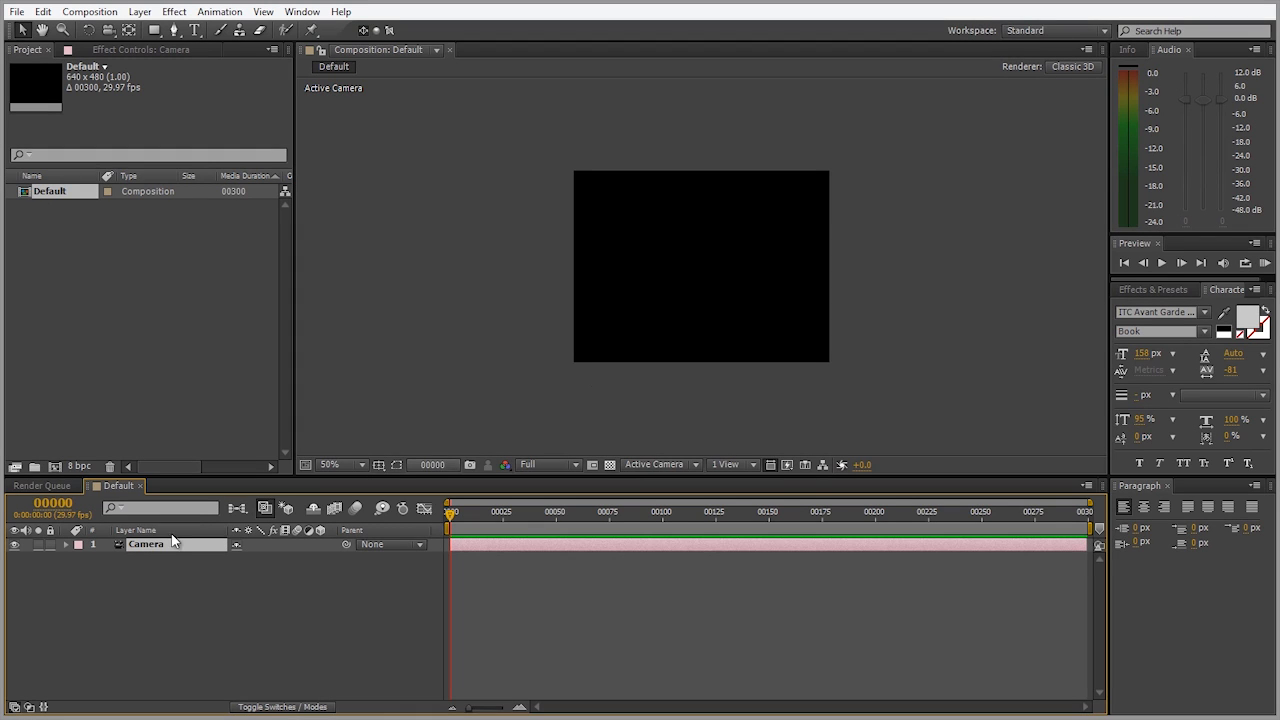
pyautogui.moveTo(677, 470)
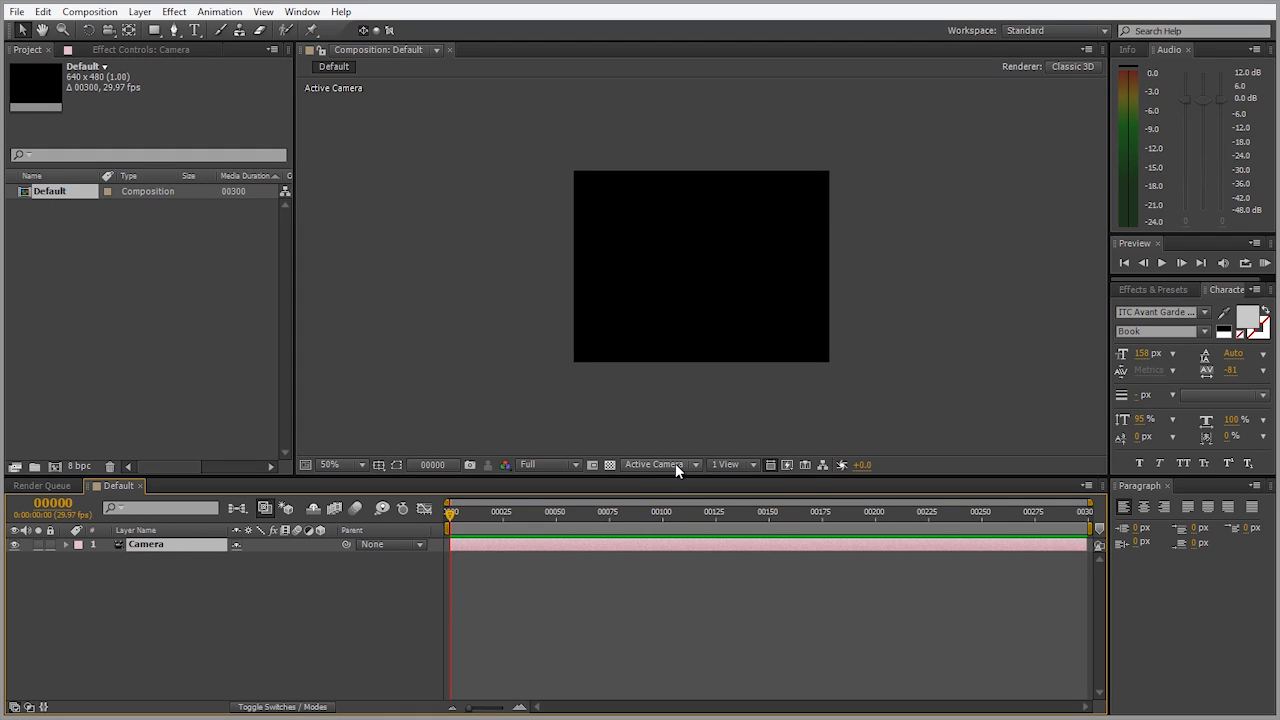
pyautogui.click(696, 464)
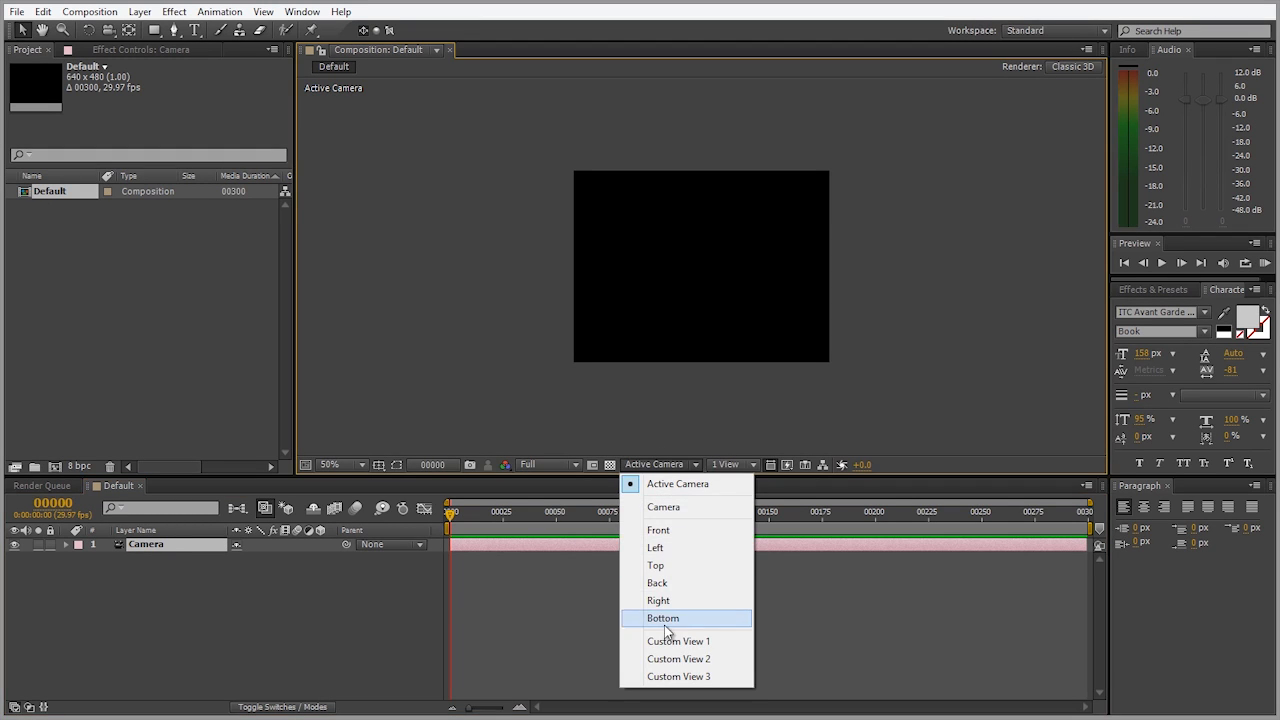
pyautogui.click(679, 640)
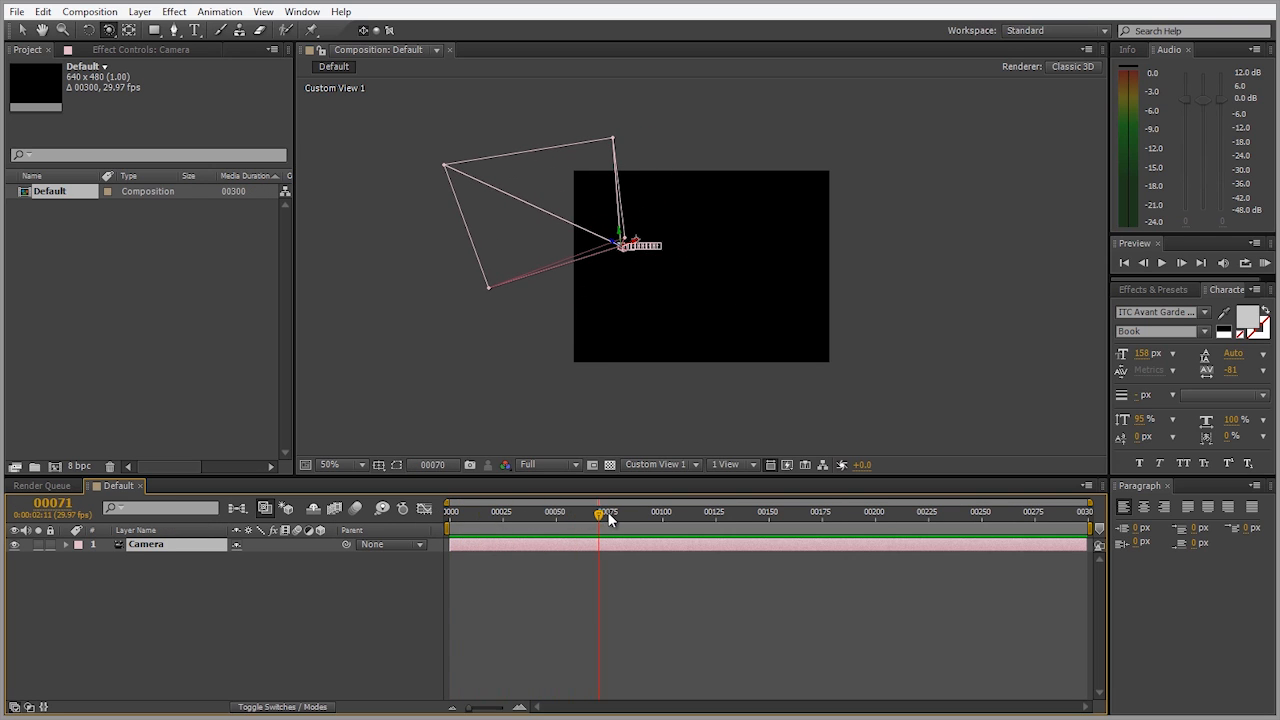
pyautogui.moveTo(608, 516); pyautogui.dragTo(572, 516)
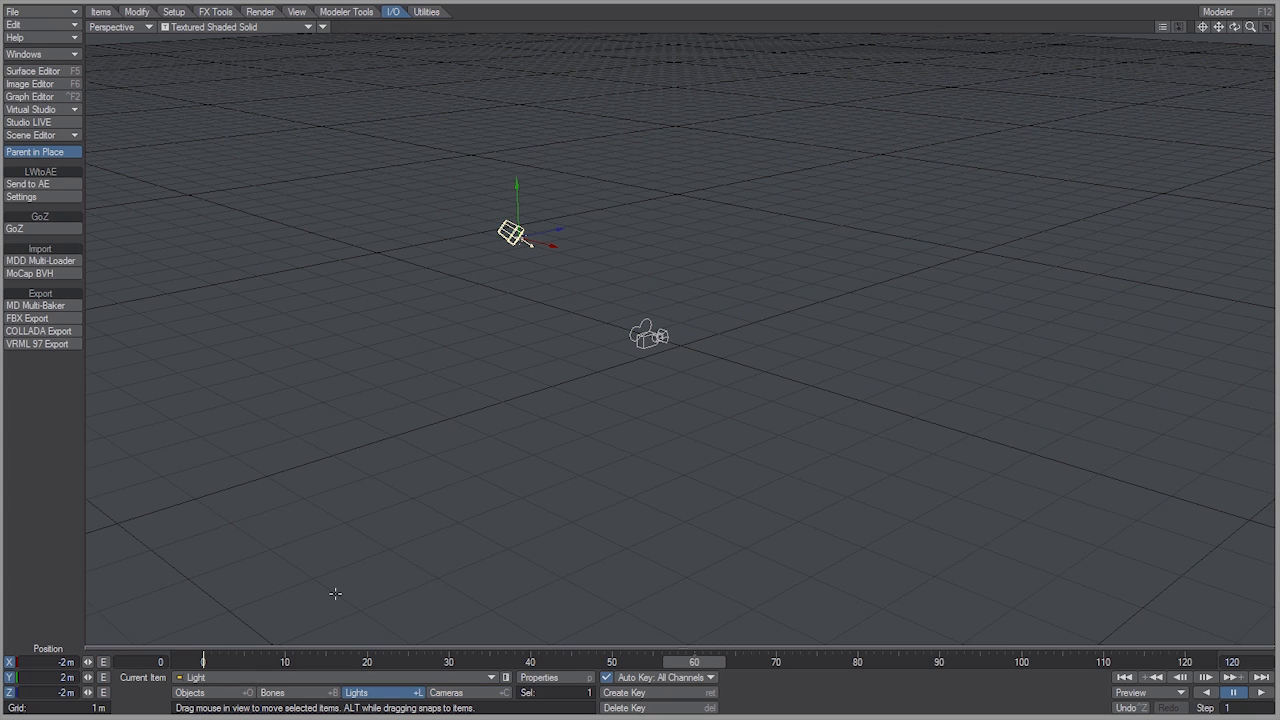
# Move and aim the light, give it a warm 3500 K colour, and make it a spotlight
pyautogui.moveTo(513, 233); pyautogui.dragTo(538, 238)
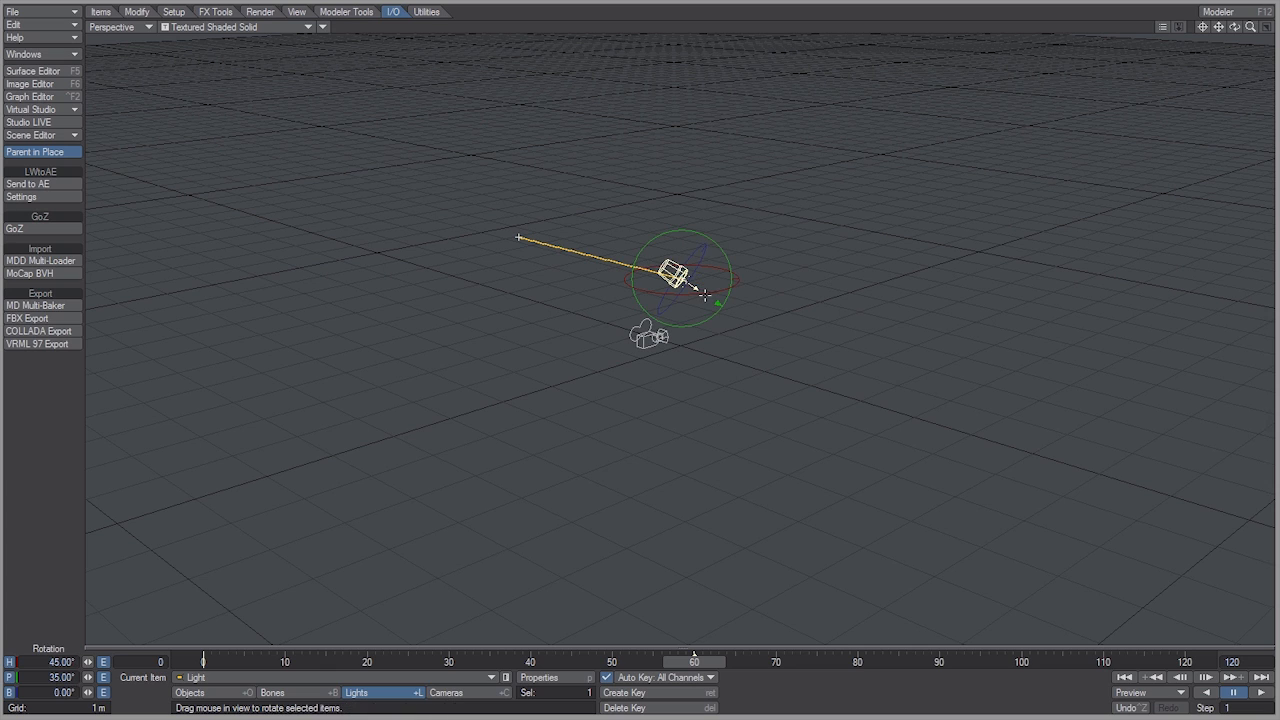
pyautogui.moveTo(700, 290); pyautogui.dragTo(680, 278)
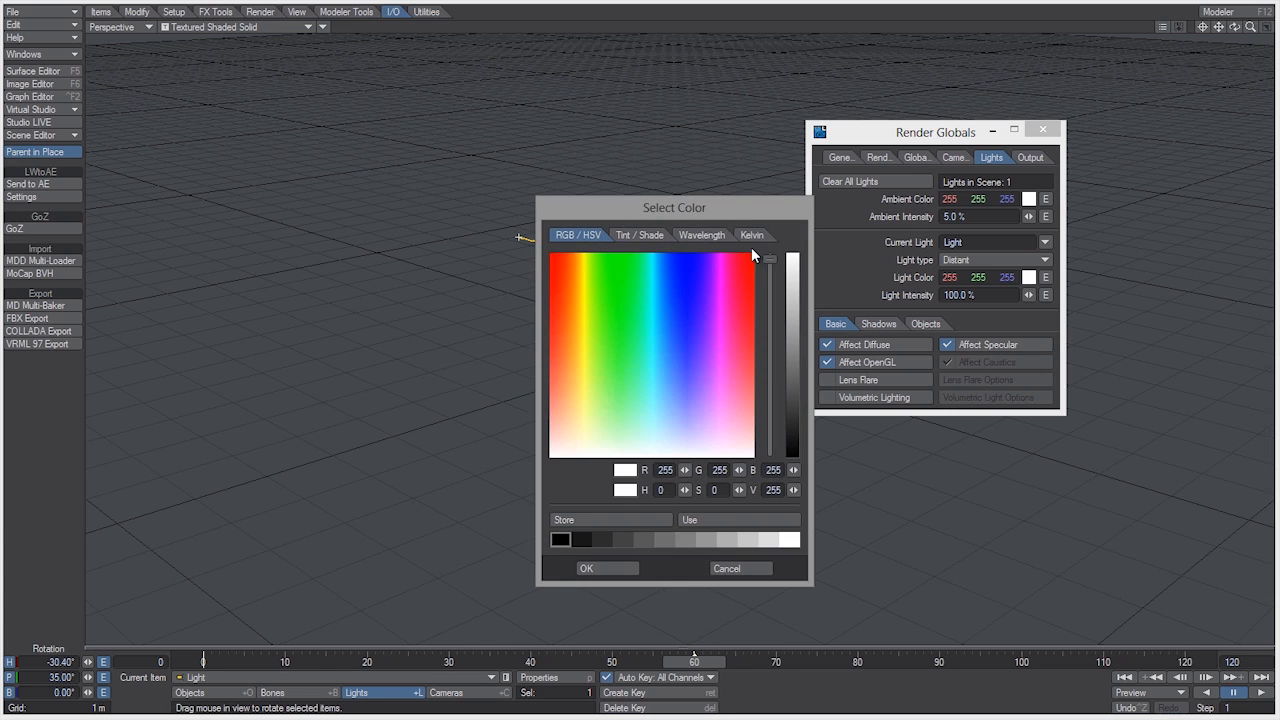
pyautogui.click(754, 234)
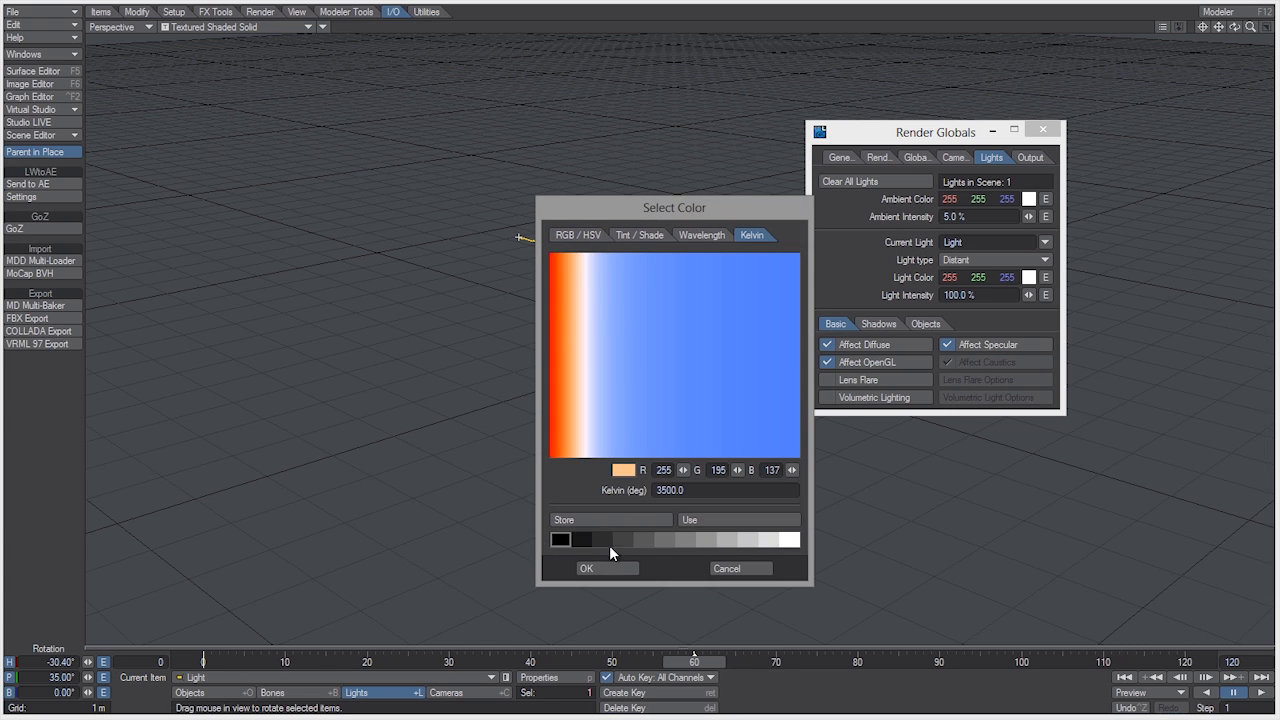
pyautogui.click(606, 568)
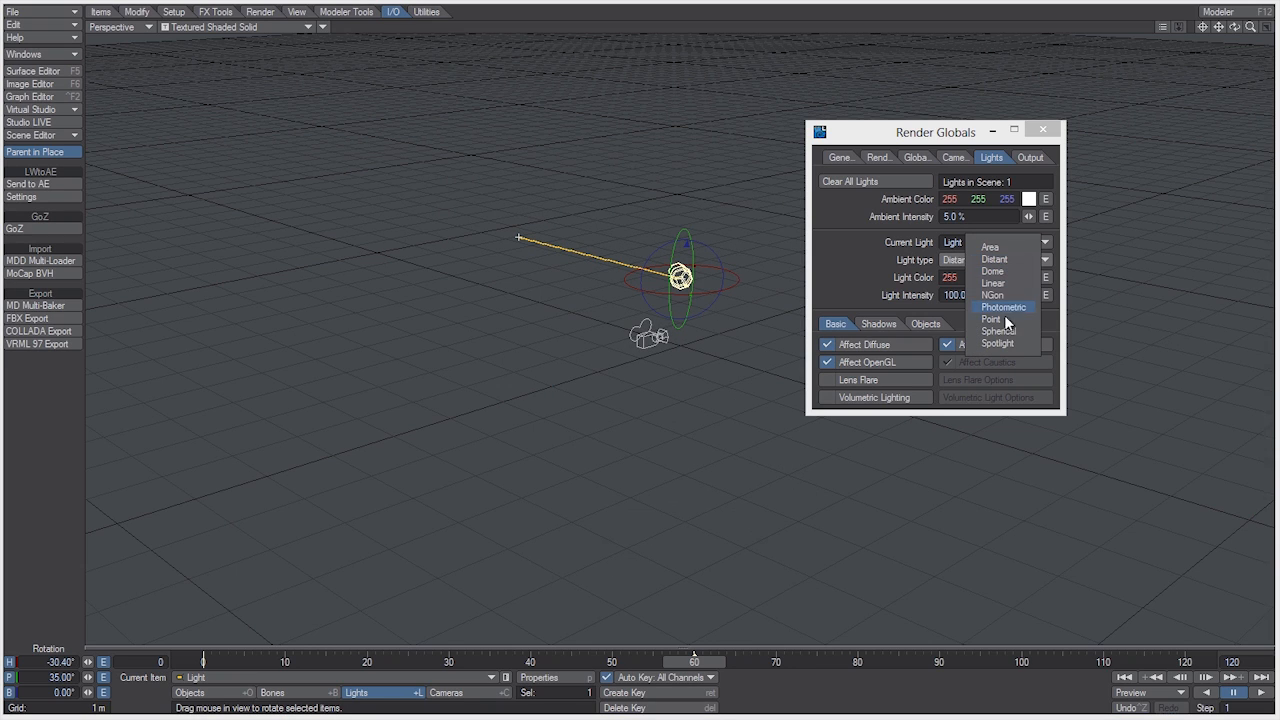
pyautogui.click(998, 343)
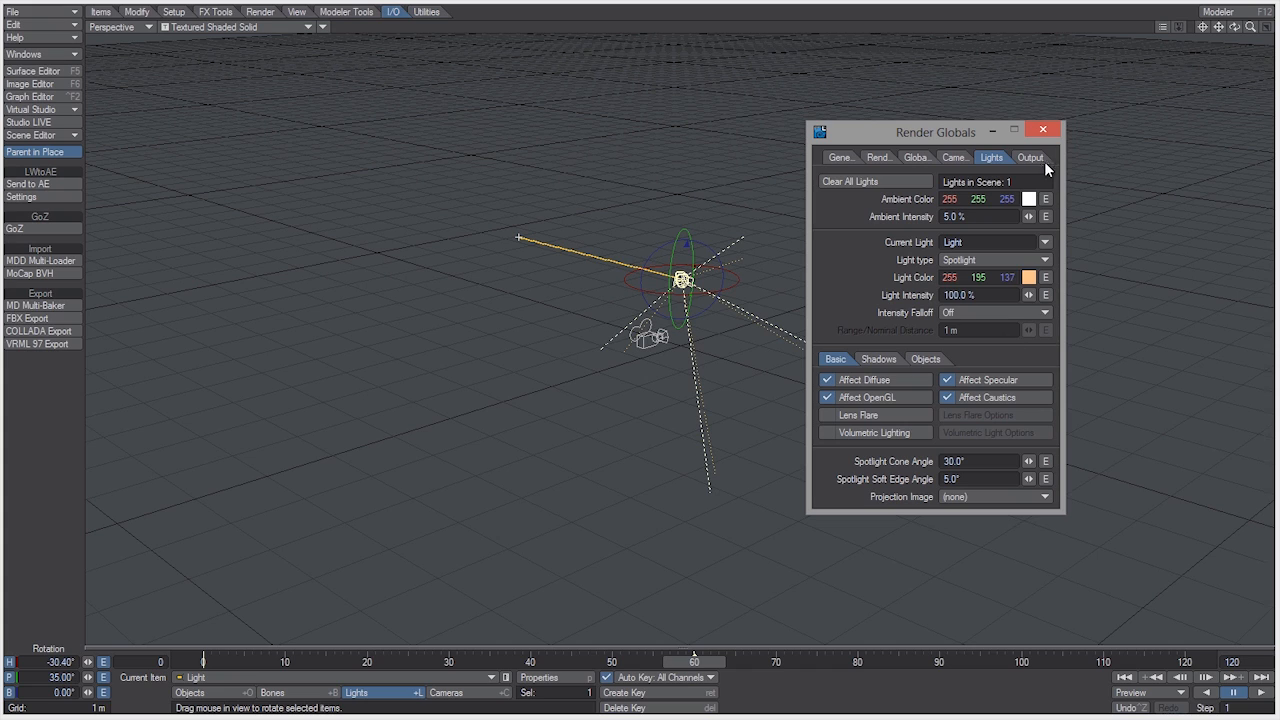
pyautogui.click(1044, 126)
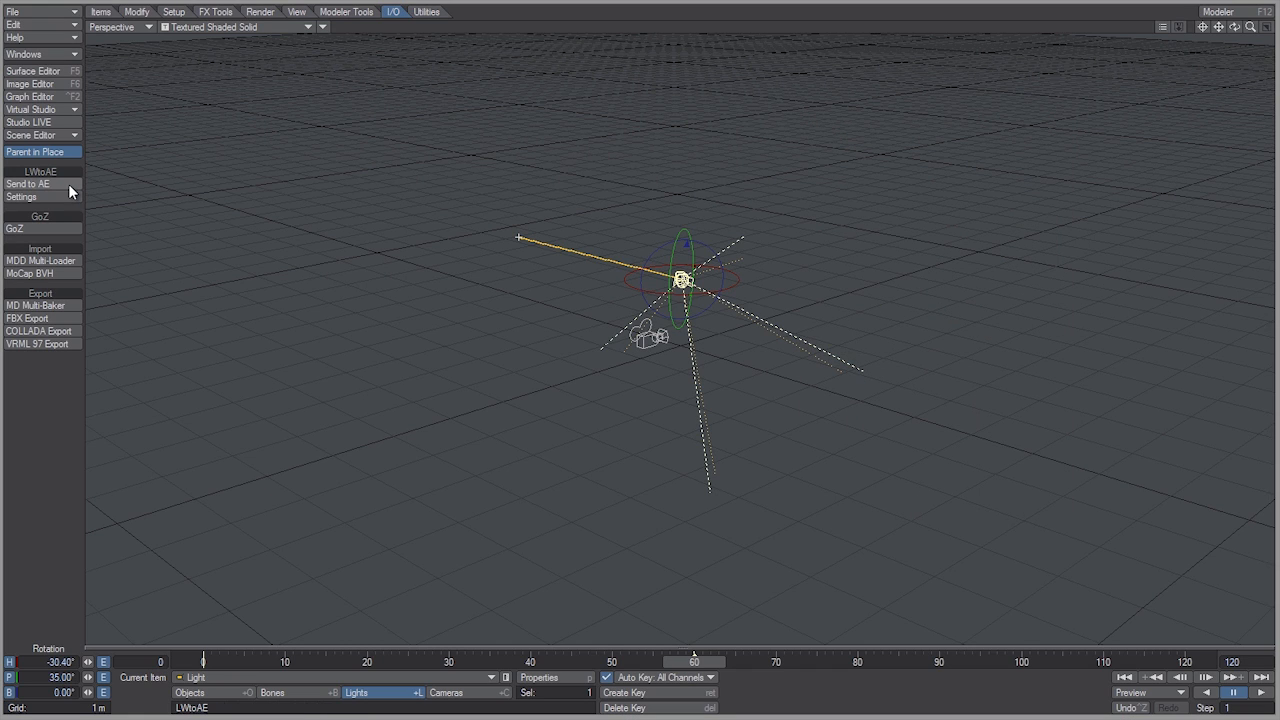
# Send the light to After Effects and check the Light layer's settings
pyautogui.click(28, 184)
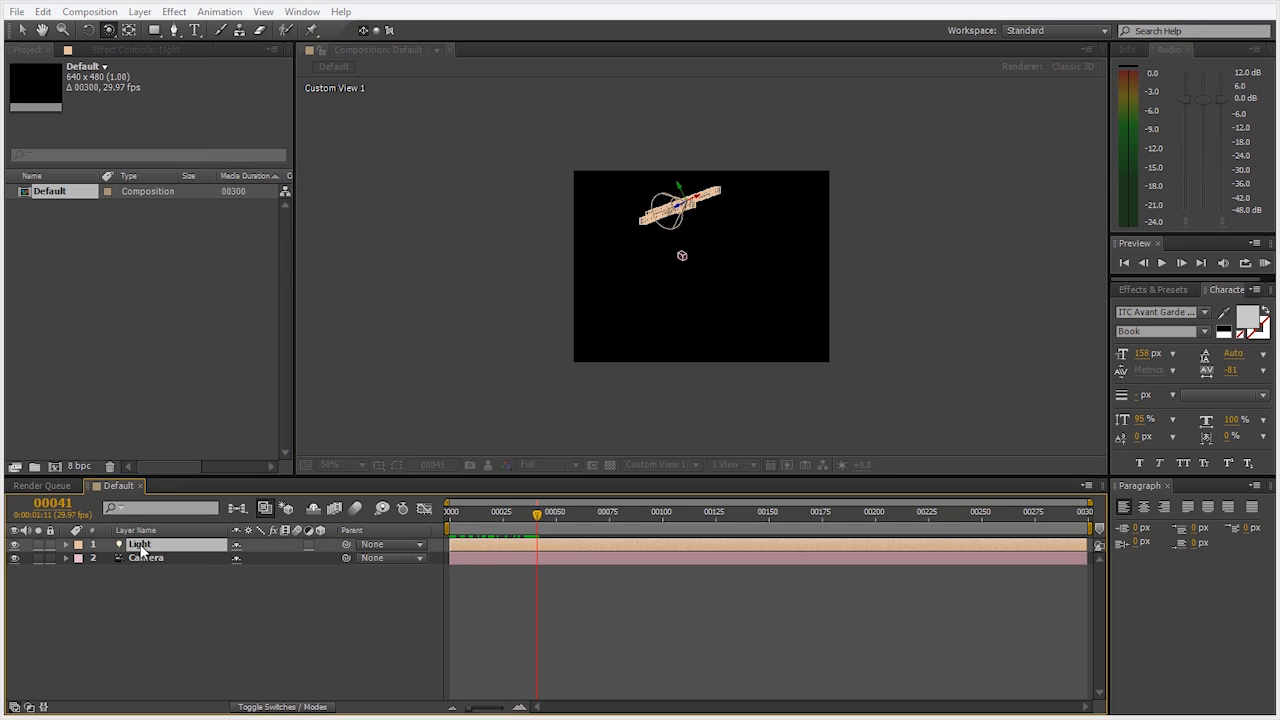
pyautogui.doubleClick(140, 544)
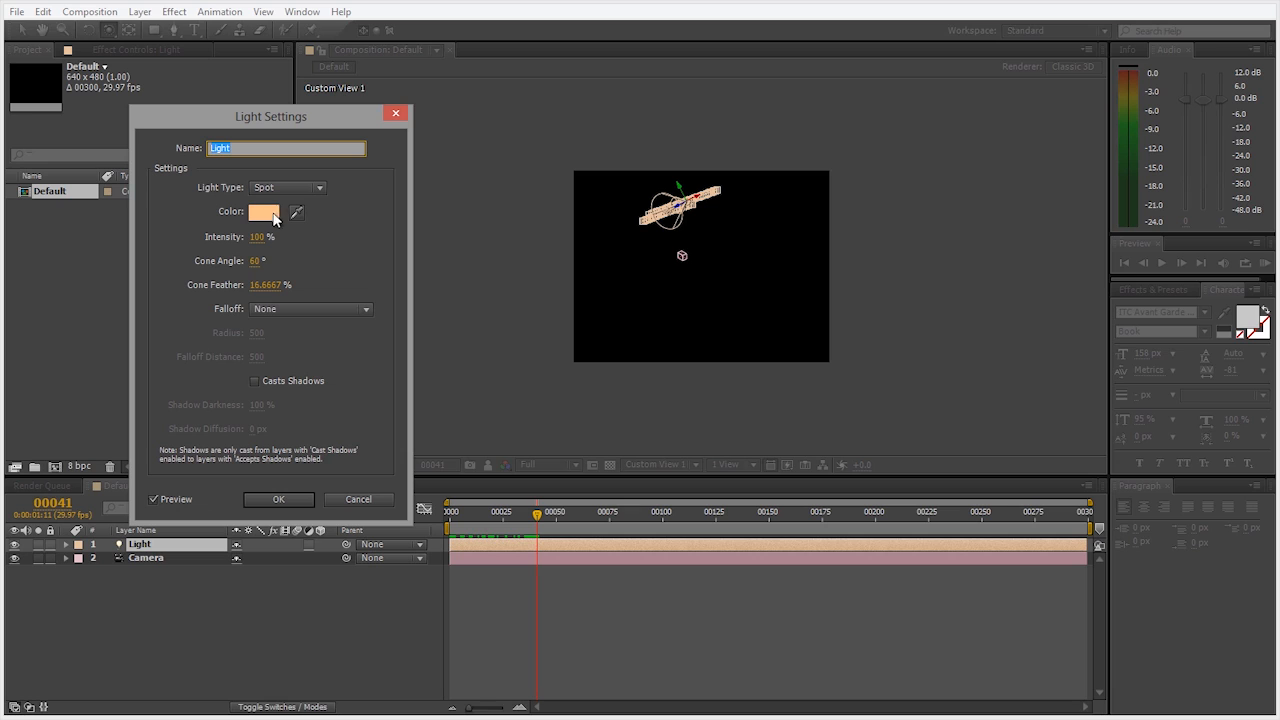
pyautogui.moveTo(338, 194)
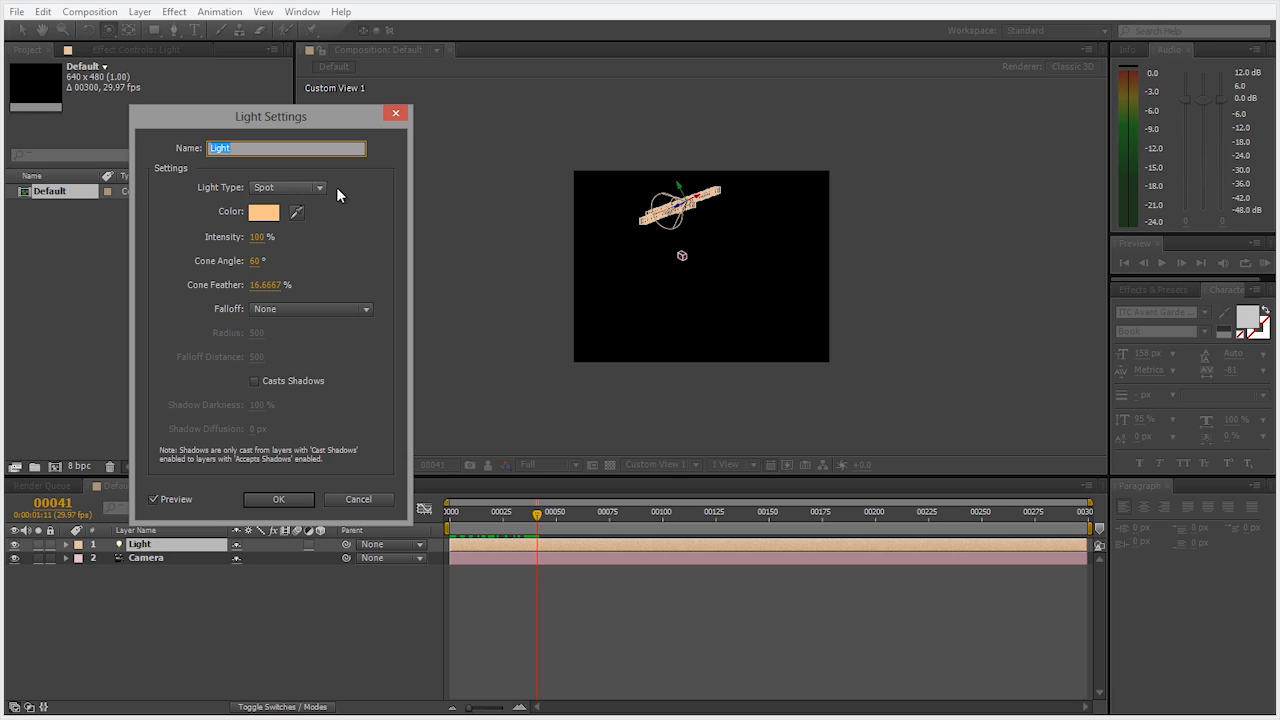
pyautogui.click(278, 499)
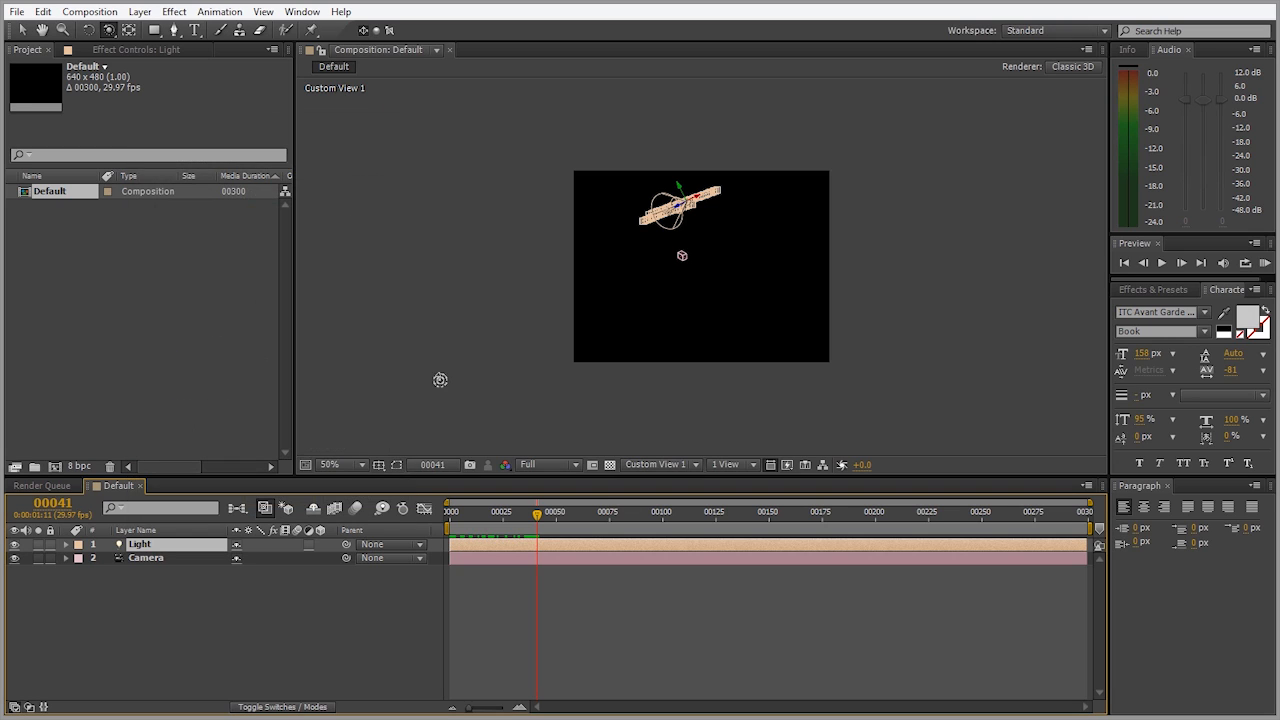
# Add a white solid and scrub the timeline to see the spotlight lighting it
pyautogui.click(152, 11)
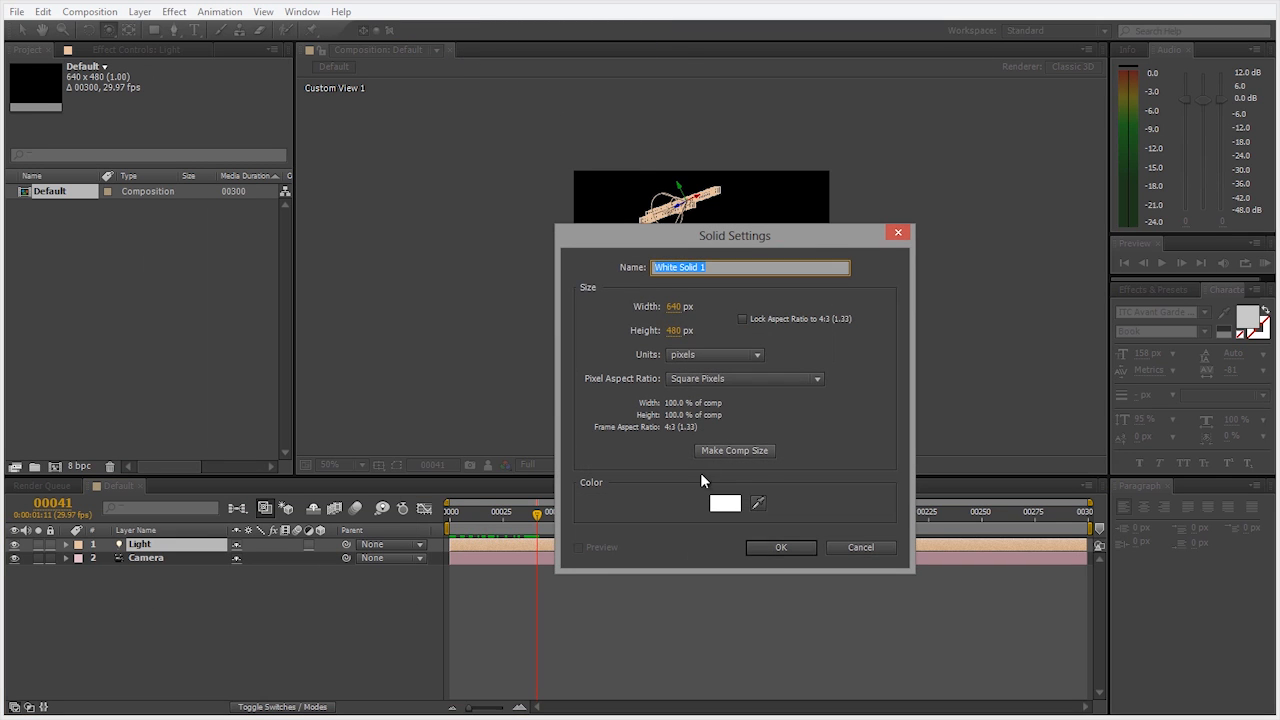
pyautogui.click(781, 547)
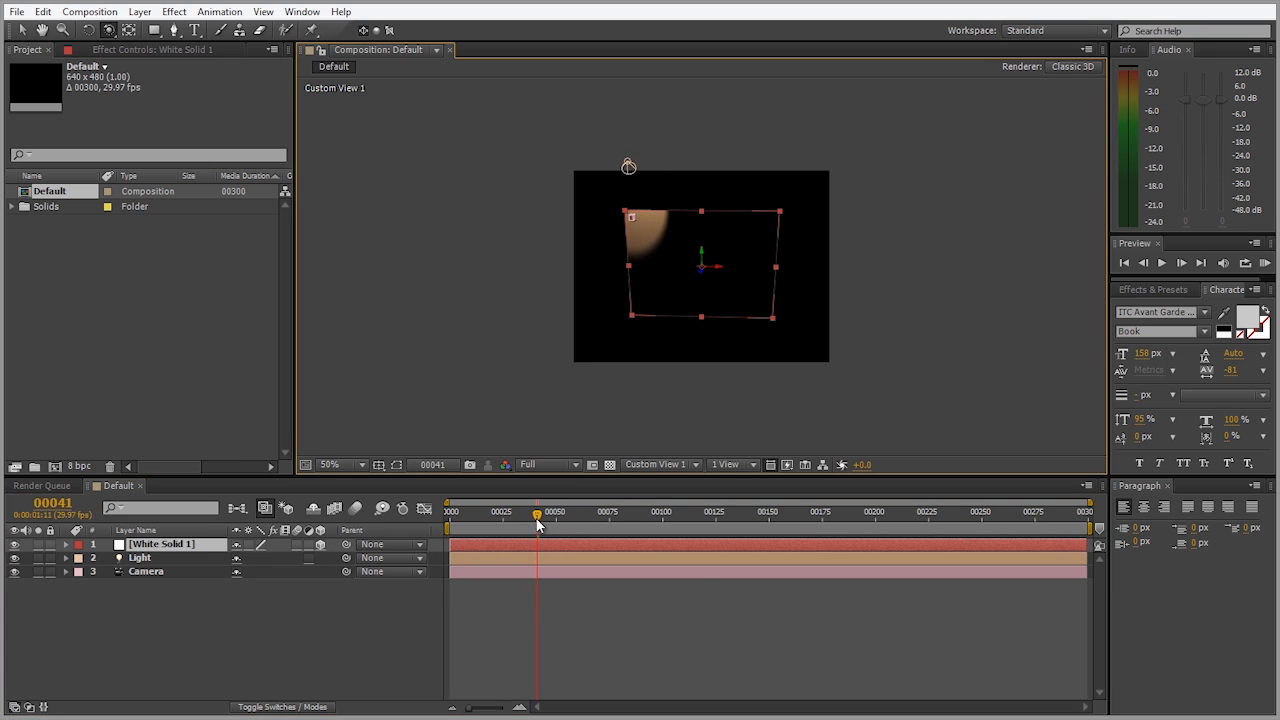
pyautogui.moveTo(537, 512); pyautogui.dragTo(508, 512)
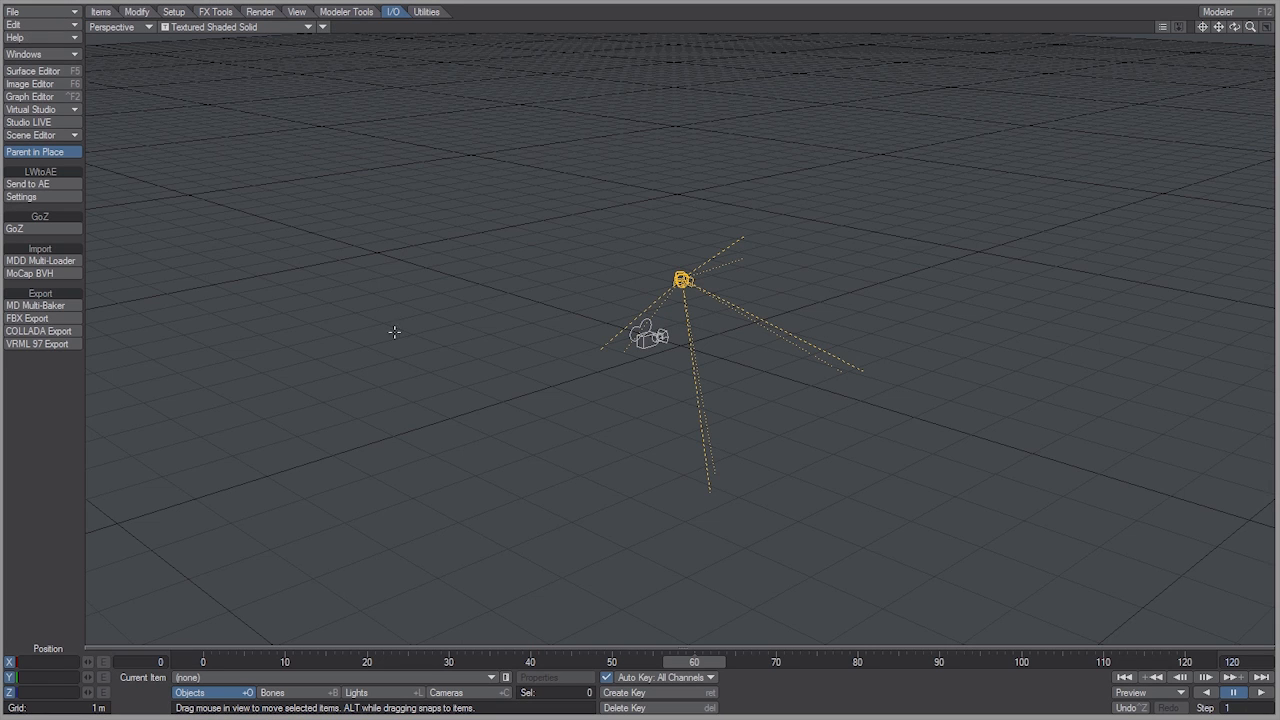
# Add a null object with its default name and prepare to send it to After Effects
pyautogui.click(103, 11)
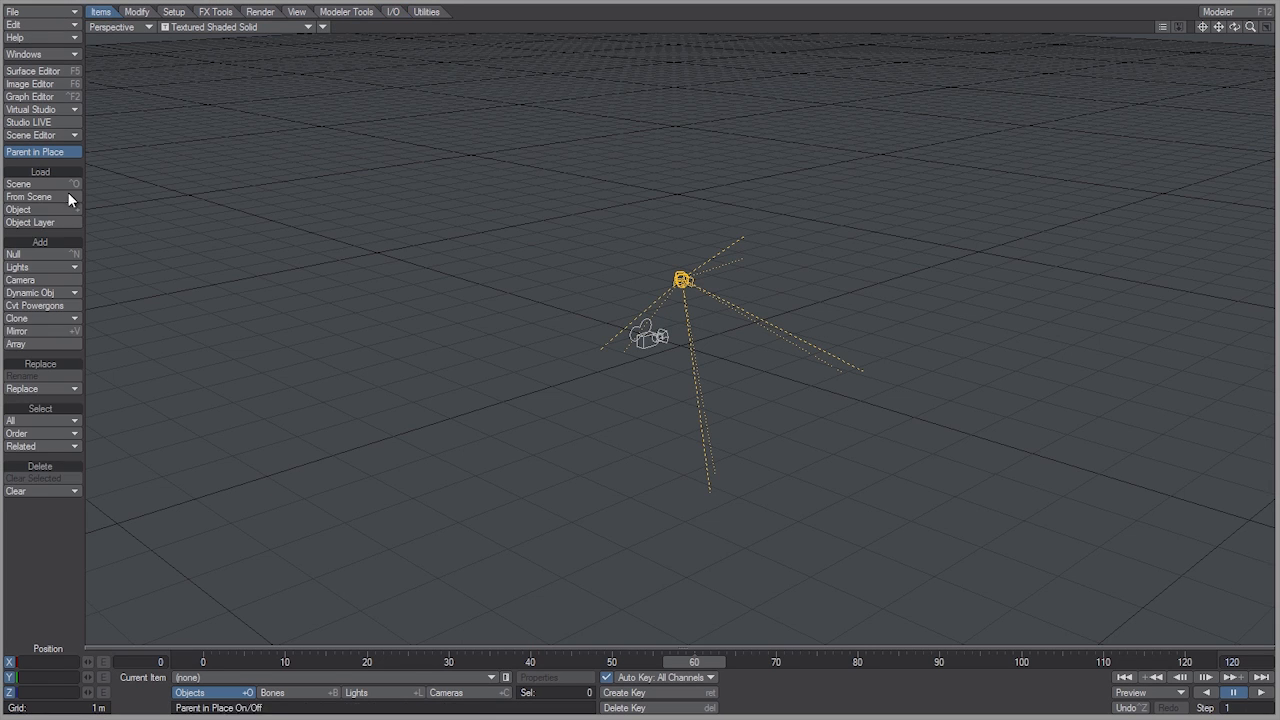
pyautogui.click(13, 253)
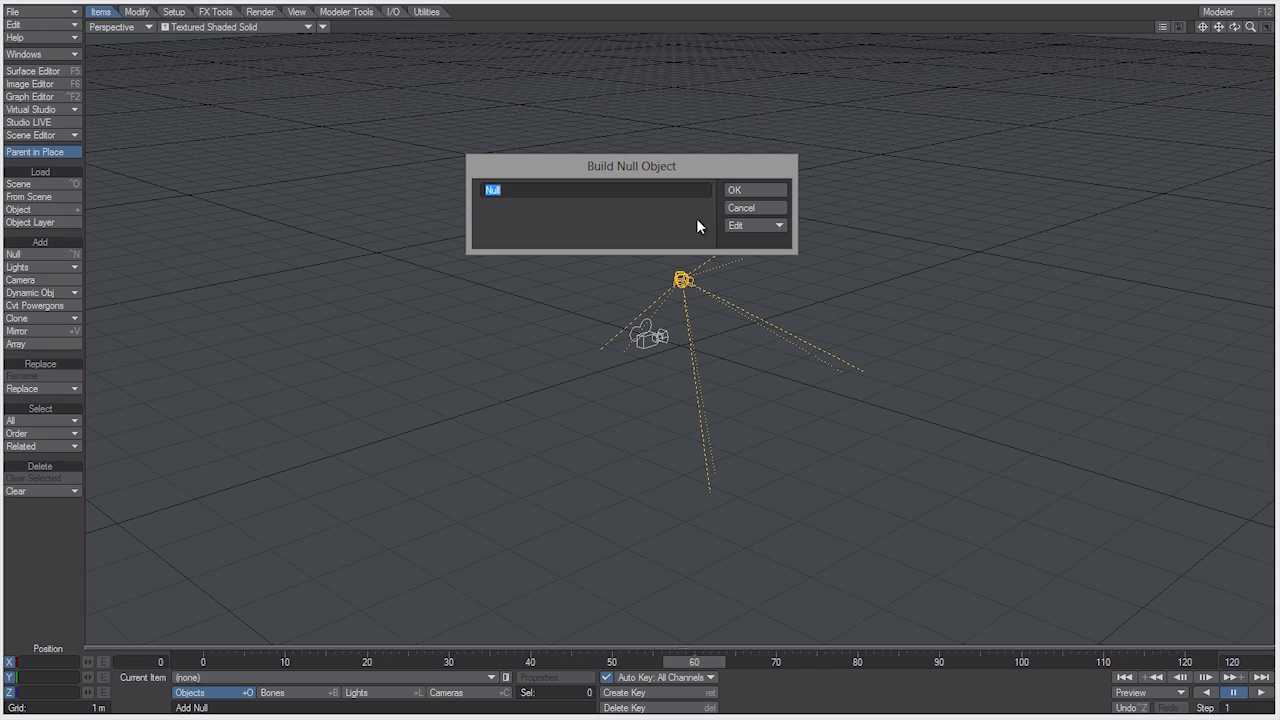
pyautogui.click(754, 190)
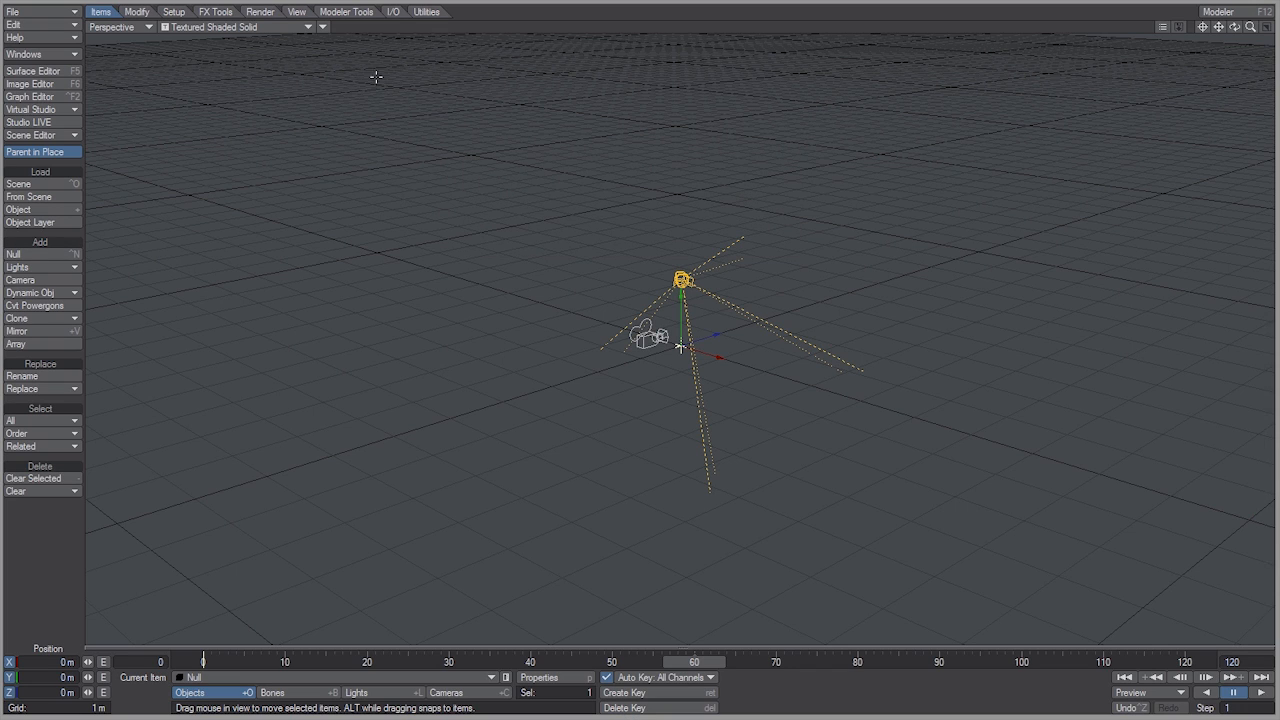
pyautogui.click(395, 11)
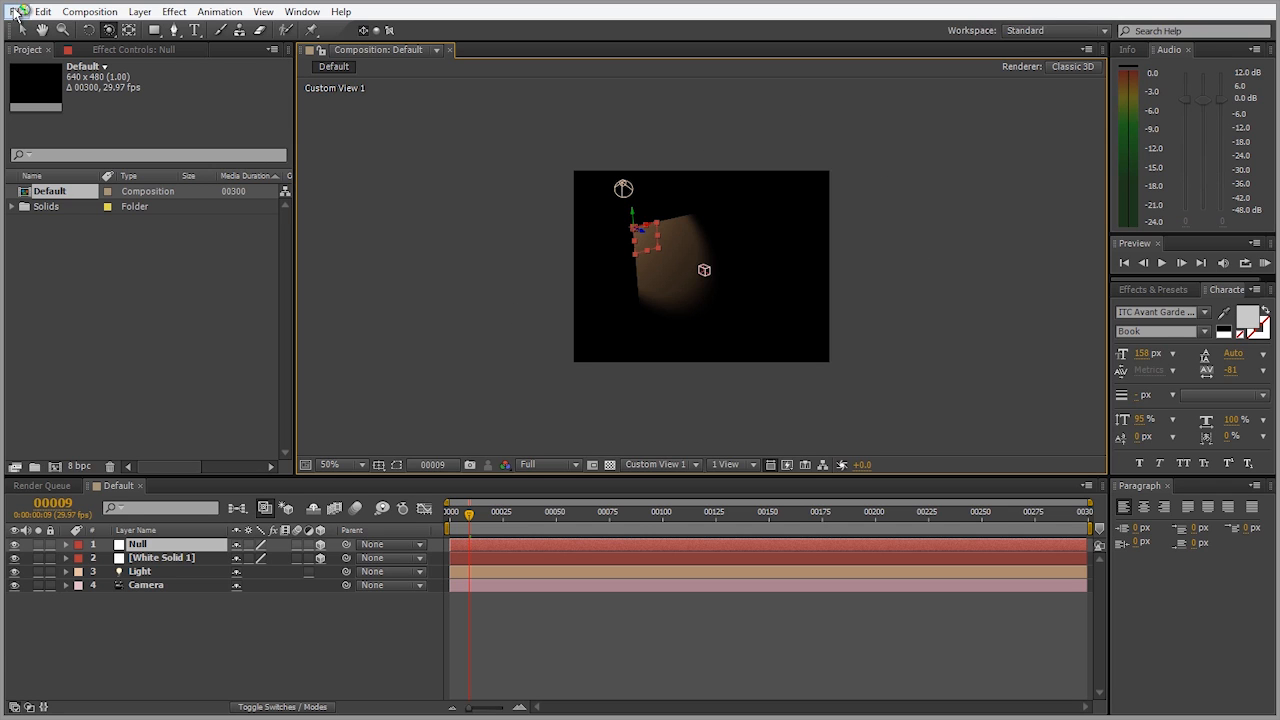
# Close the untitled project without saving and scrub through the BurbankMountains tracking demo
pyautogui.click(15, 11)
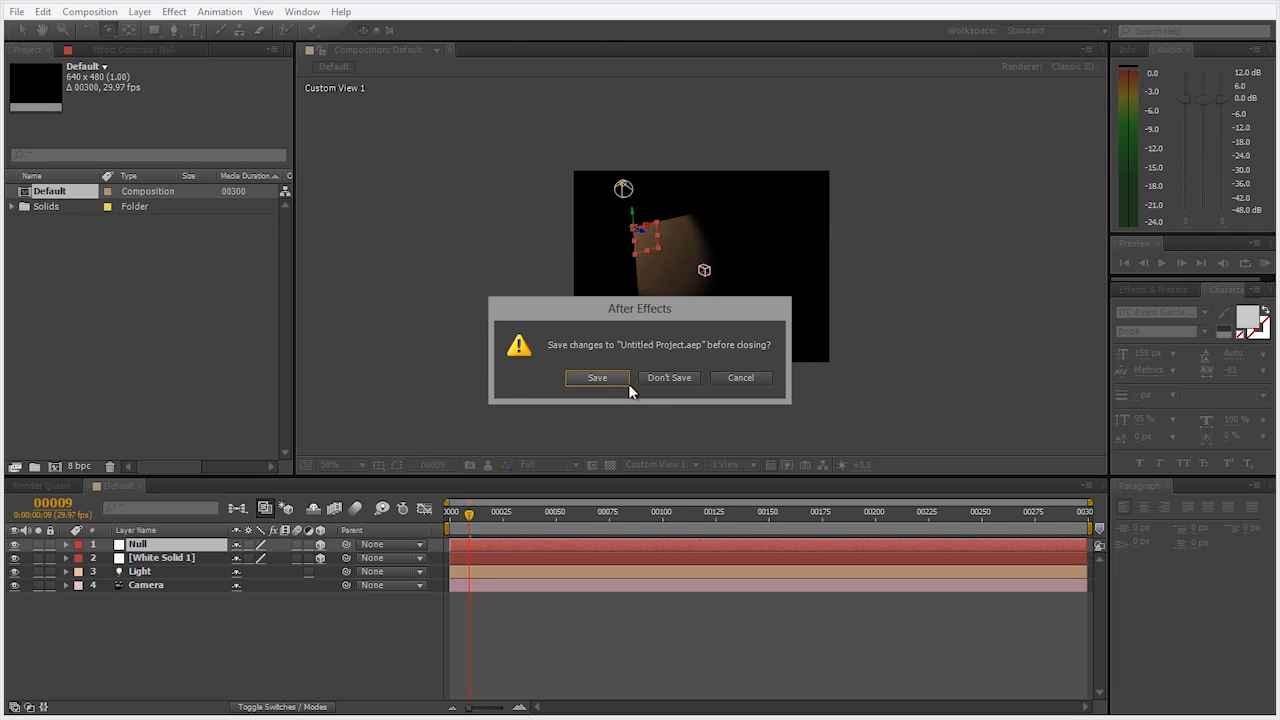
pyautogui.click(669, 377)
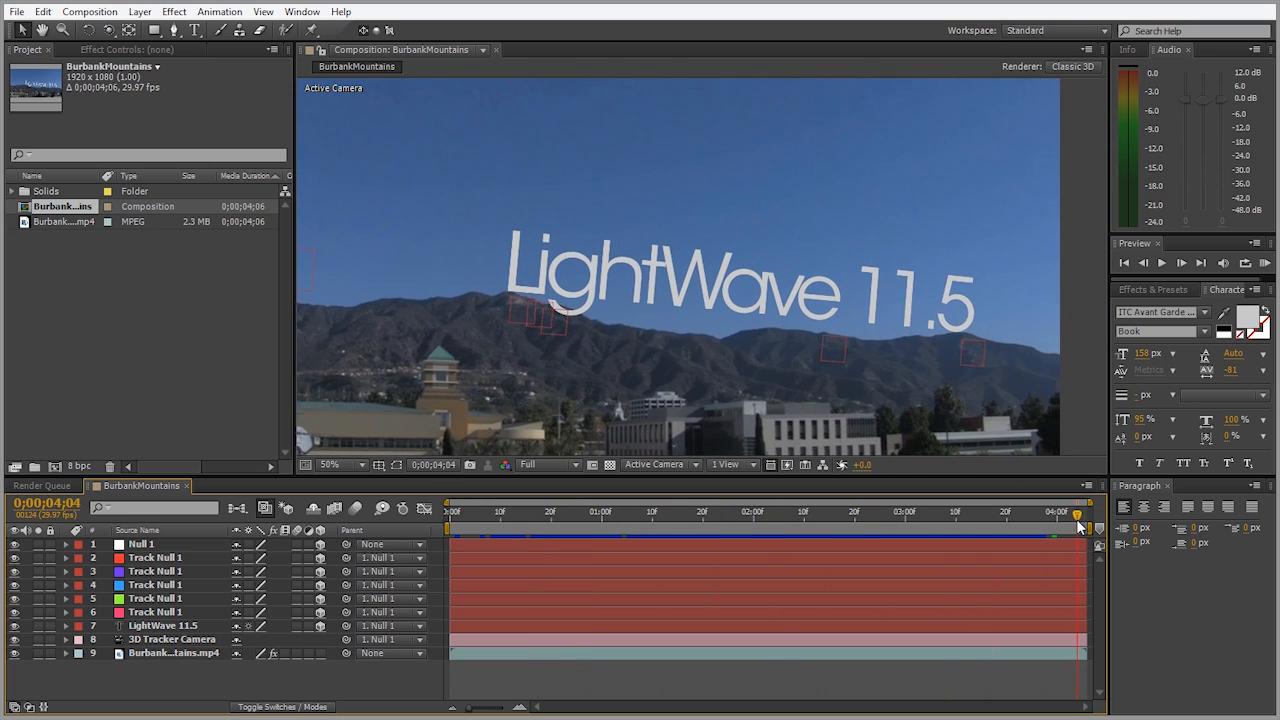
pyautogui.click(443, 511)
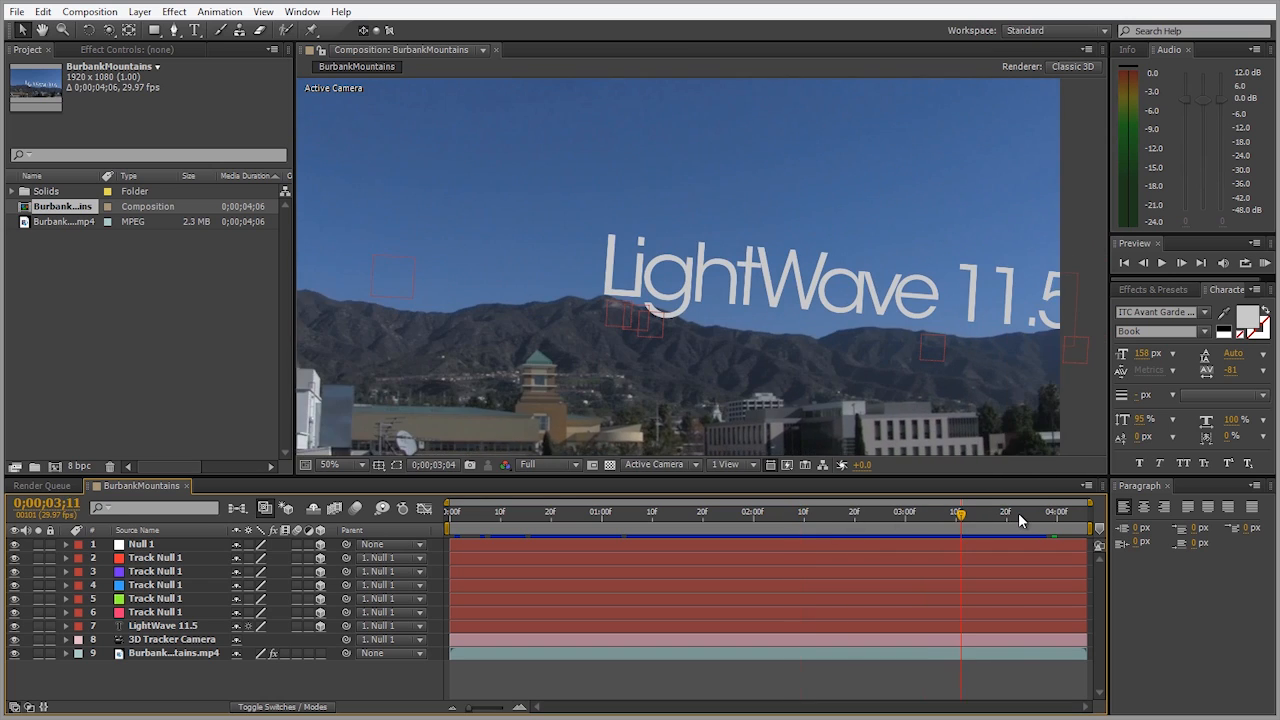
pyautogui.moveTo(960, 512); pyautogui.dragTo(1010, 512)
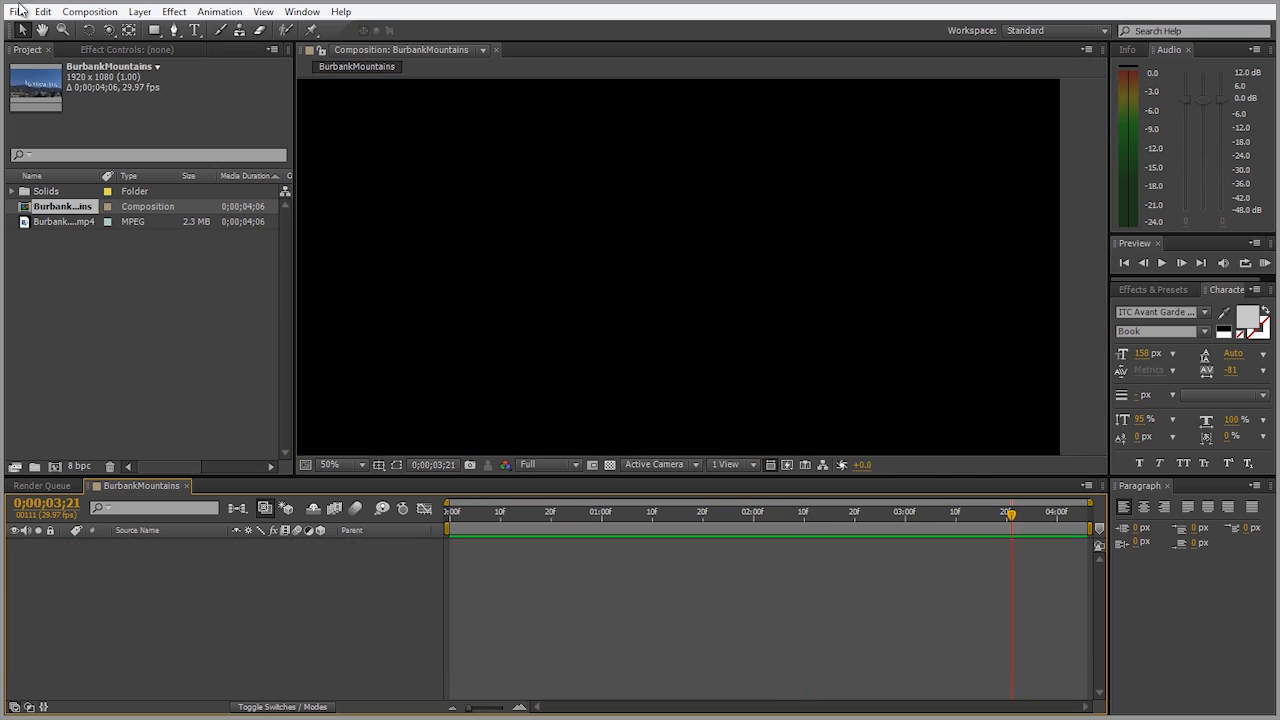
# Import the BurbankMountains clip and search Effects & Presets for '3d ca'
pyautogui.click(14, 11)
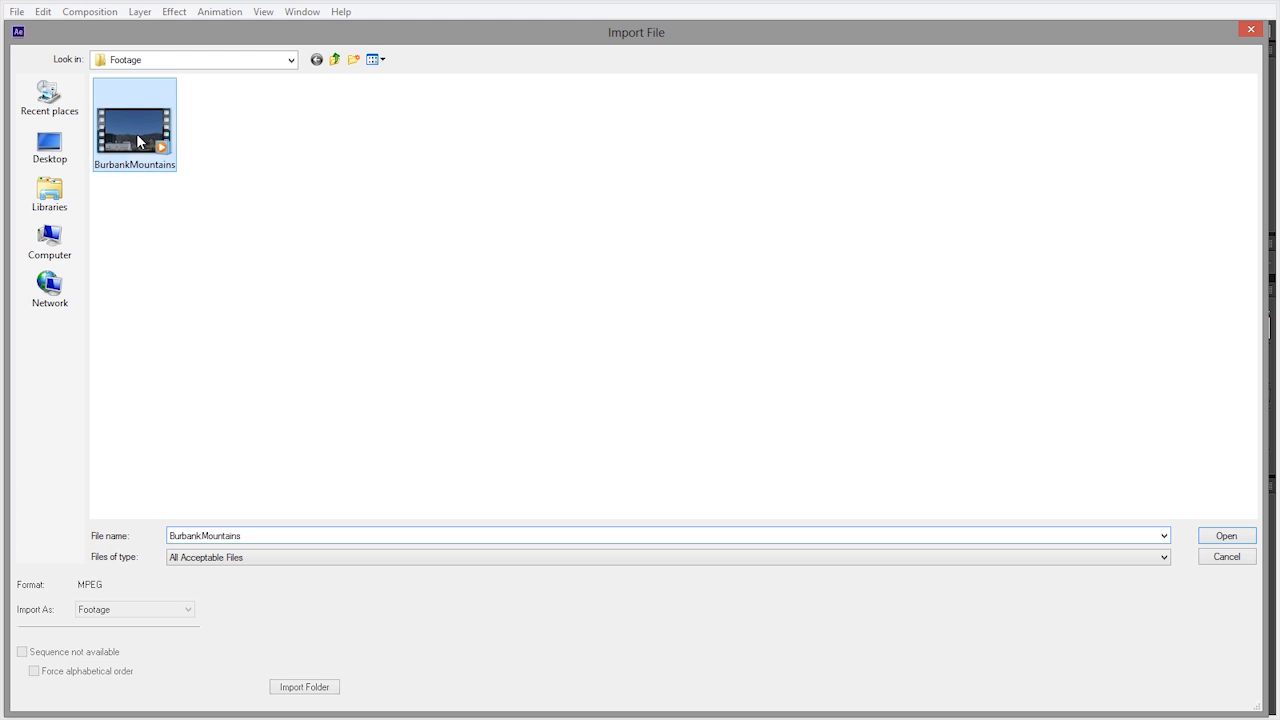
pyautogui.click(1225, 535)
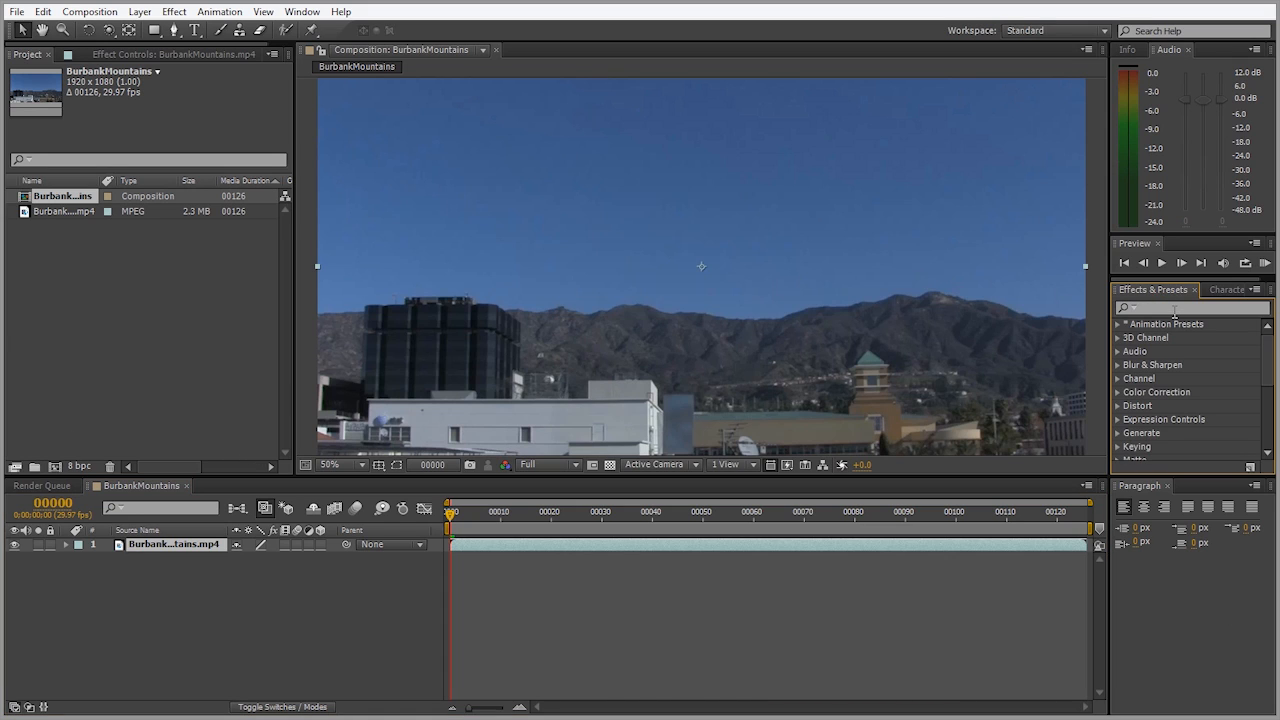
pyautogui.write('3d cam')
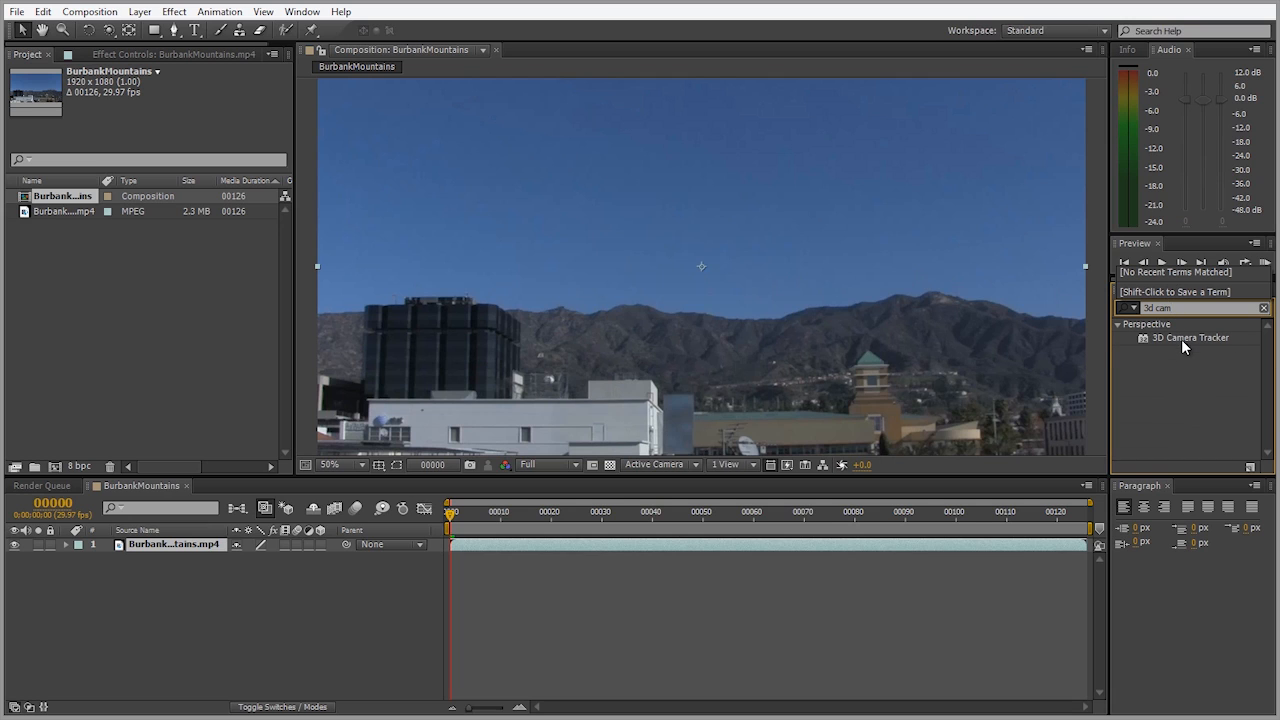
# Apply the 3D Camera Tracker effect to the BurbankMountains footage
pyautogui.doubleClick(1188, 337)
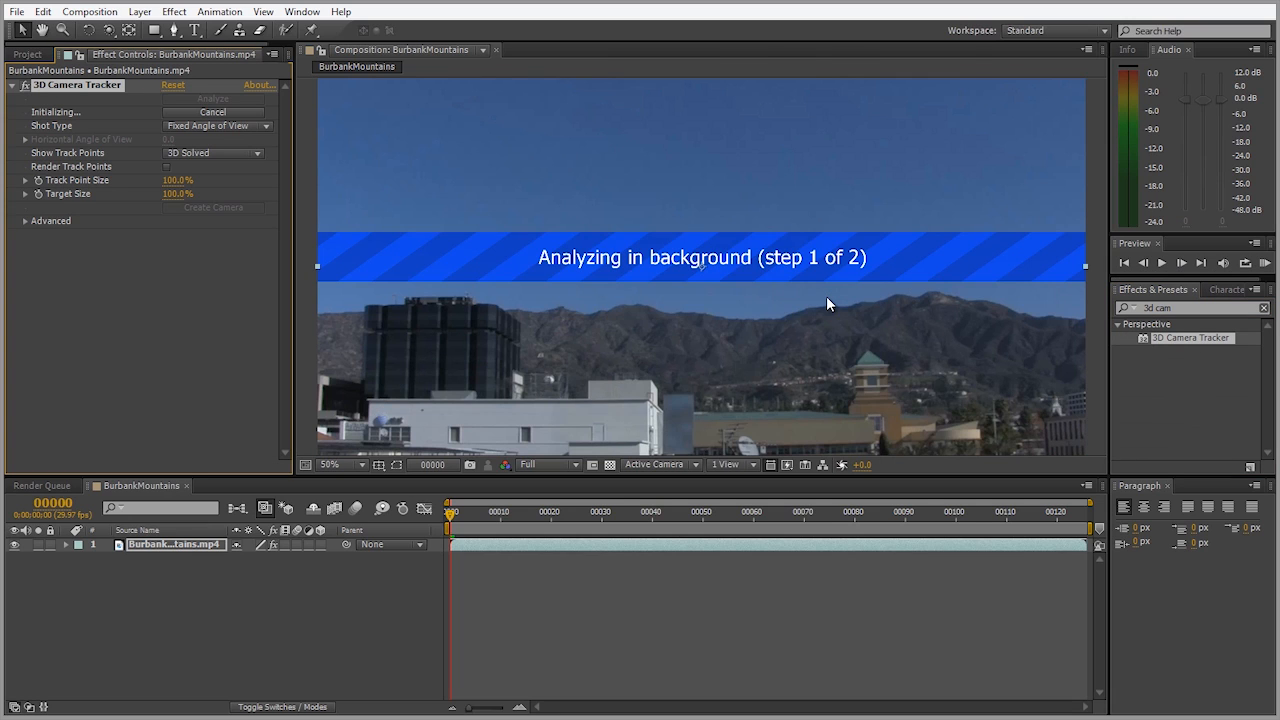
pyautogui.moveTo(606, 304)
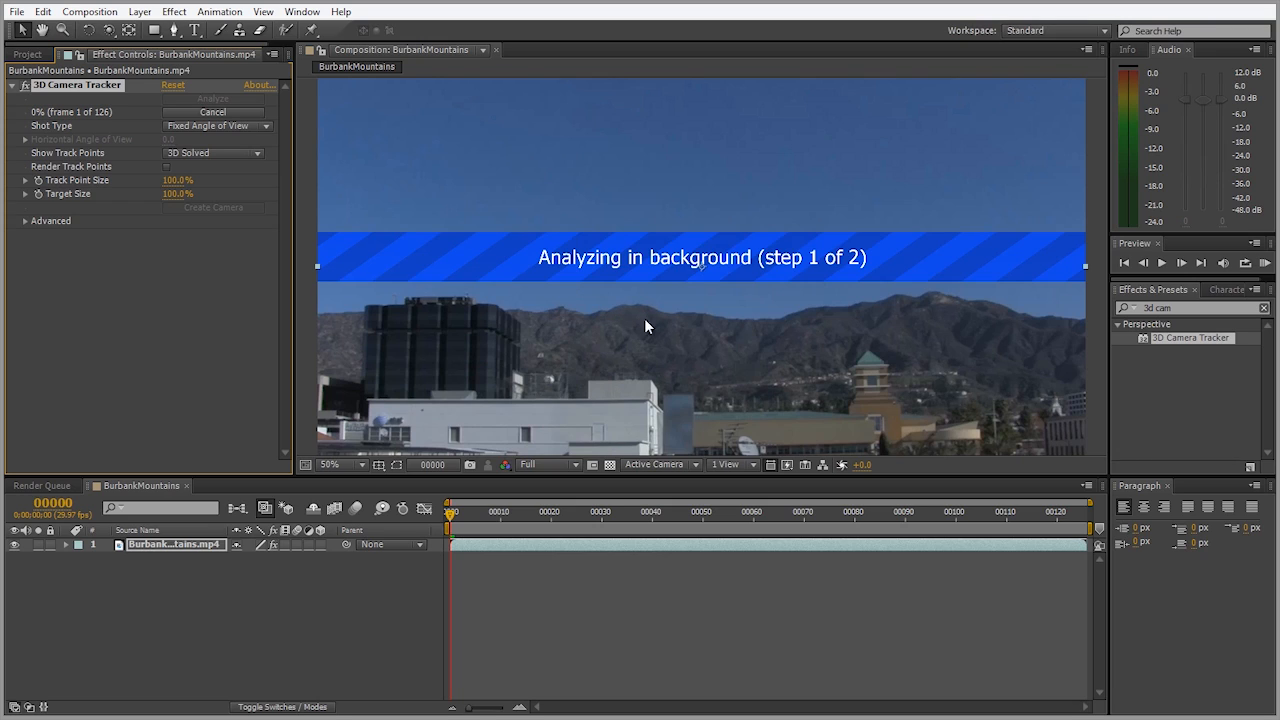
pyautogui.moveTo(625, 306)
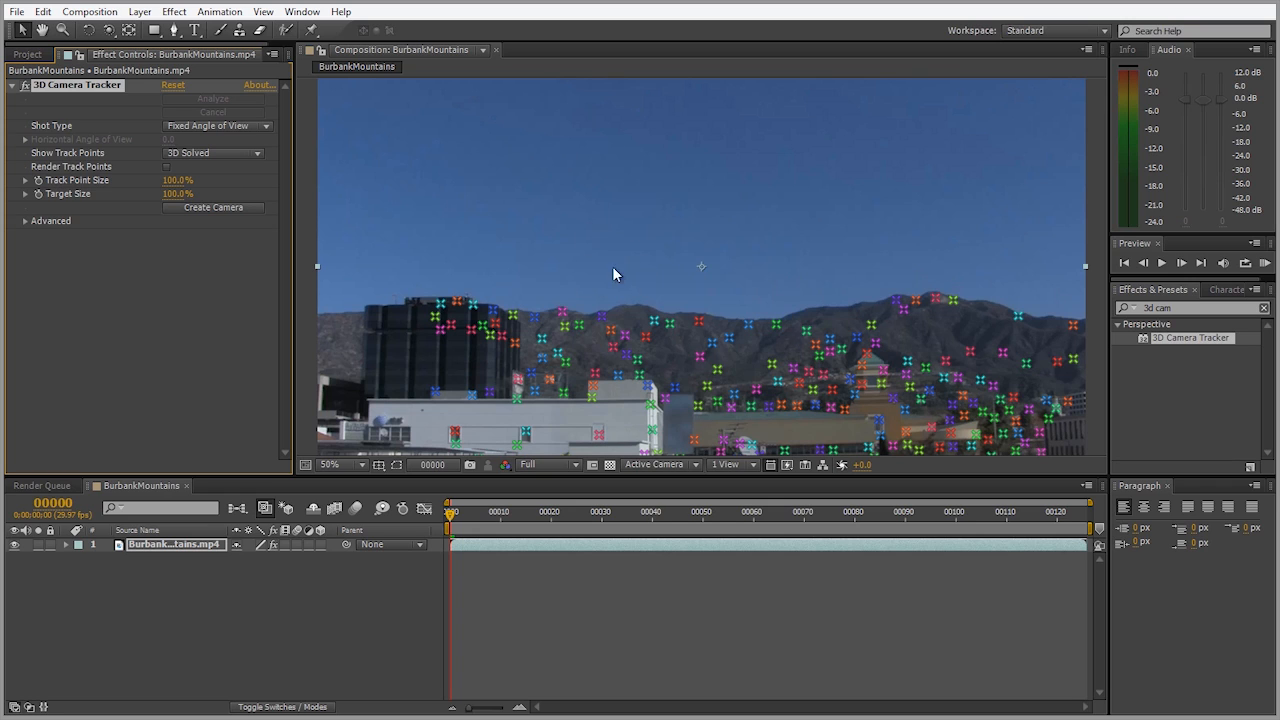
pyautogui.moveTo(441, 337)
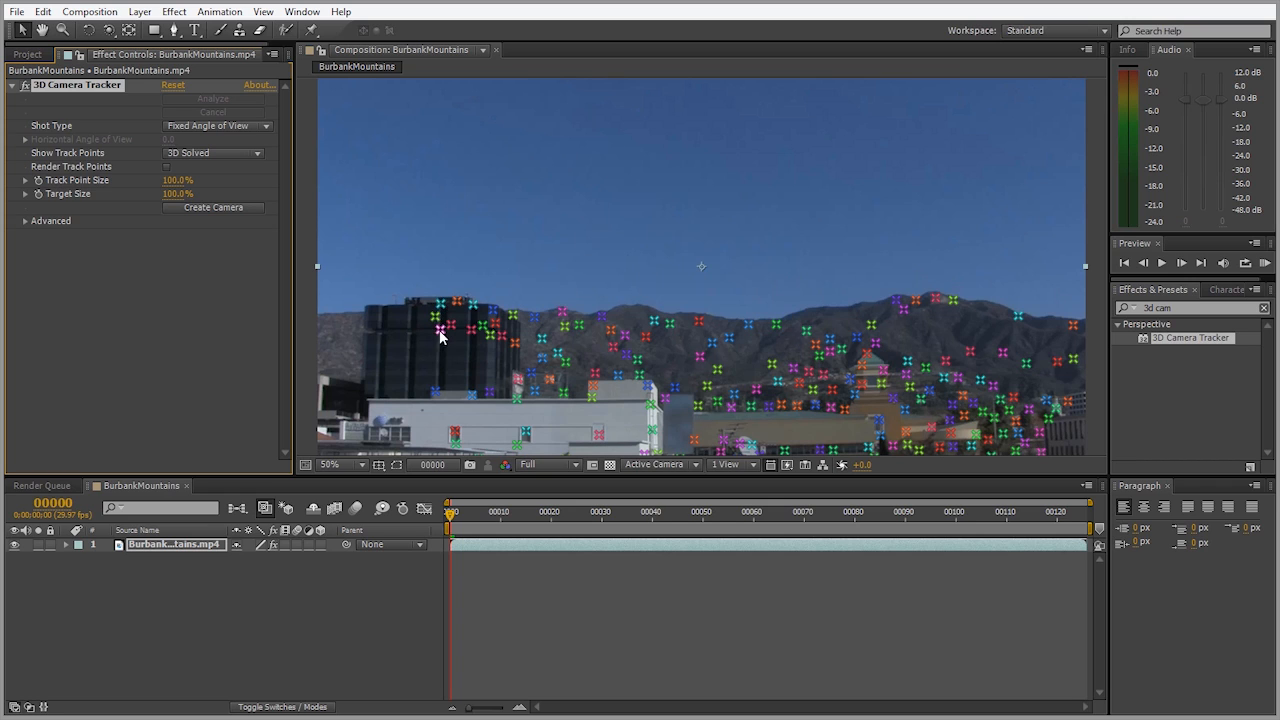
pyautogui.moveTo(592, 287)
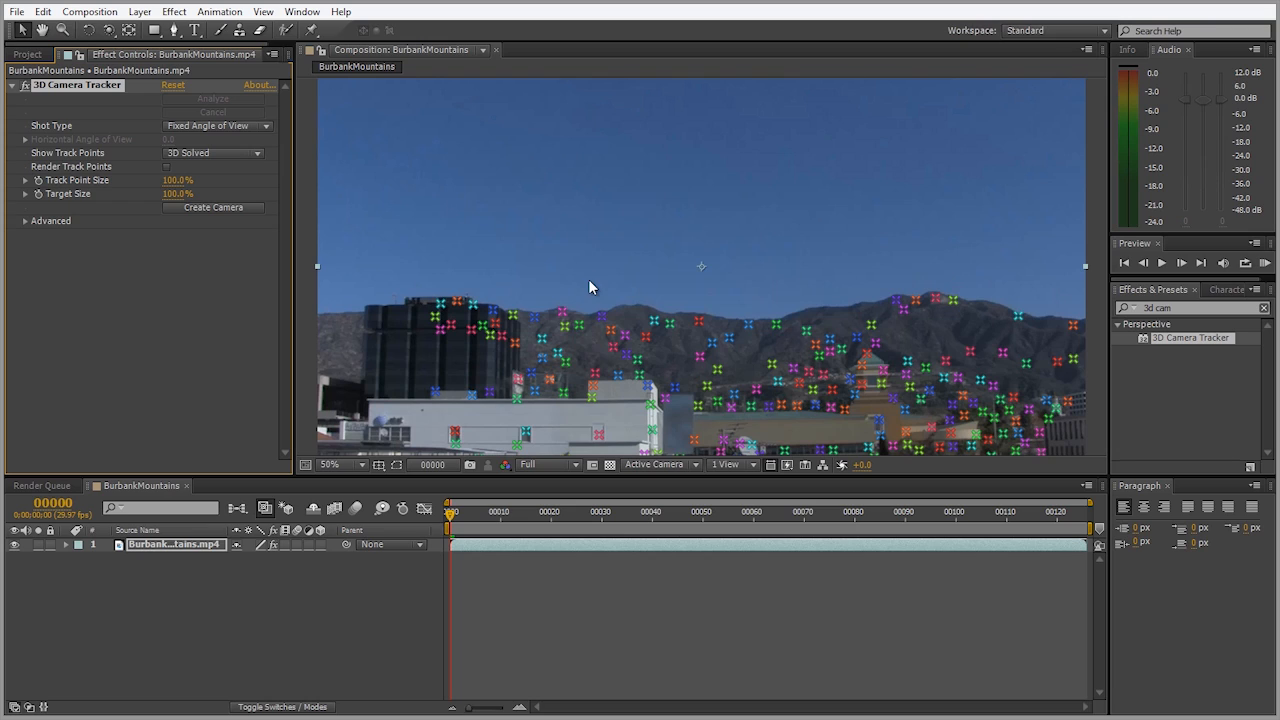
pyautogui.moveTo(738, 293)
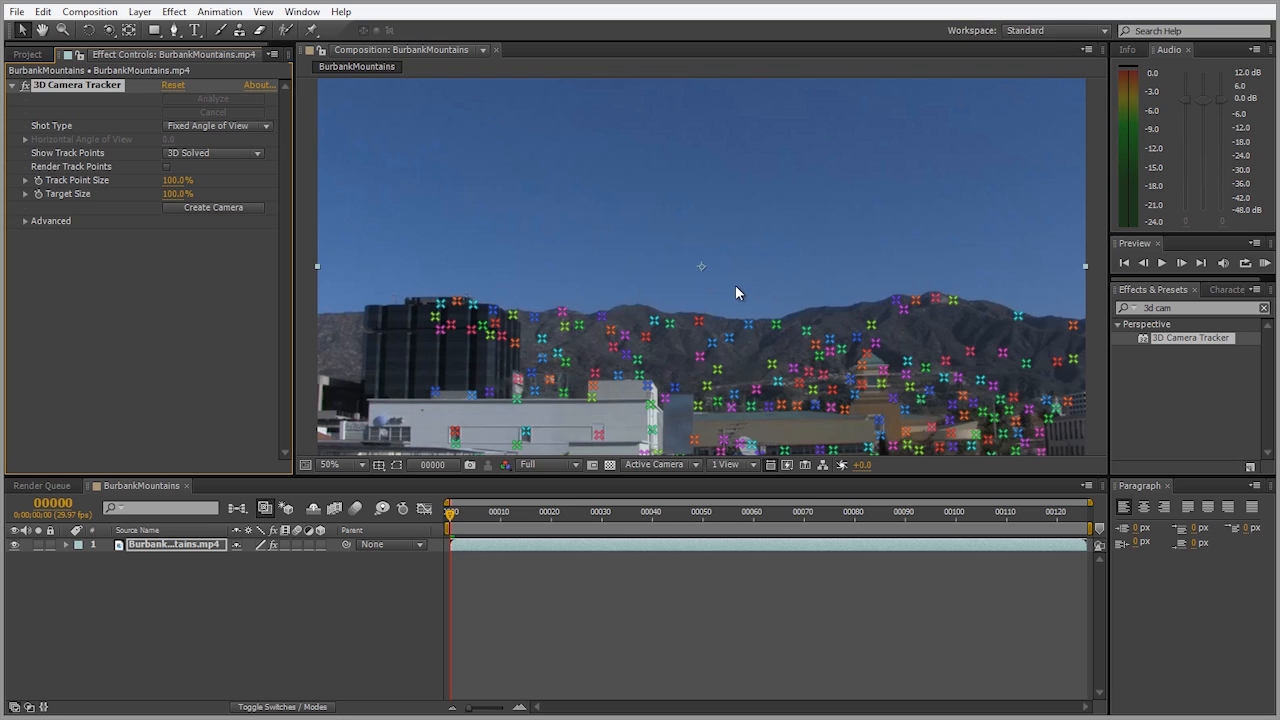
pyautogui.moveTo(720, 322)
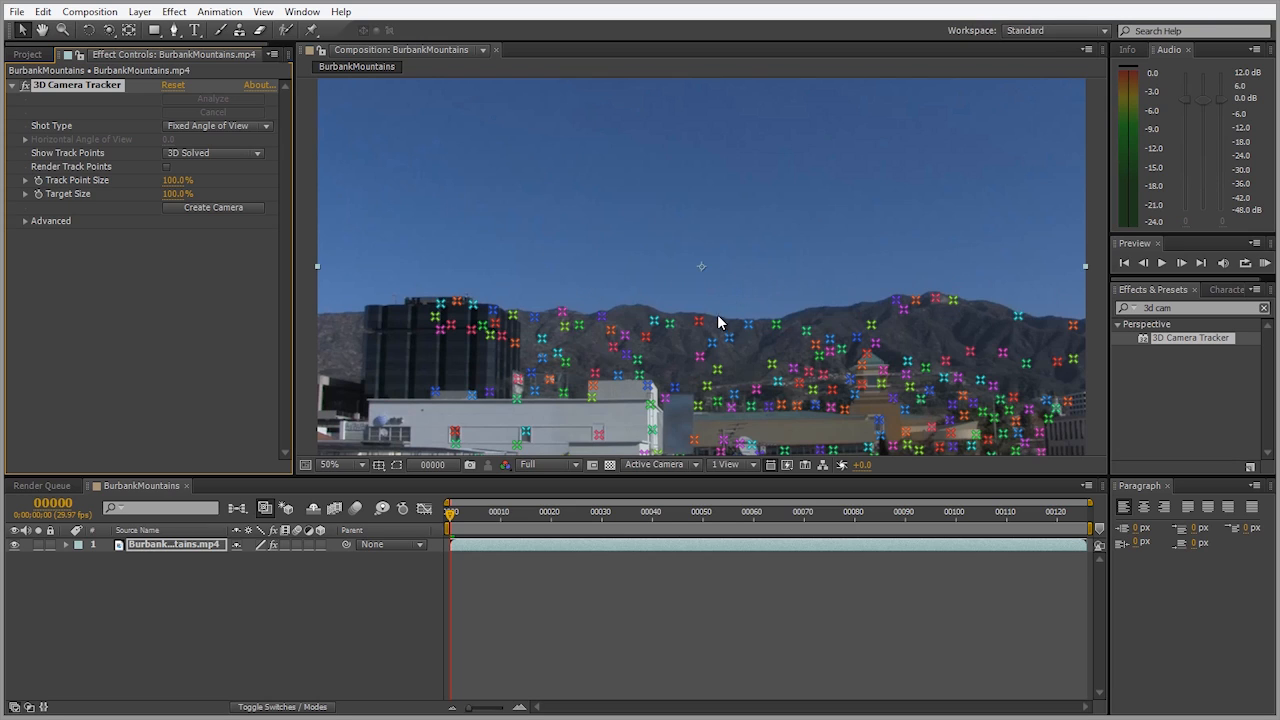
pyautogui.moveTo(668, 228)
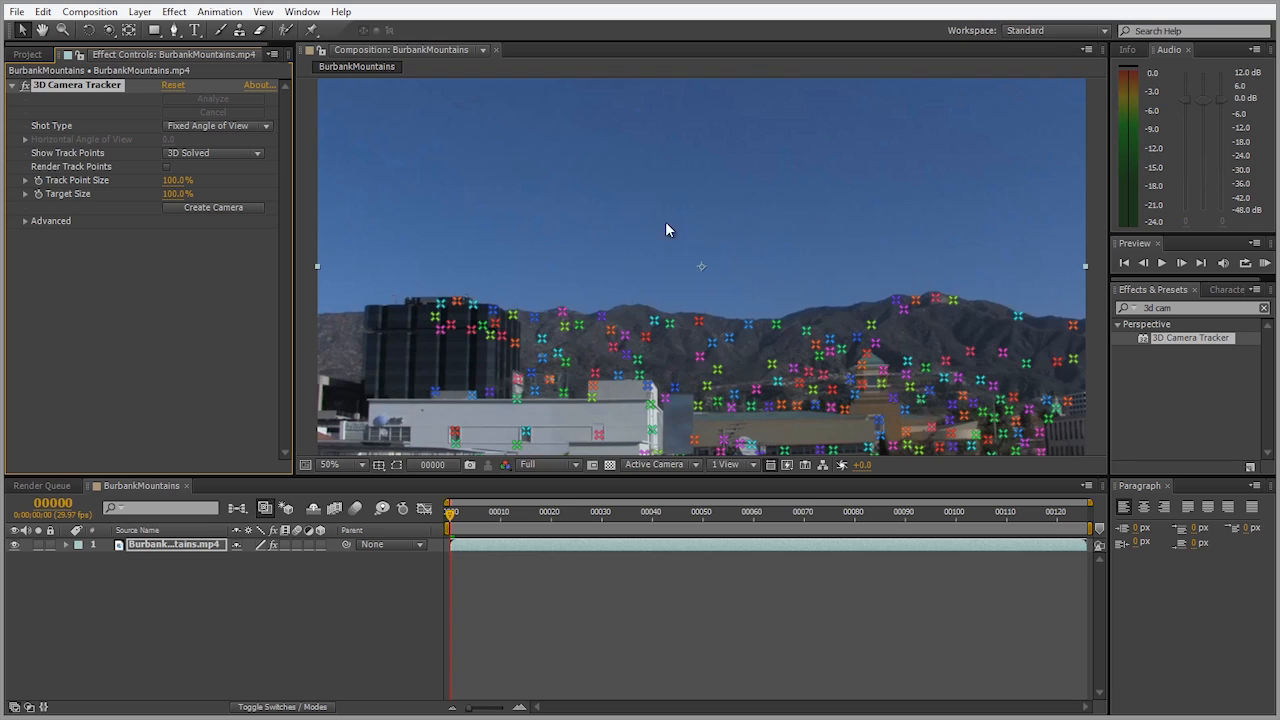
pyautogui.moveTo(750, 238)
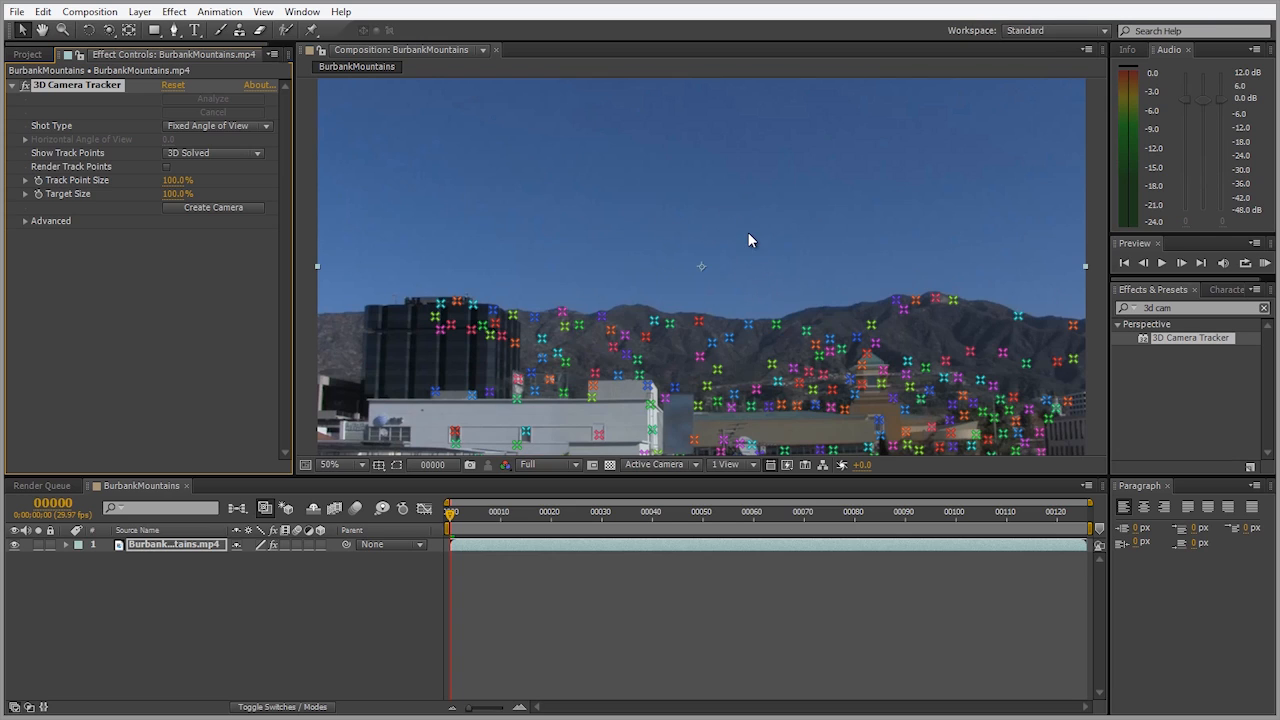
pyautogui.moveTo(763, 262)
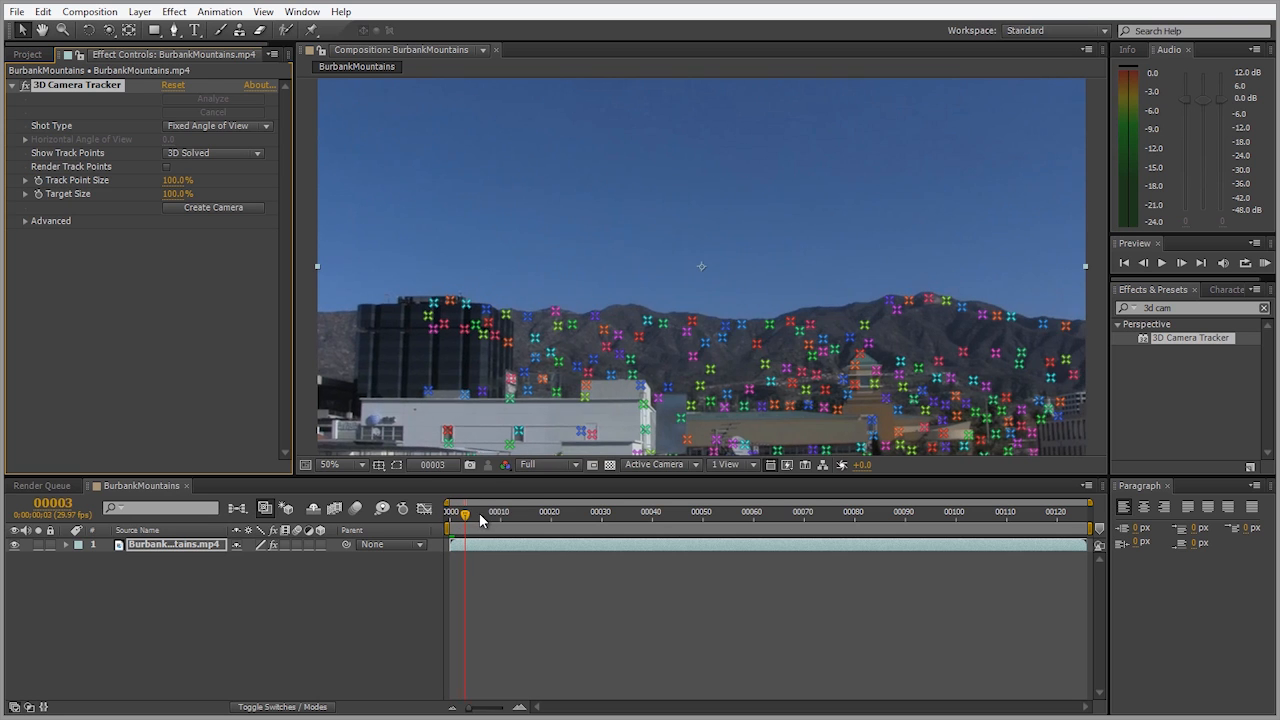
# Jump to a later frame and target a group of track points on the mountain ridge
pyautogui.click(758, 513)
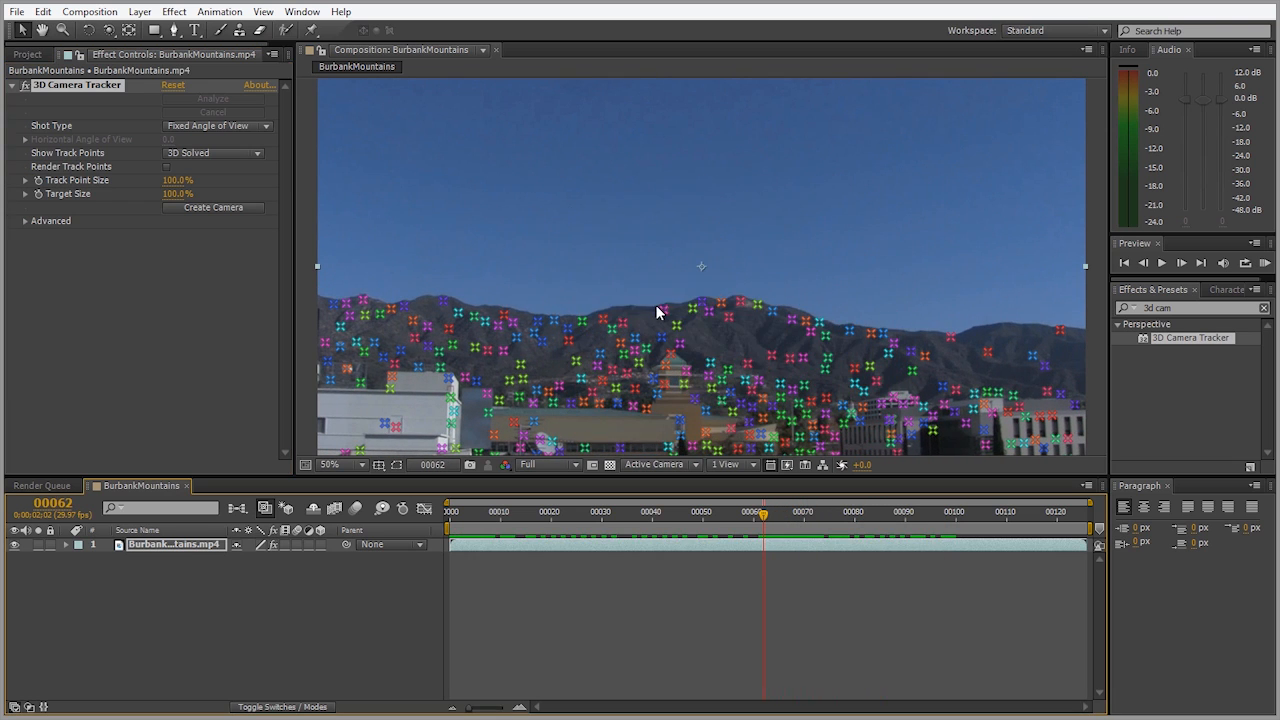
pyautogui.moveTo(817, 276)
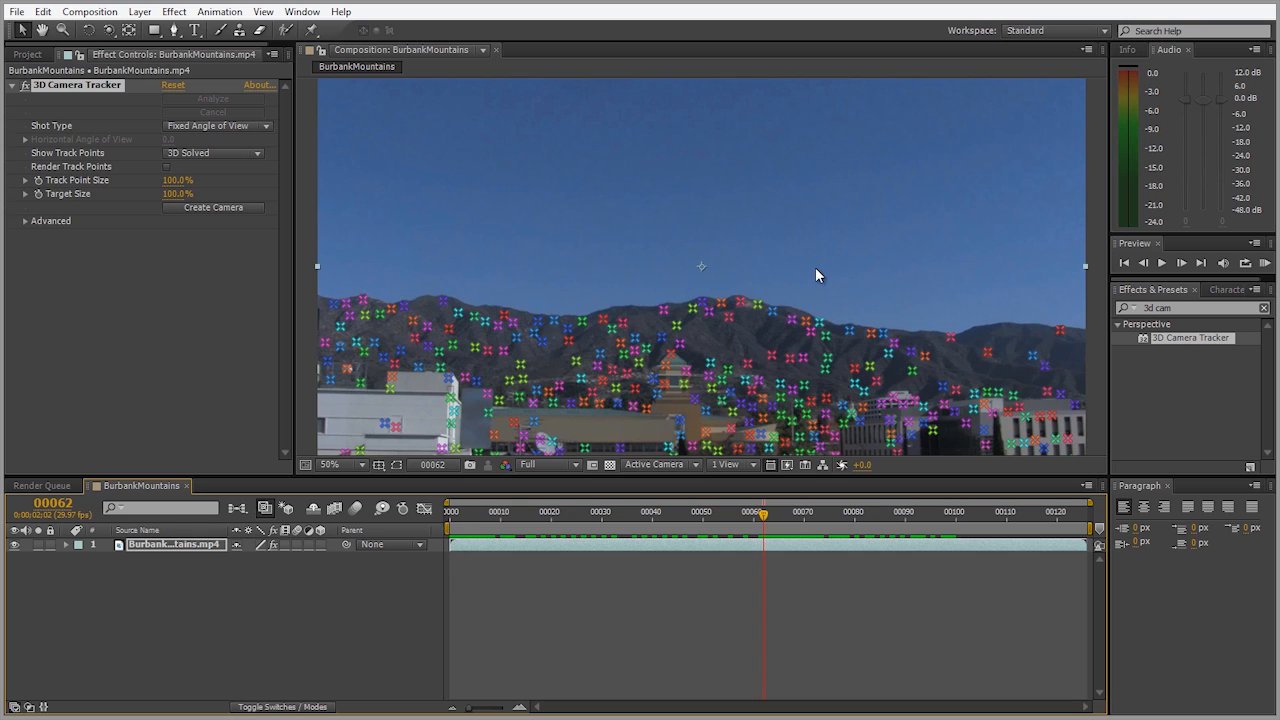
pyautogui.moveTo(745, 294)
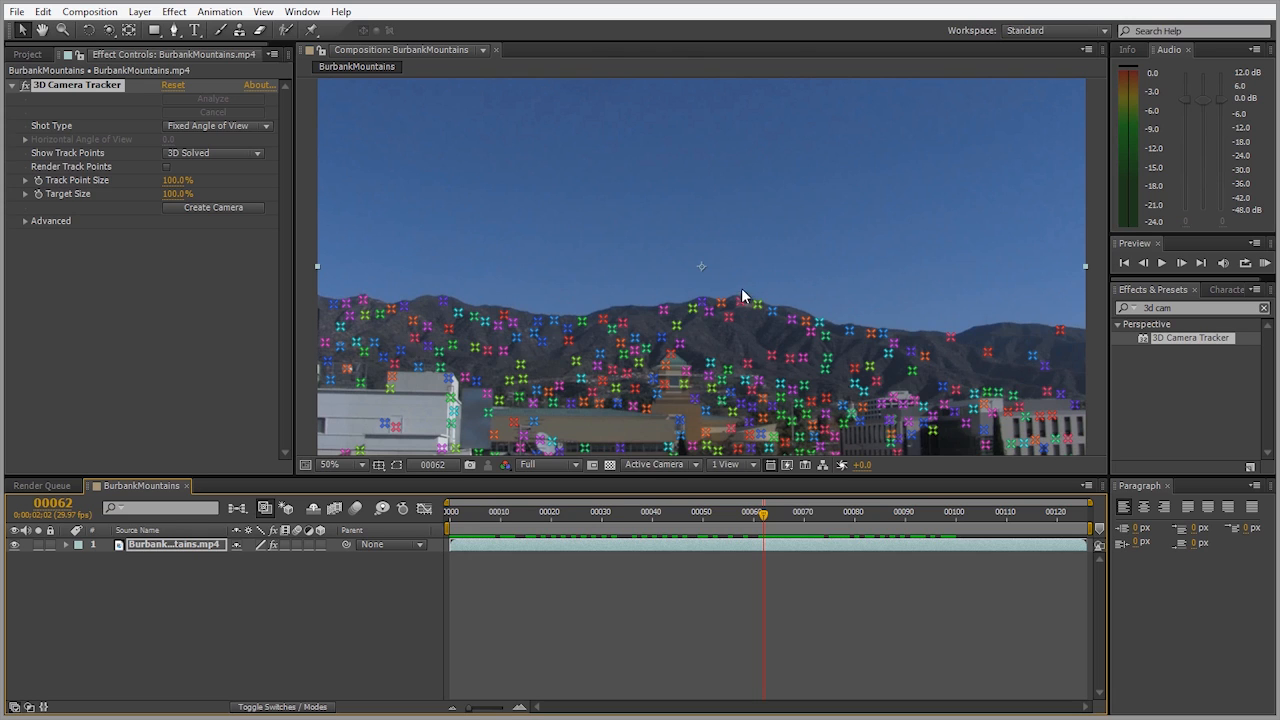
pyautogui.click(337, 465)
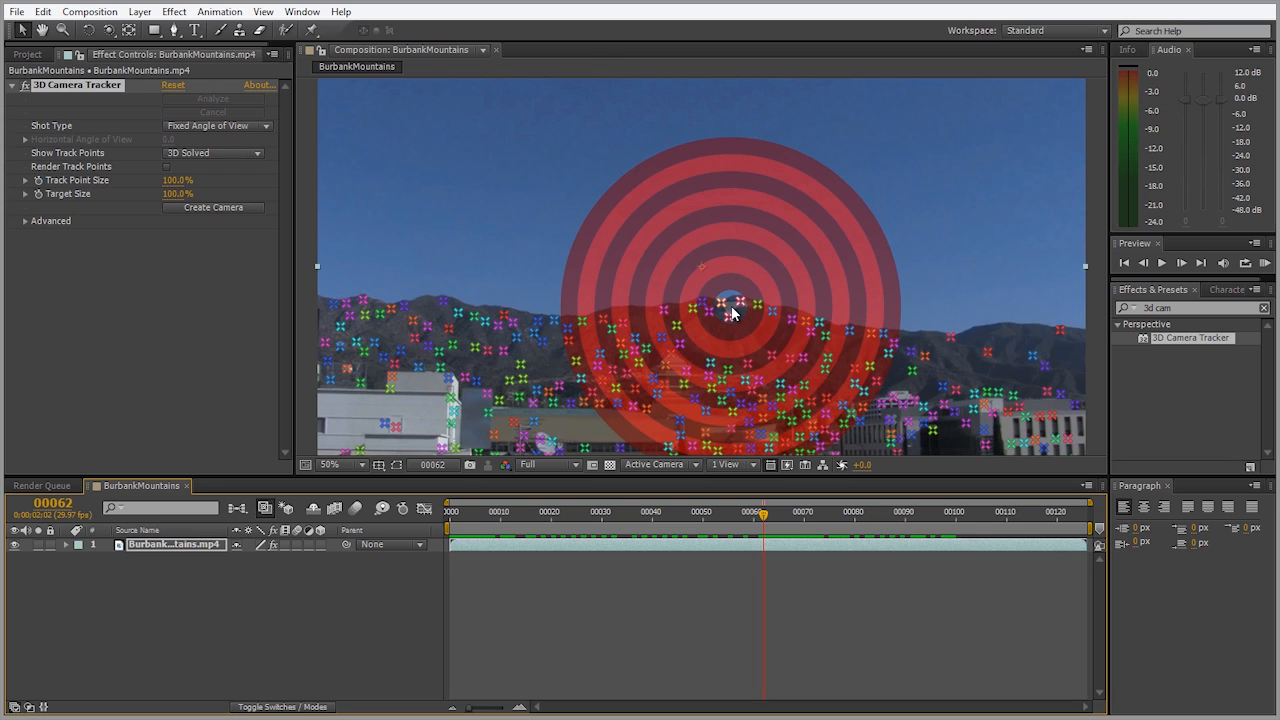
# Create a text layer and camera at the target and enter 'LightWave 11.5'
pyautogui.rightClick(735, 313)
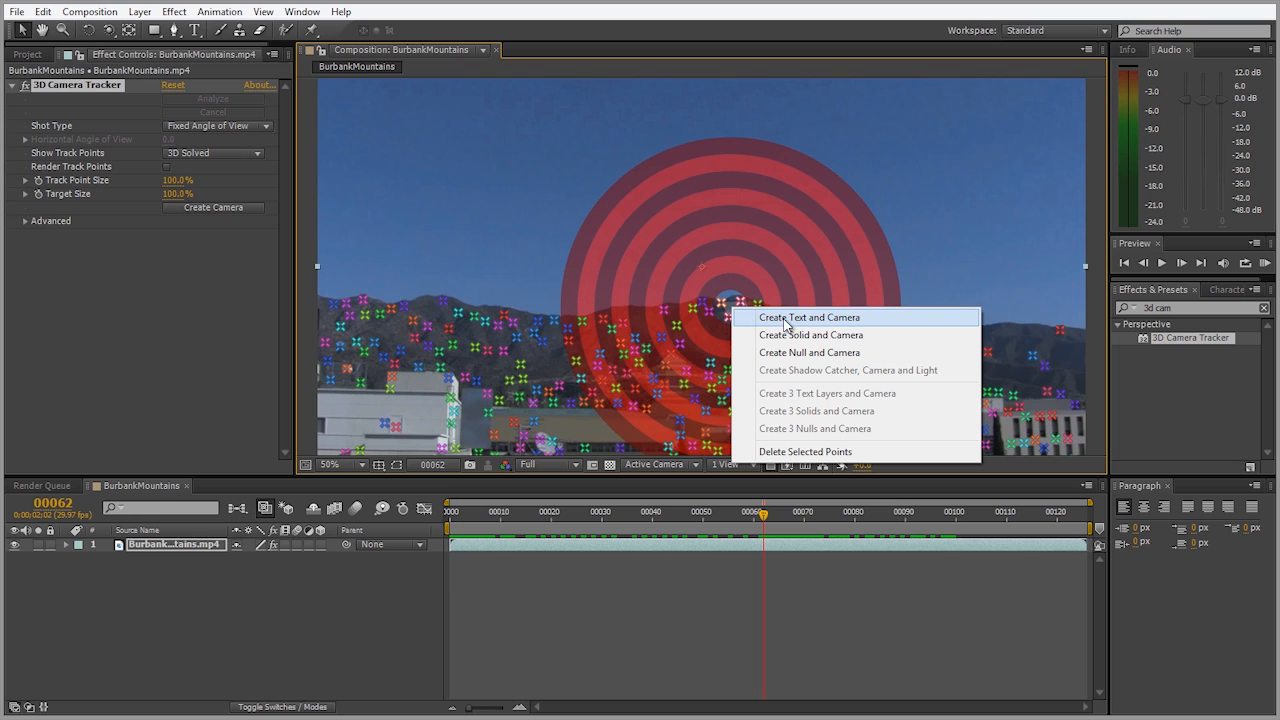
pyautogui.click(810, 317)
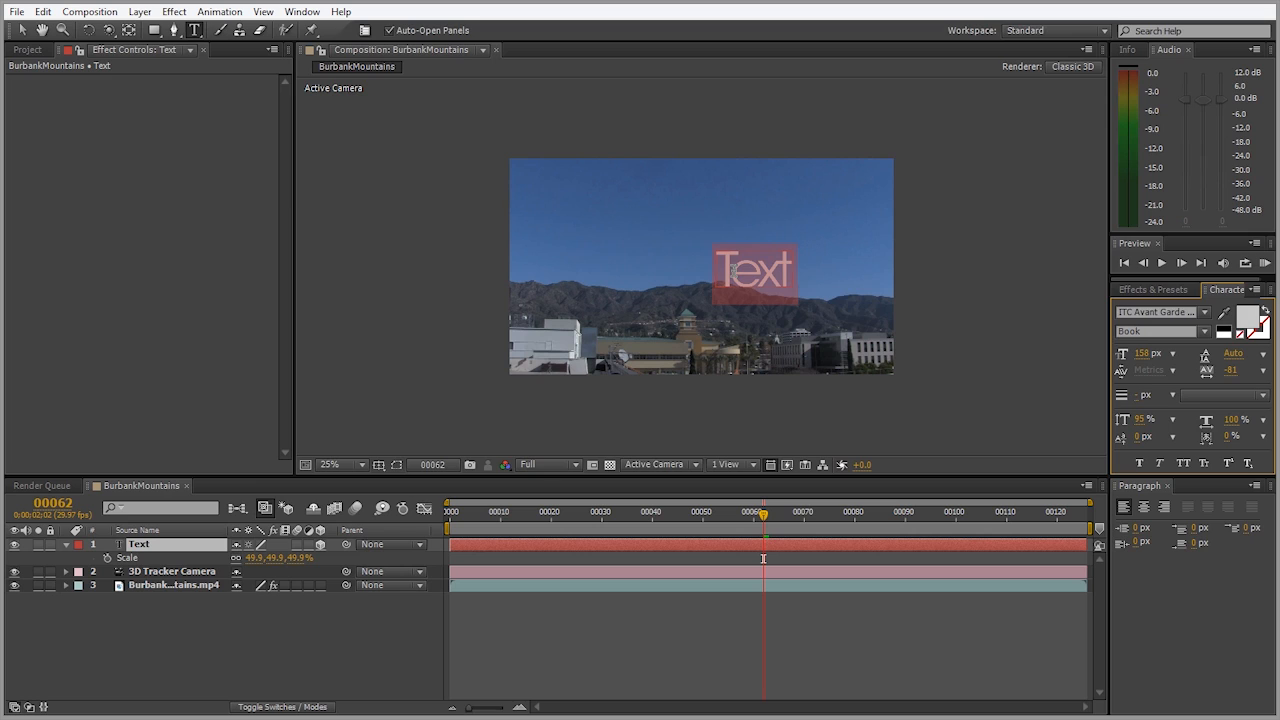
pyautogui.write('LightWave 11.5')
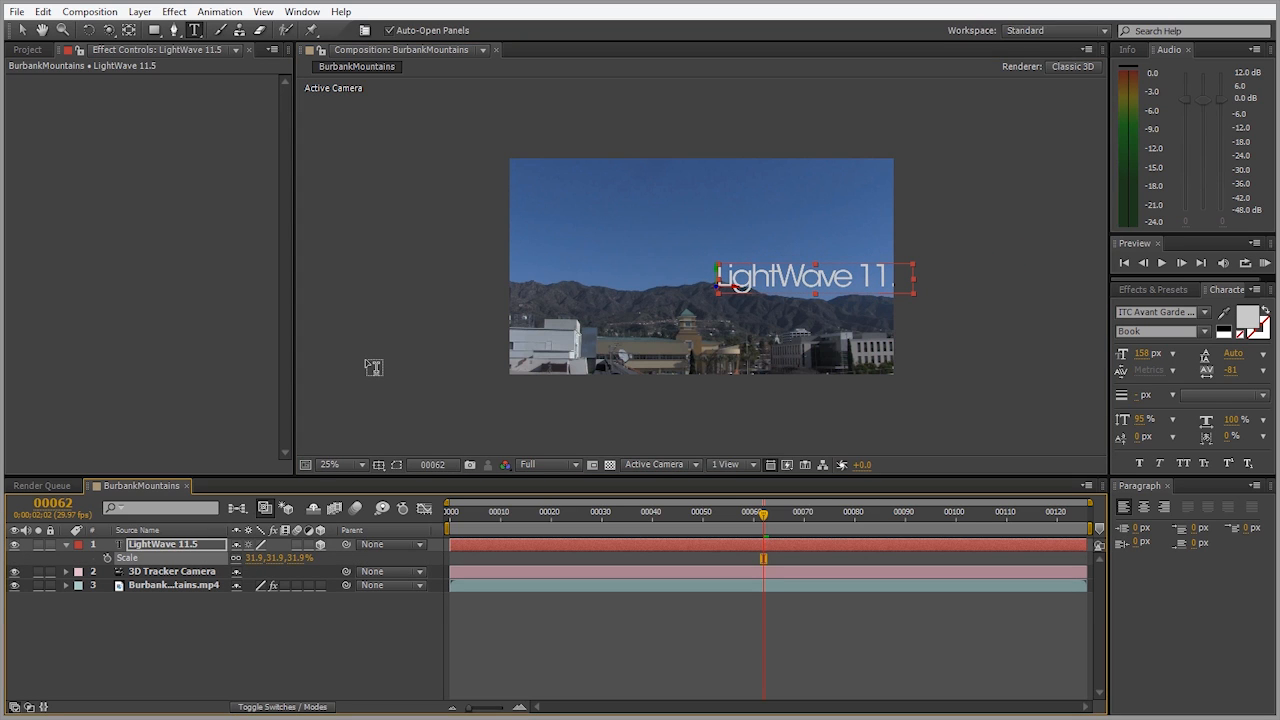
pyautogui.click(330, 464)
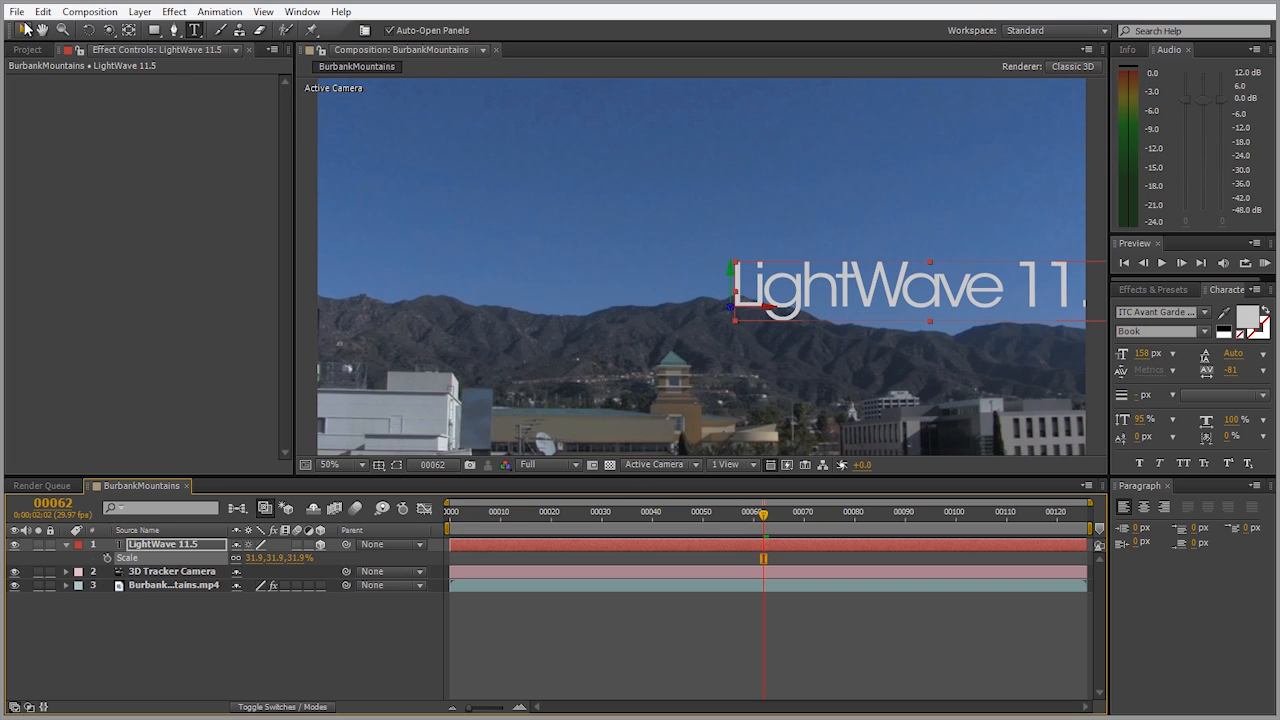
# Scrub through the shot to confirm the text stays locked to the ridge
pyautogui.moveTo(762, 511); pyautogui.dragTo(452, 511)
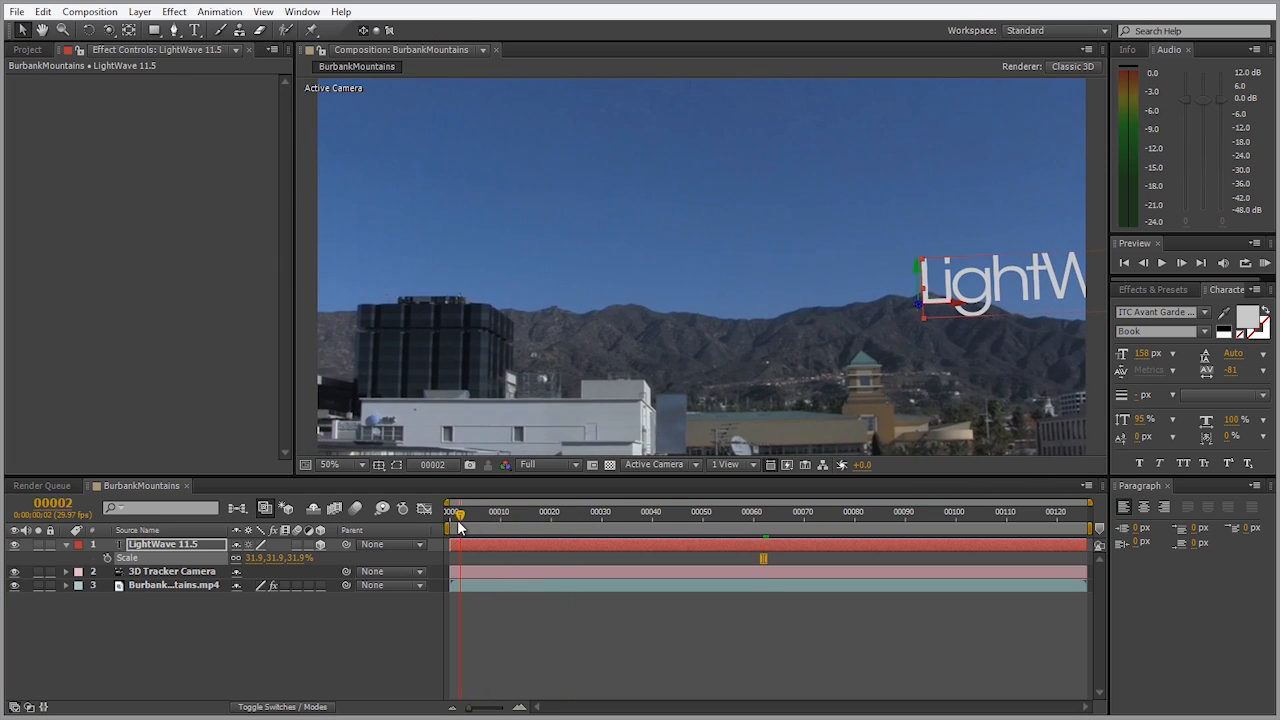
pyautogui.click(924, 513)
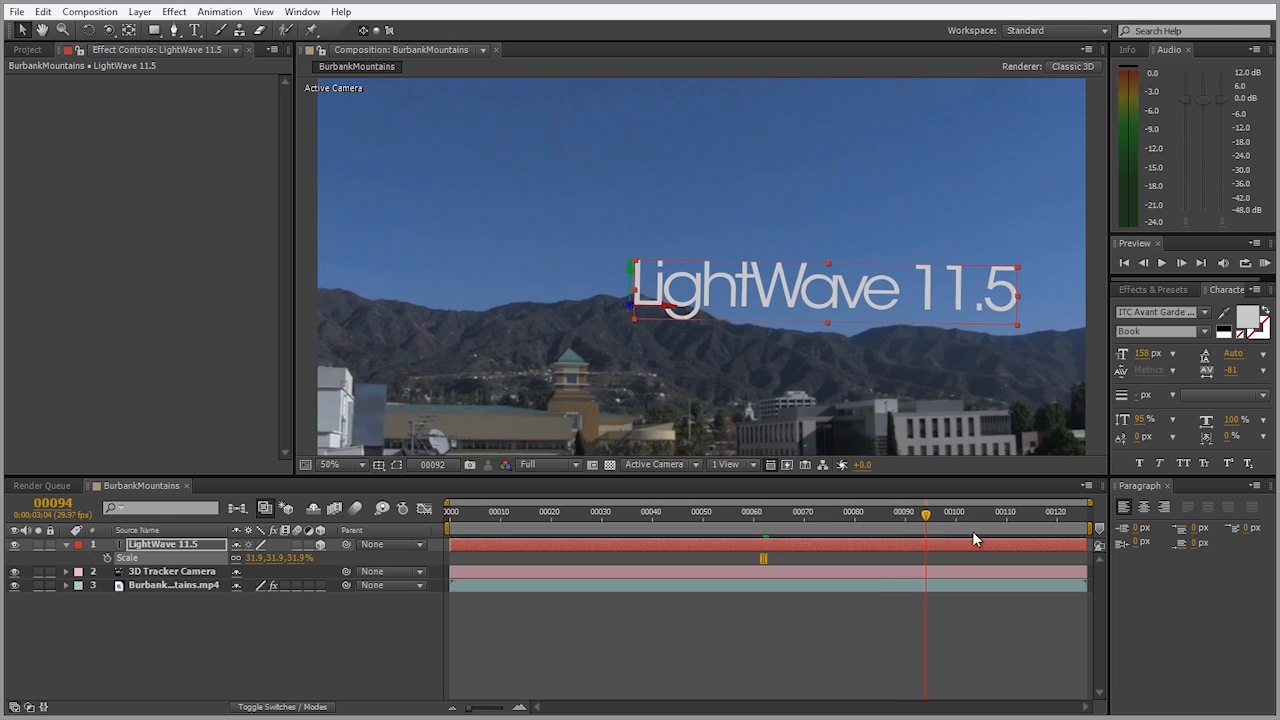
pyautogui.moveTo(924, 520); pyautogui.dragTo(838, 520)
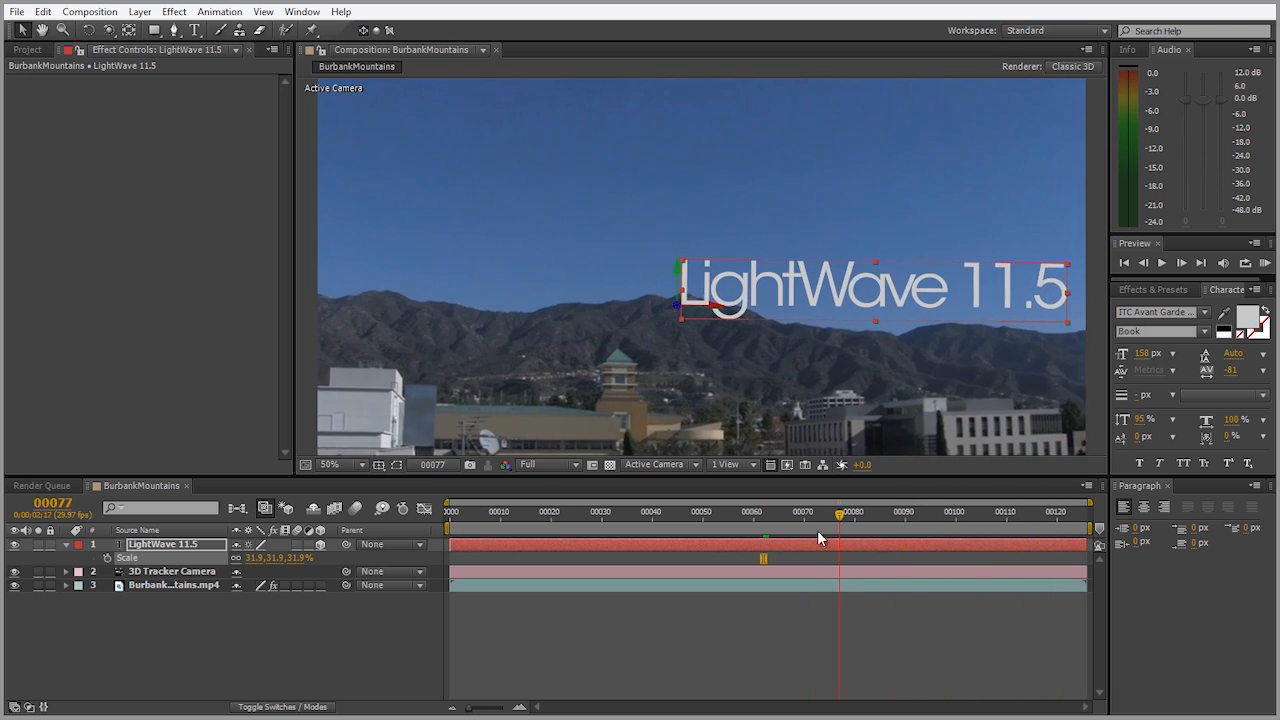
pyautogui.moveTo(838, 511); pyautogui.dragTo(990, 511)
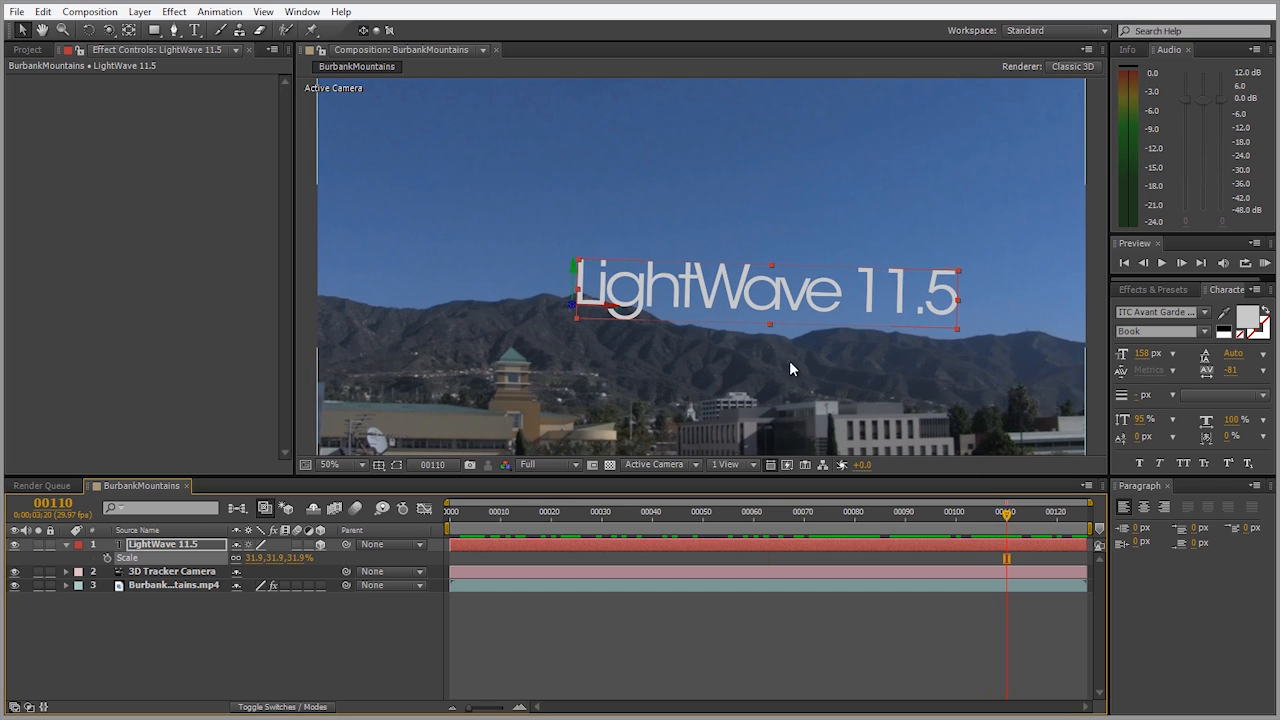
pyautogui.moveTo(765, 330)
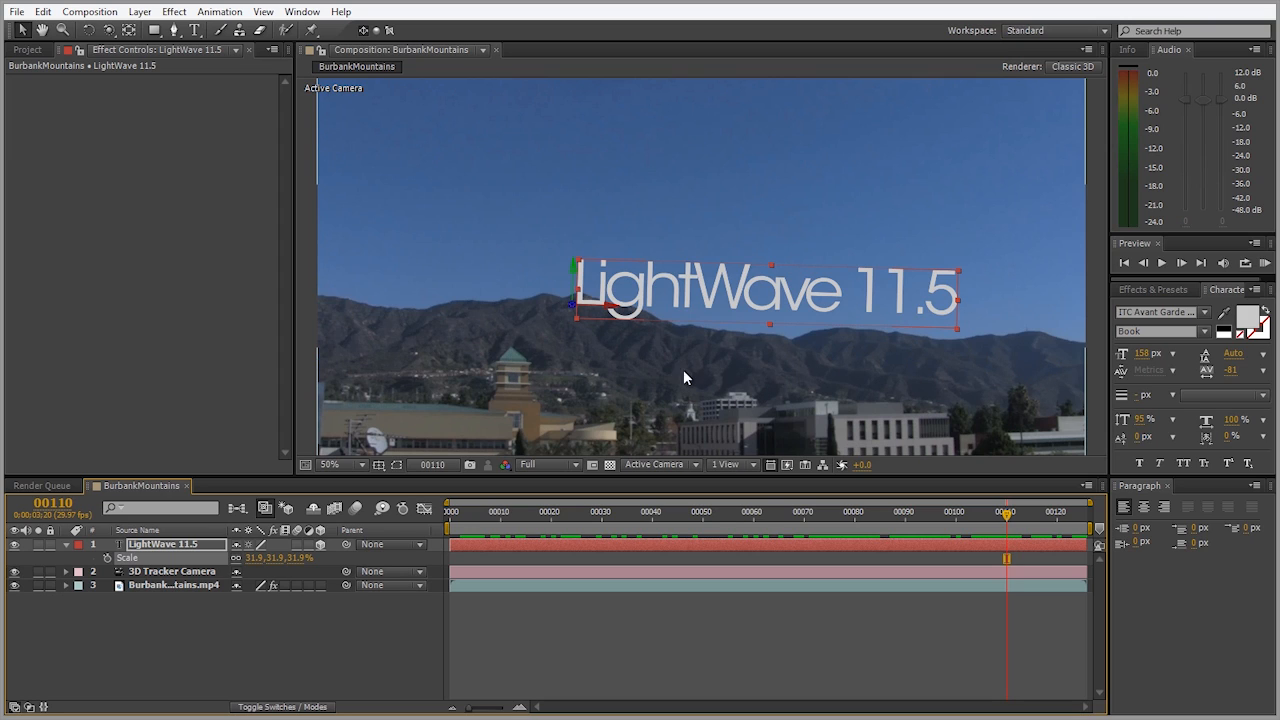
pyautogui.moveTo(170, 588)
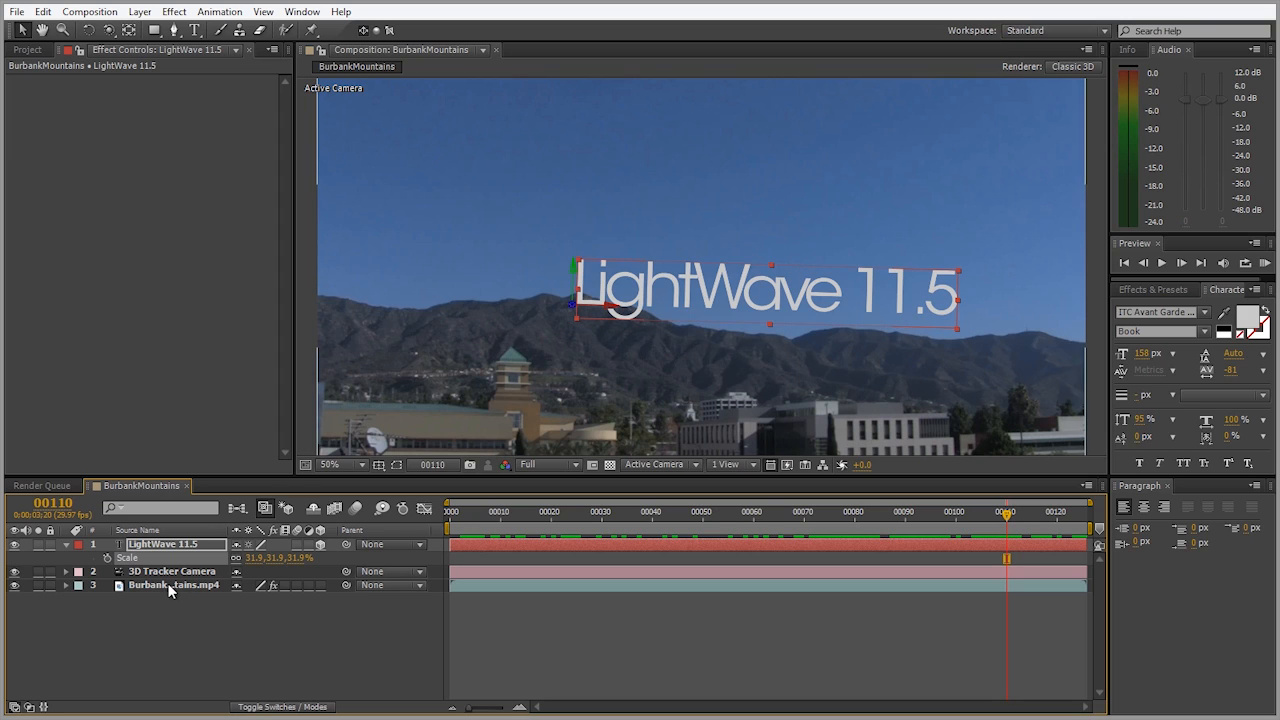
pyautogui.moveTo(587, 312)
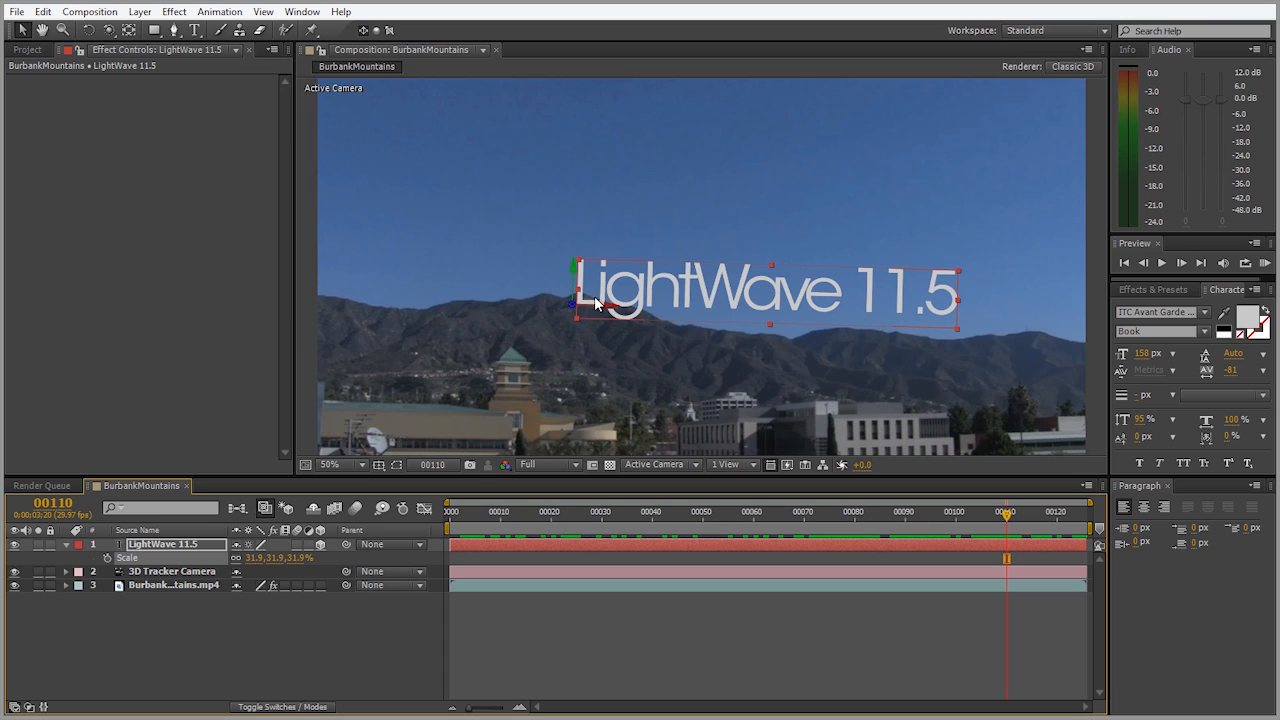
pyautogui.moveTo(703, 340)
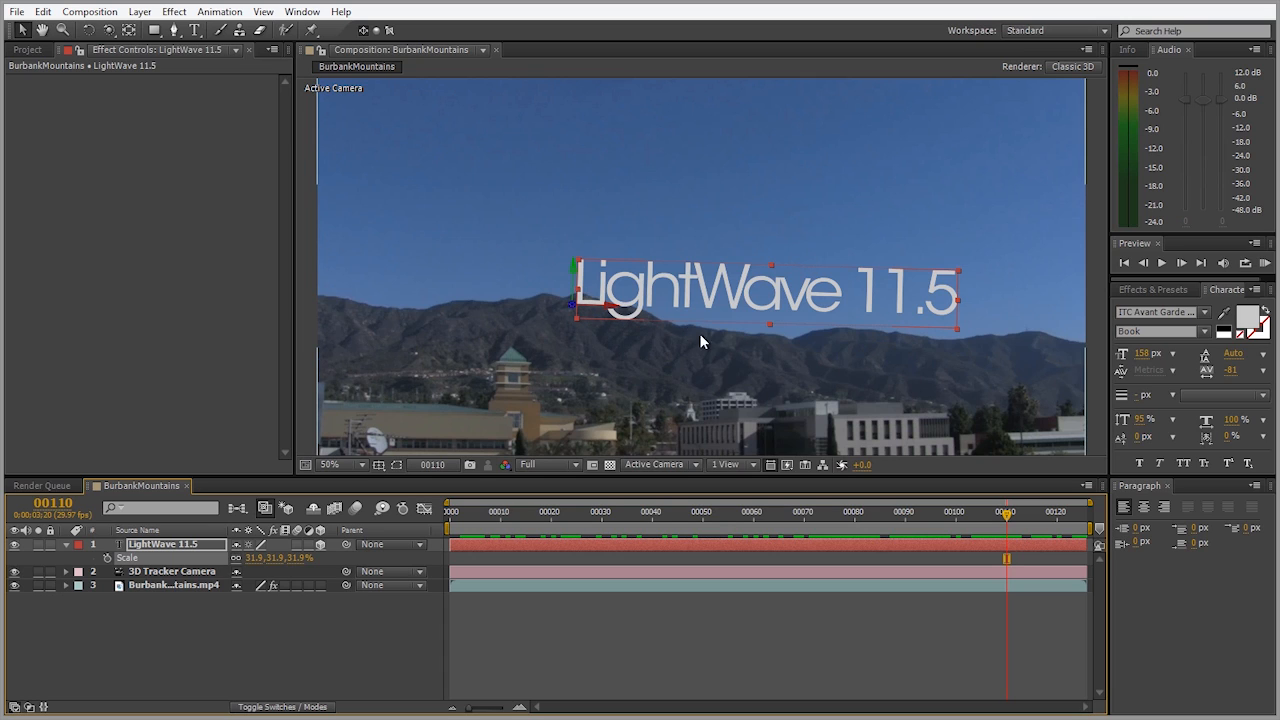
pyautogui.moveTo(525, 305)
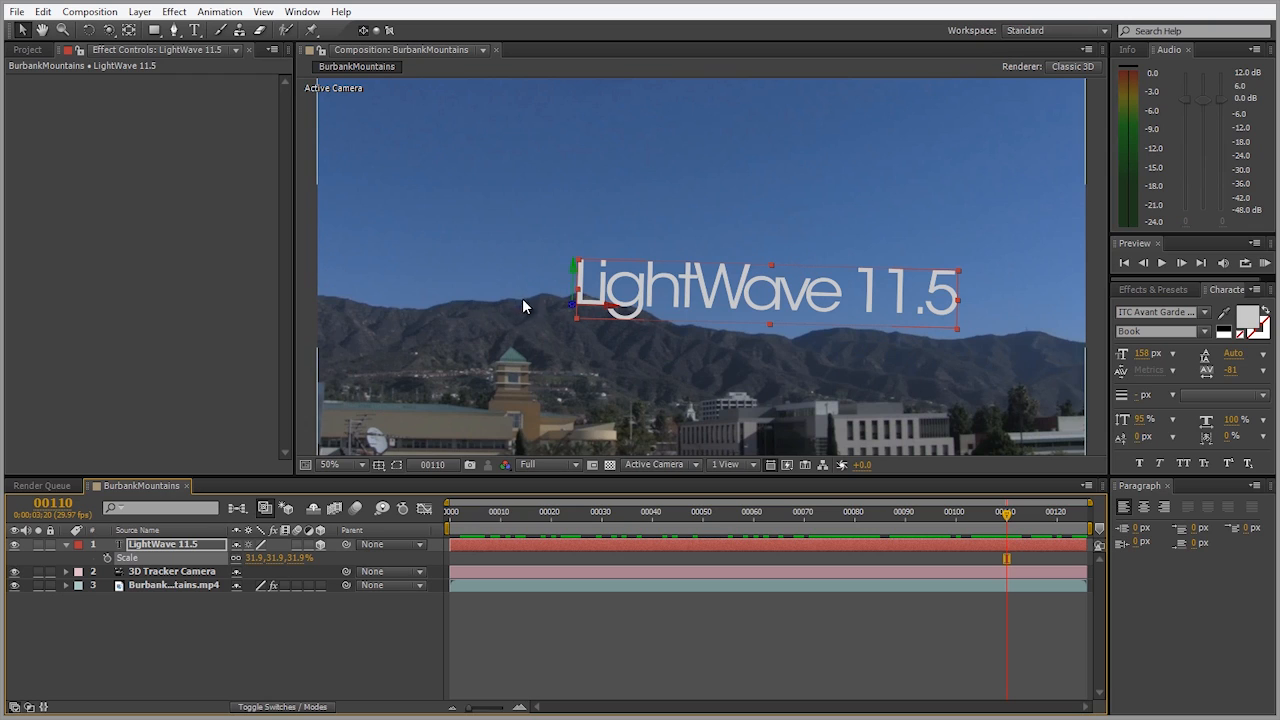
pyautogui.moveTo(689, 334)
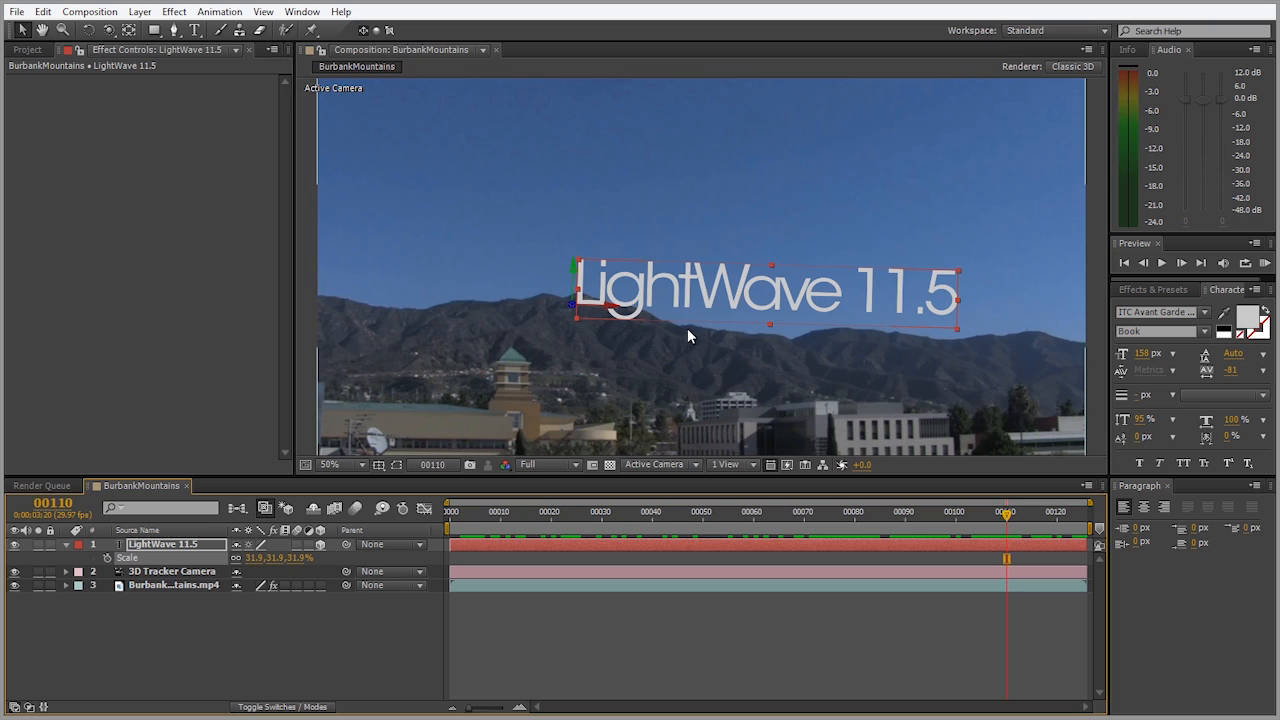
pyautogui.moveTo(668, 333)
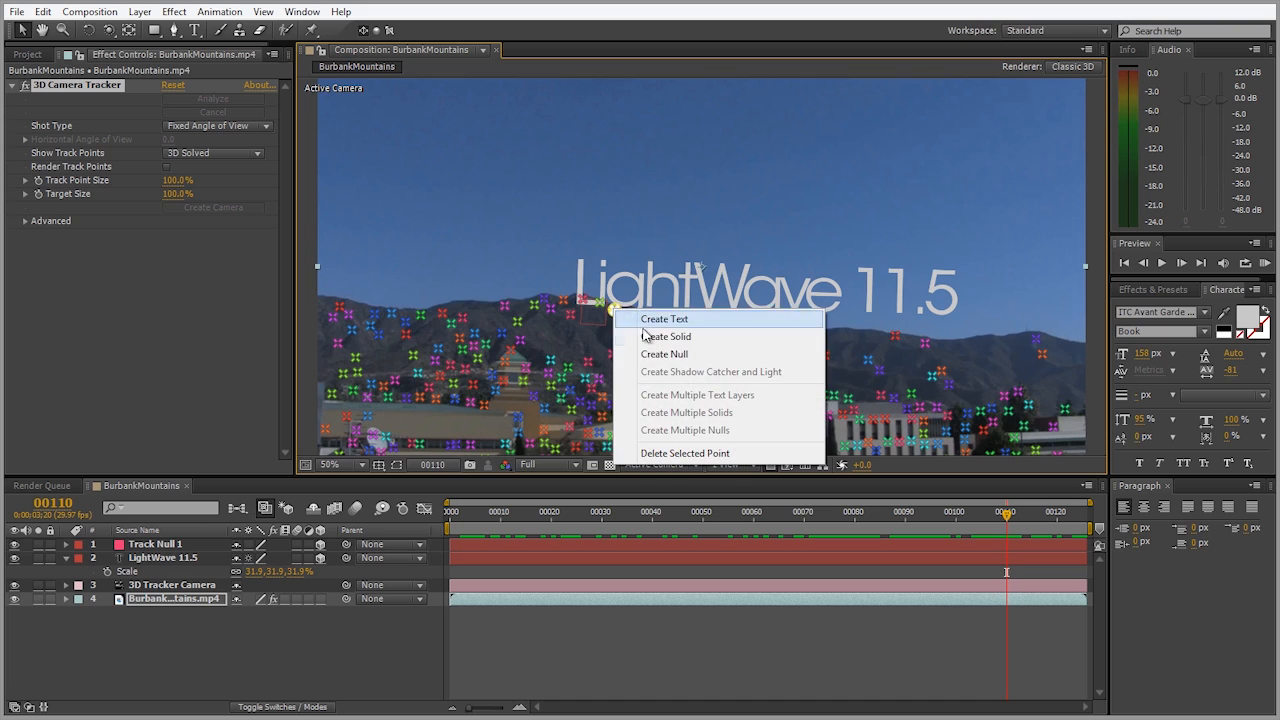
# Create two more tracked nulls on the ridge, add a null object, and select the tracker camera
pyautogui.click(664, 354)
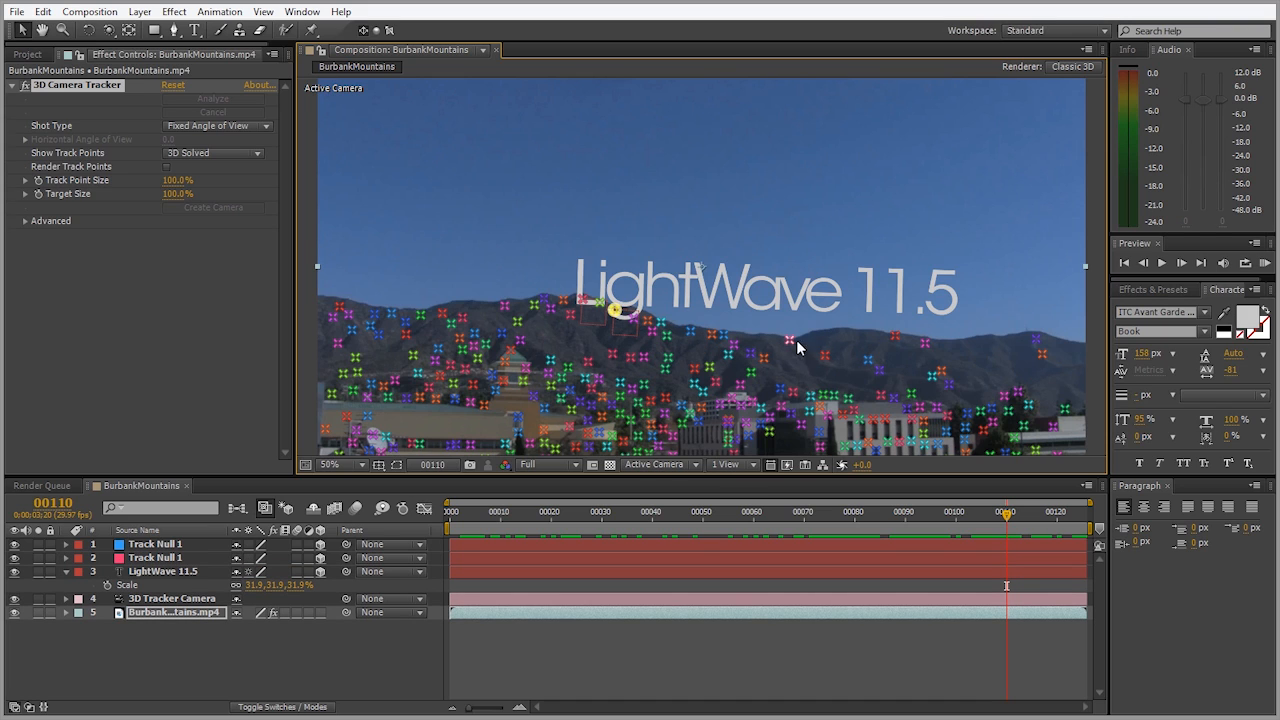
pyautogui.rightClick(895, 336)
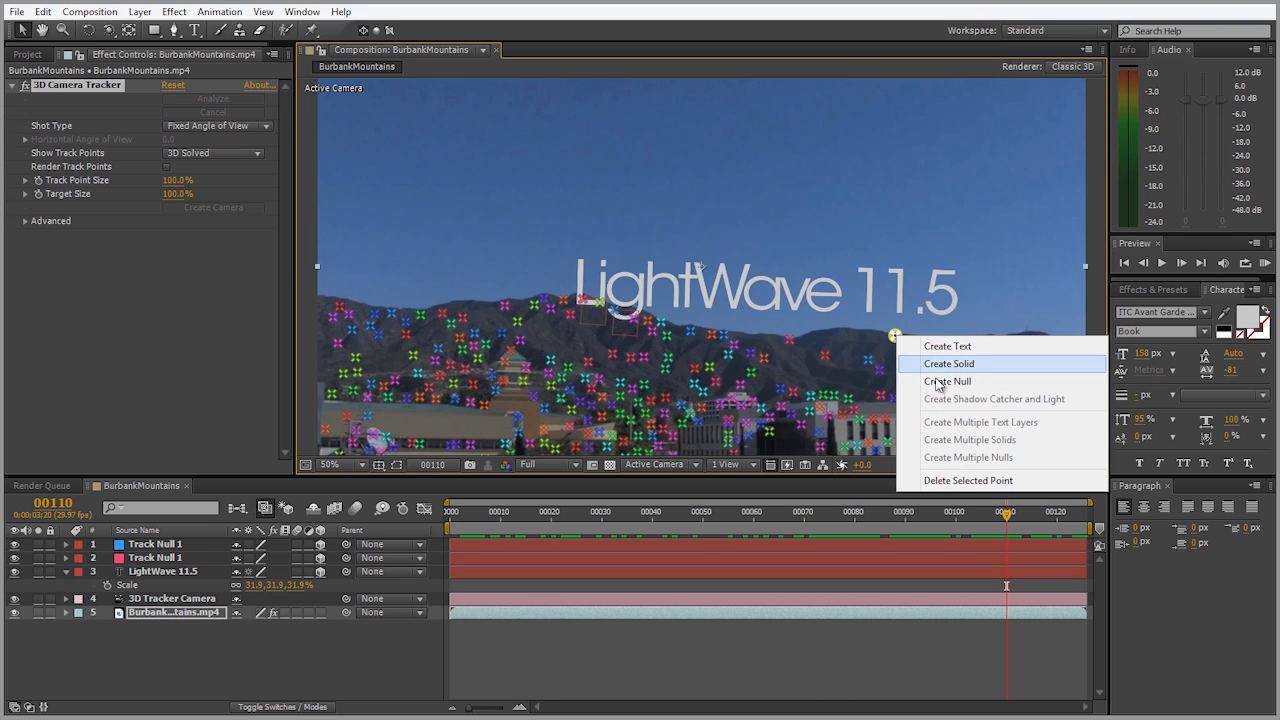
pyautogui.click(946, 381)
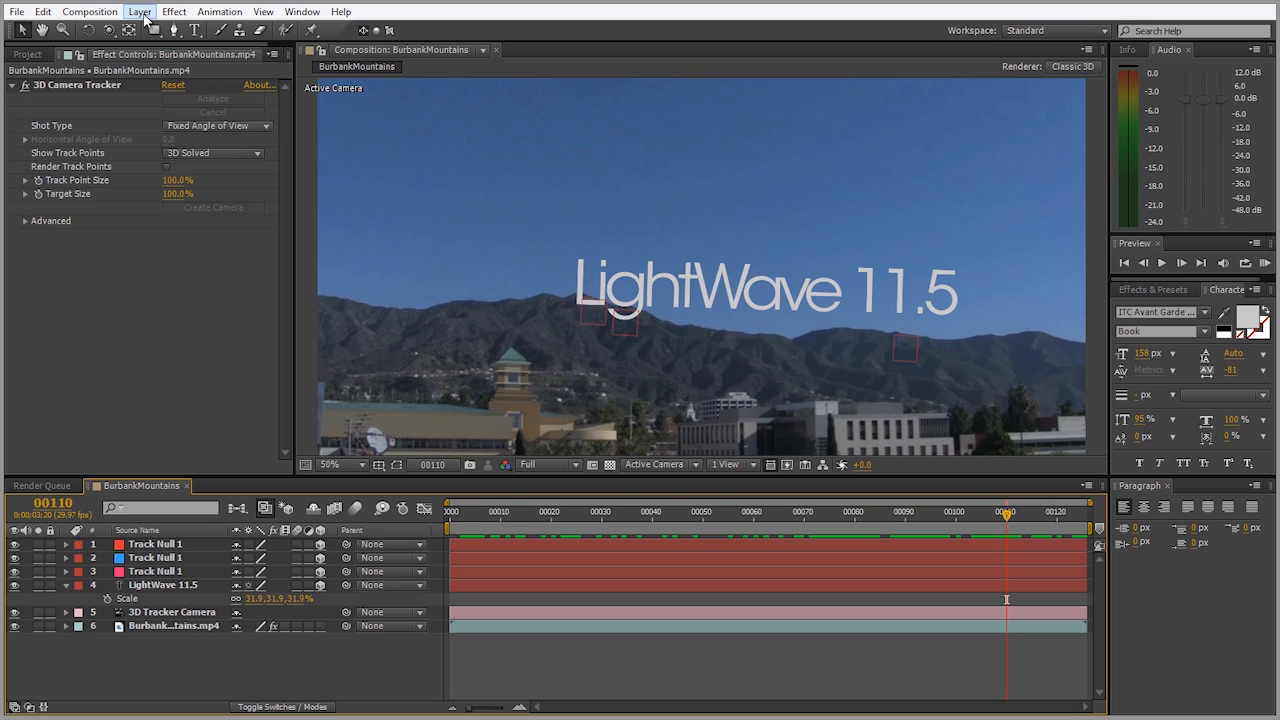
pyautogui.click(141, 13)
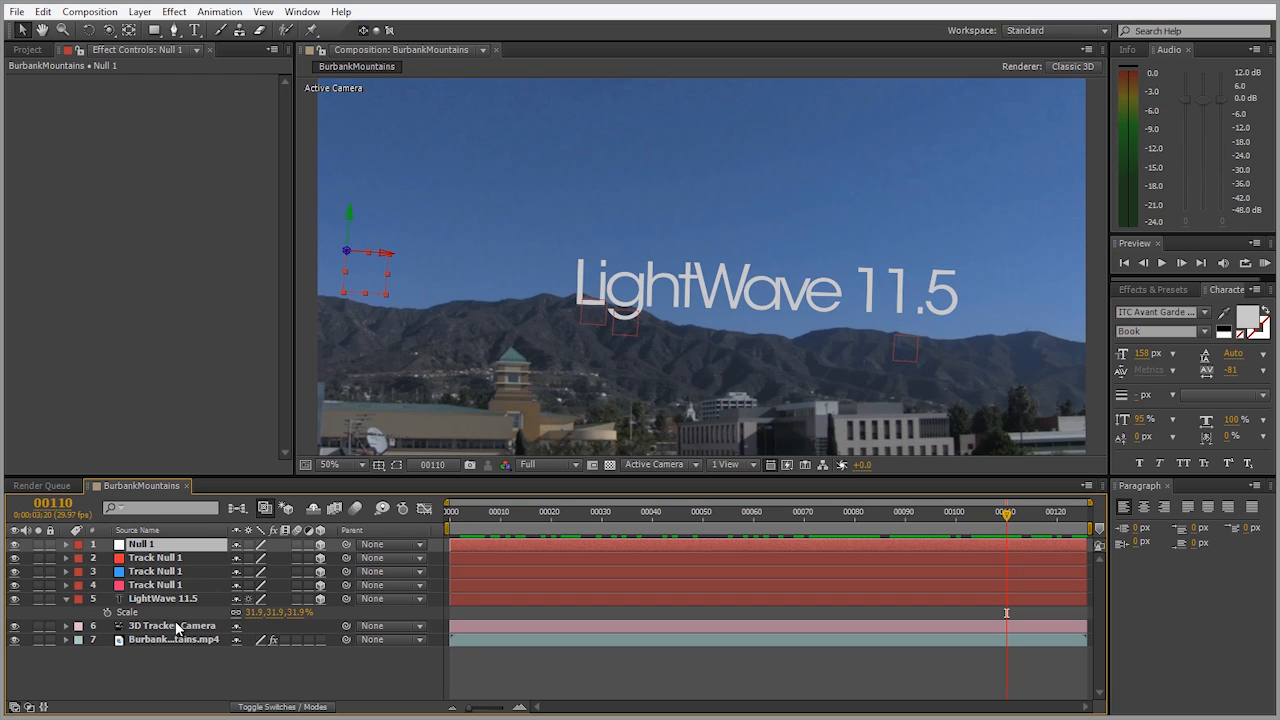
pyautogui.click(155, 557)
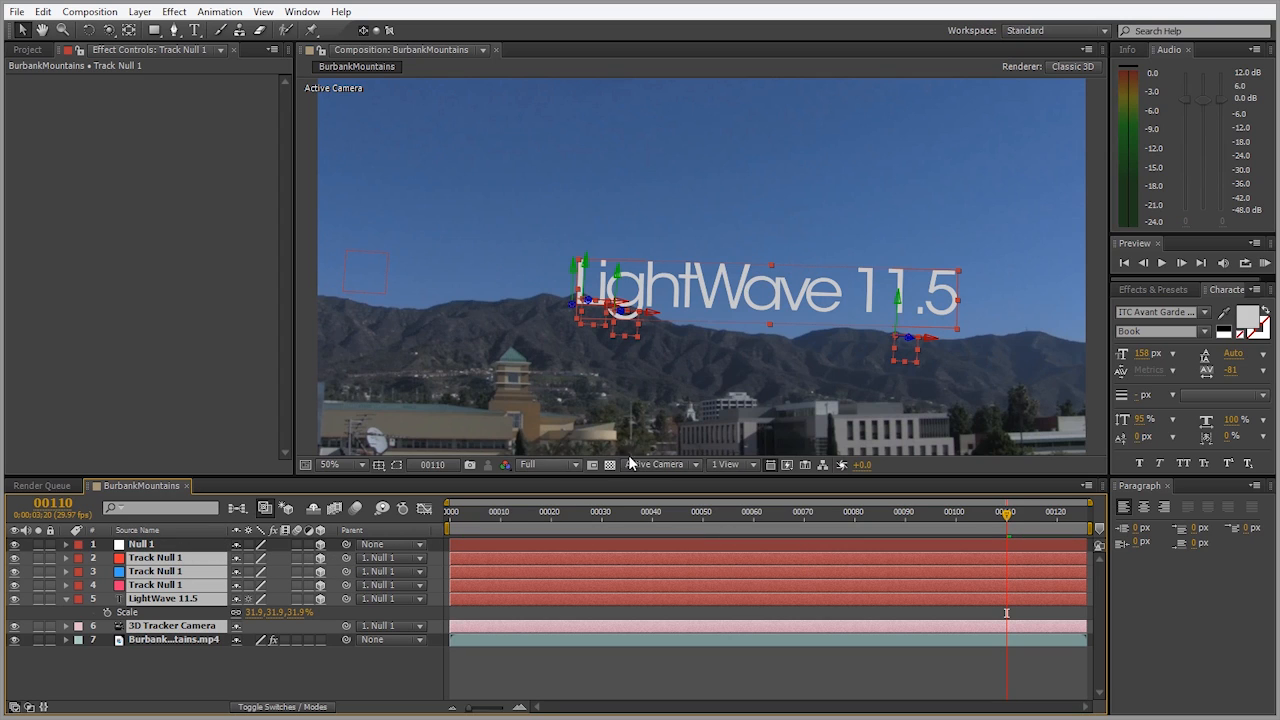
# Switch the 3D view to Top and zoom out to see the whole layout
pyautogui.click(655, 465)
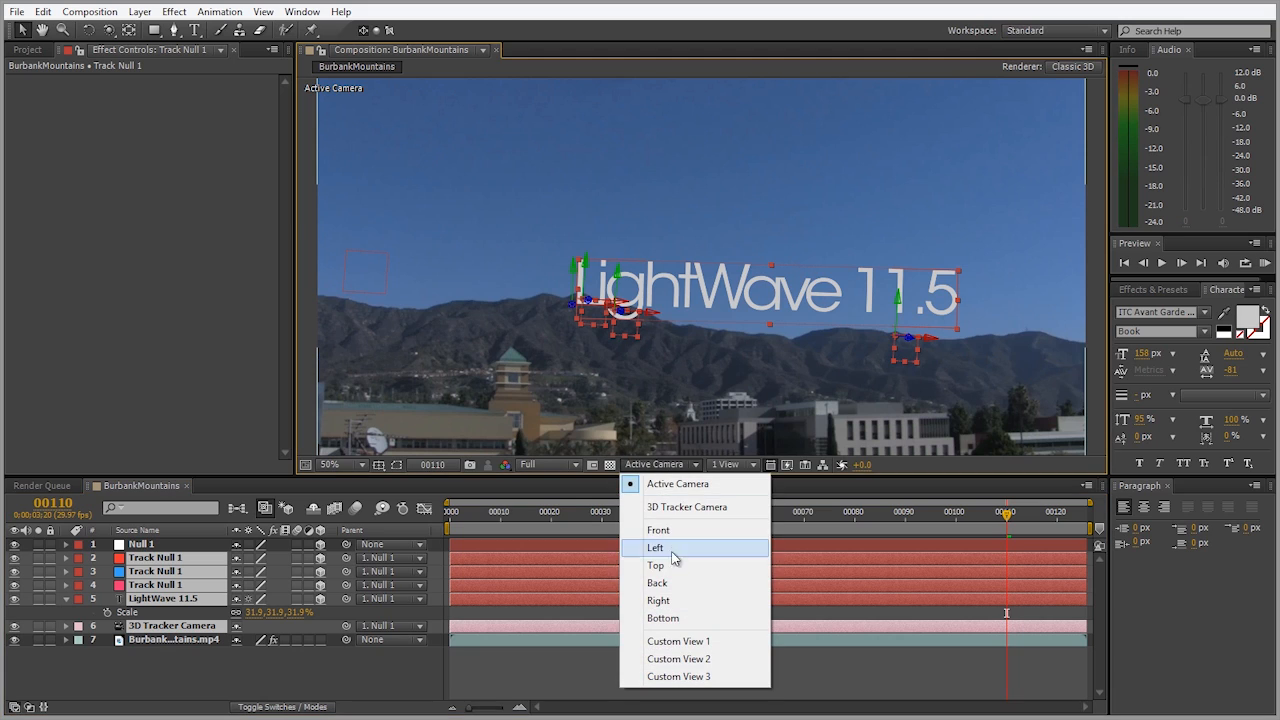
pyautogui.click(654, 565)
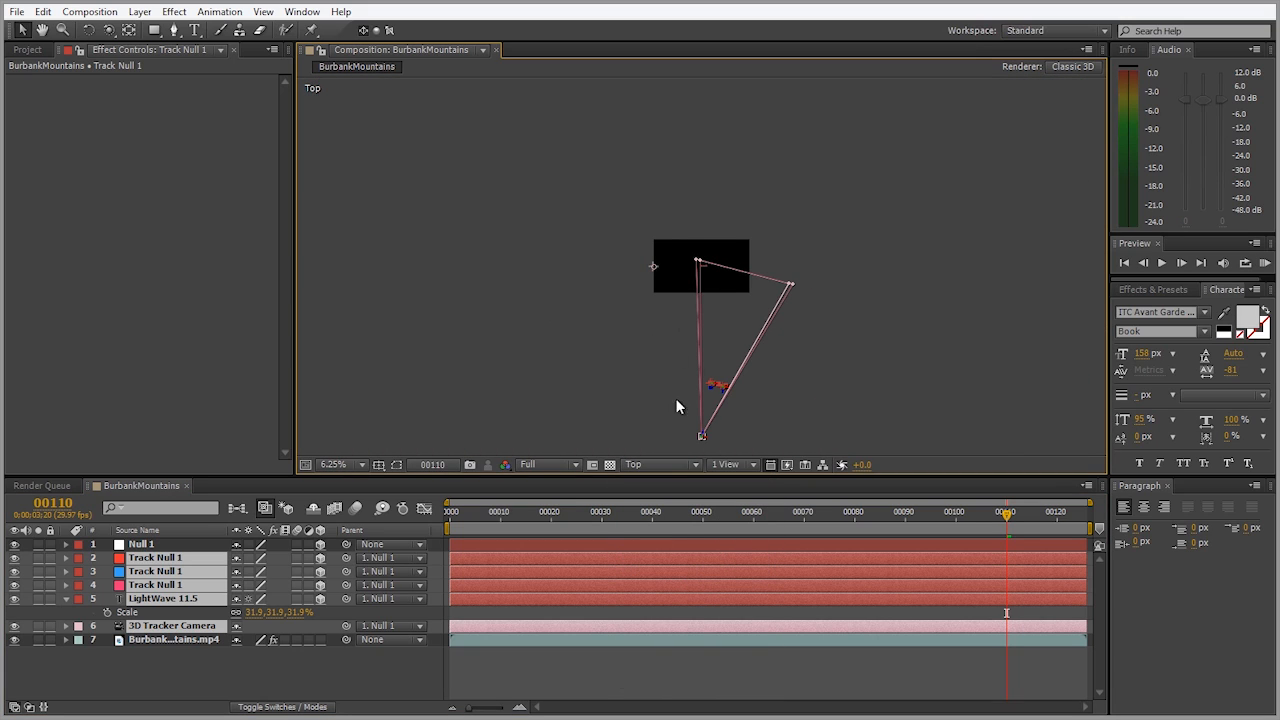
pyautogui.moveTo(708, 270)
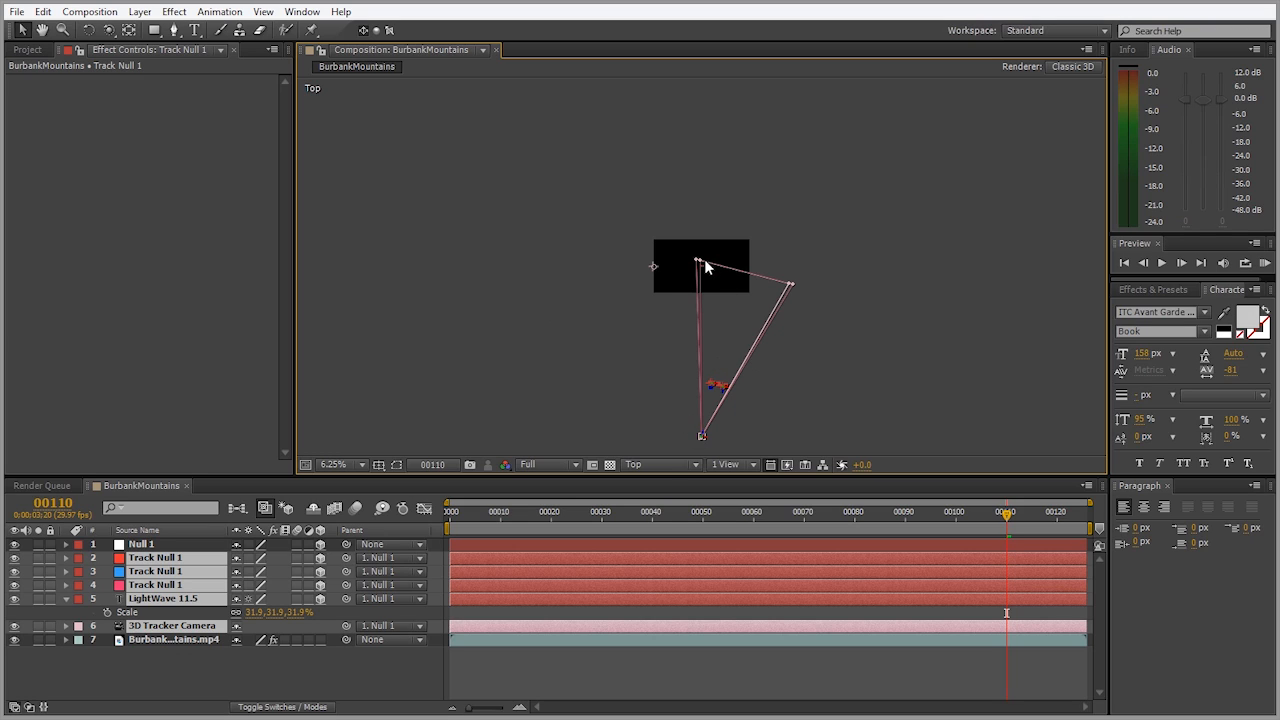
pyautogui.moveTo(712, 303)
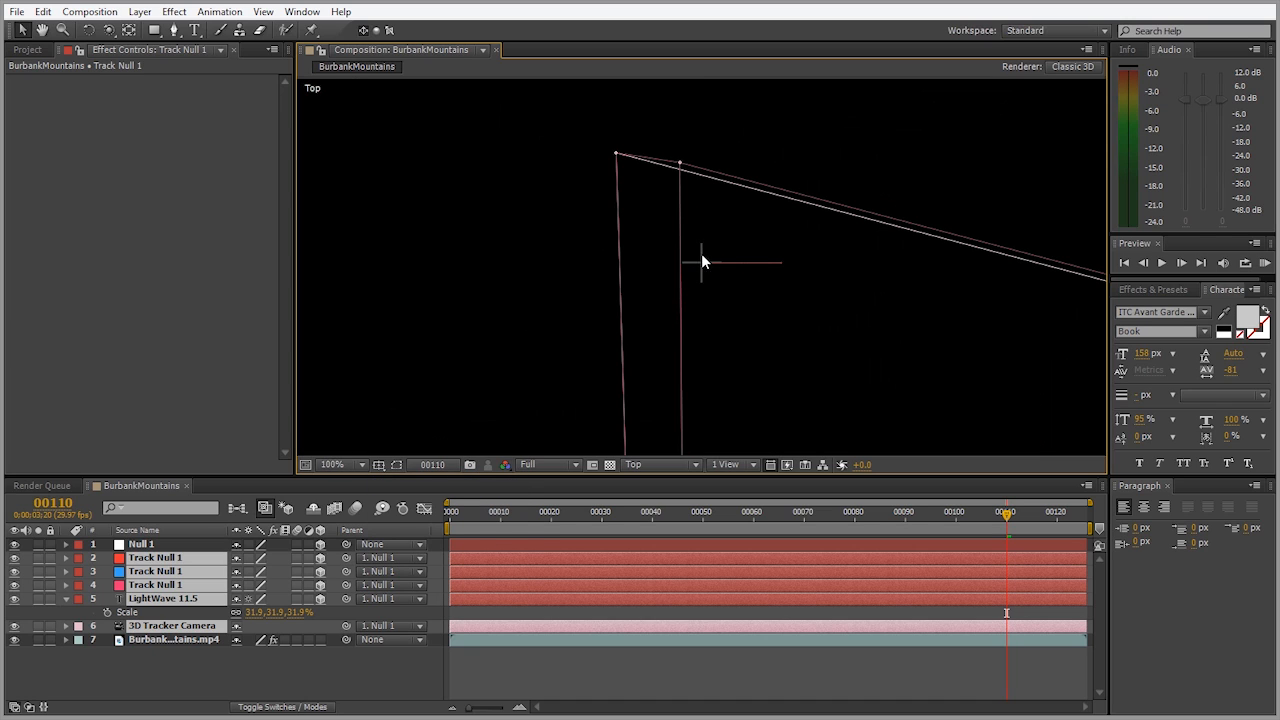
pyautogui.click(347, 465)
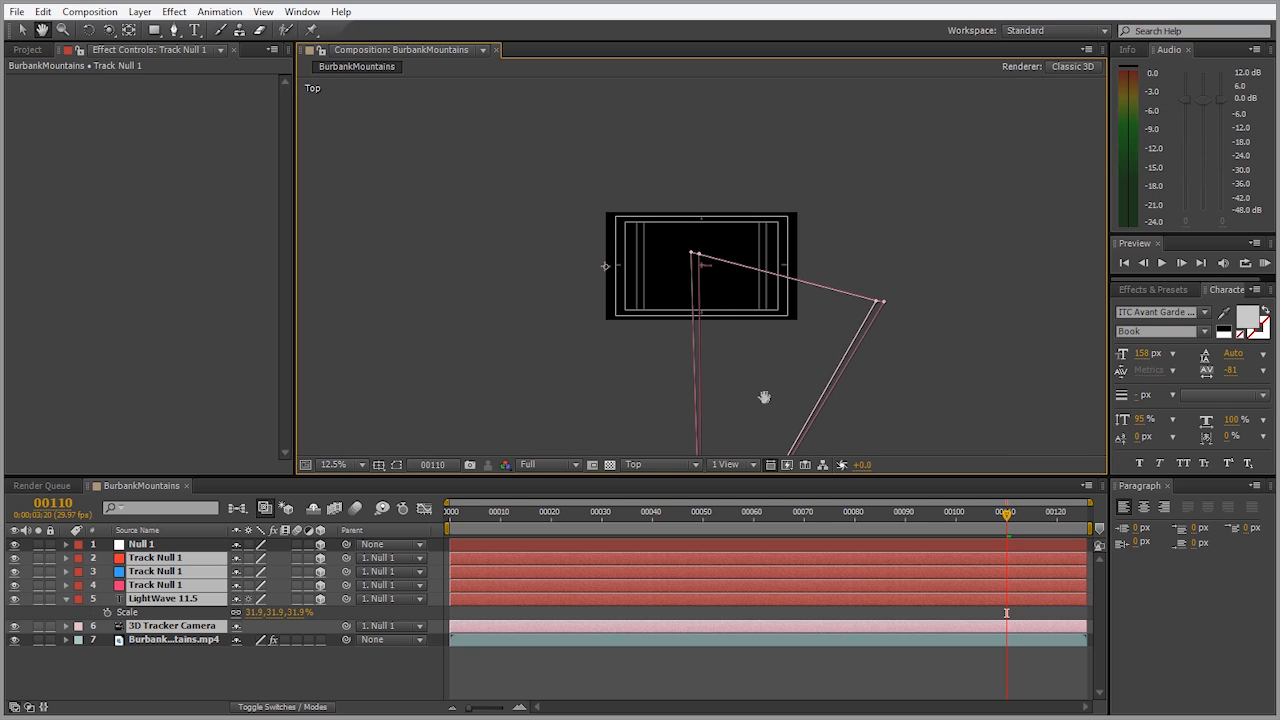
pyautogui.click(348, 464)
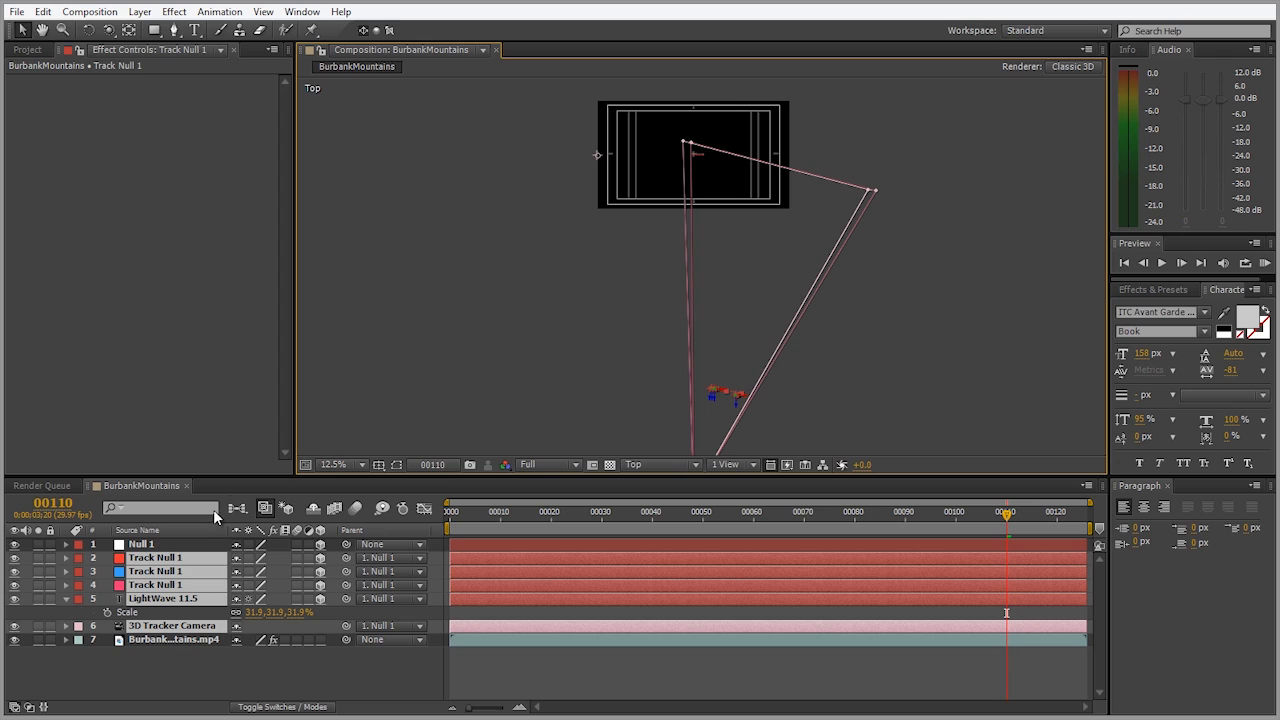
# Select Null 1 and set its Scale to 24%
pyautogui.click(141, 544)
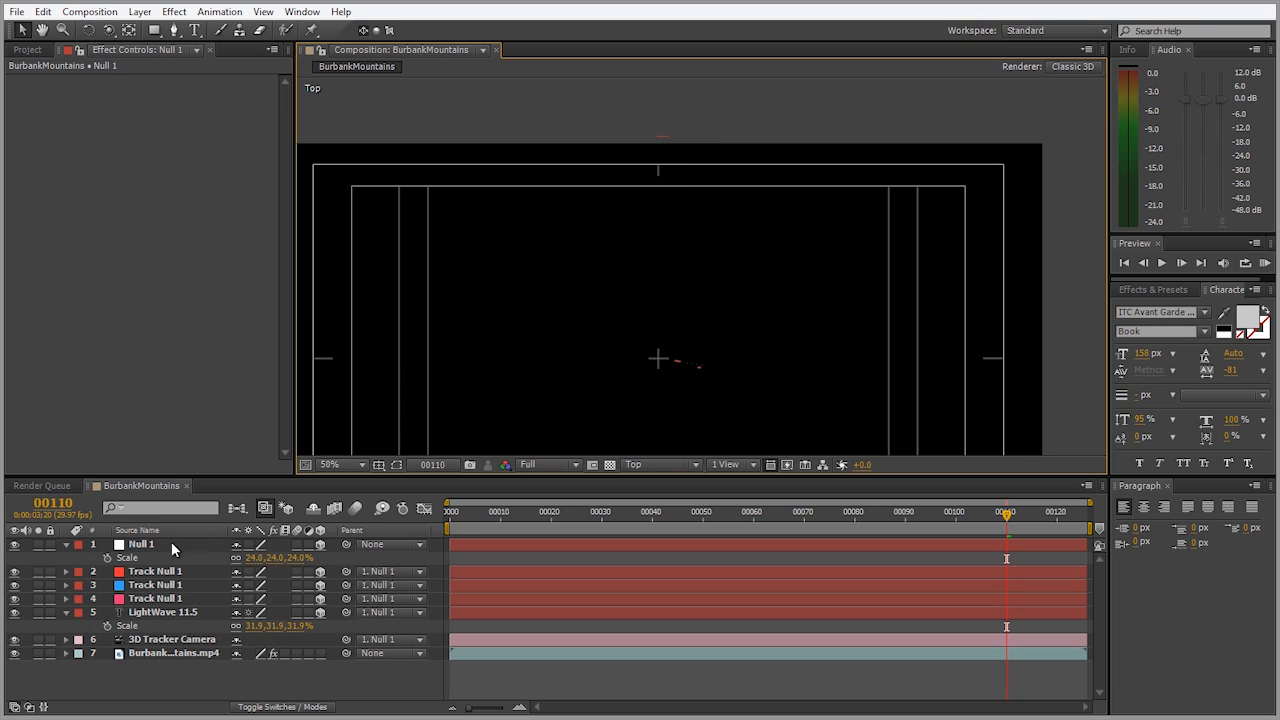
pyautogui.click(141, 544)
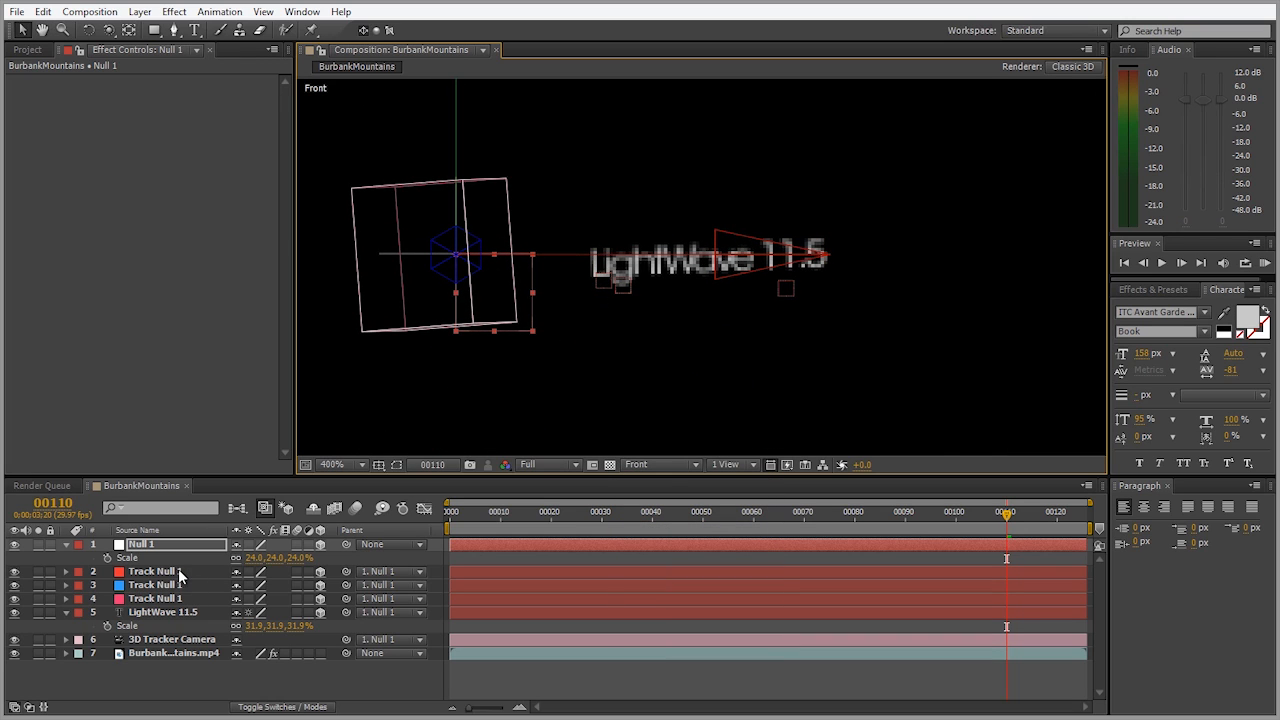
pyautogui.click(151, 571)
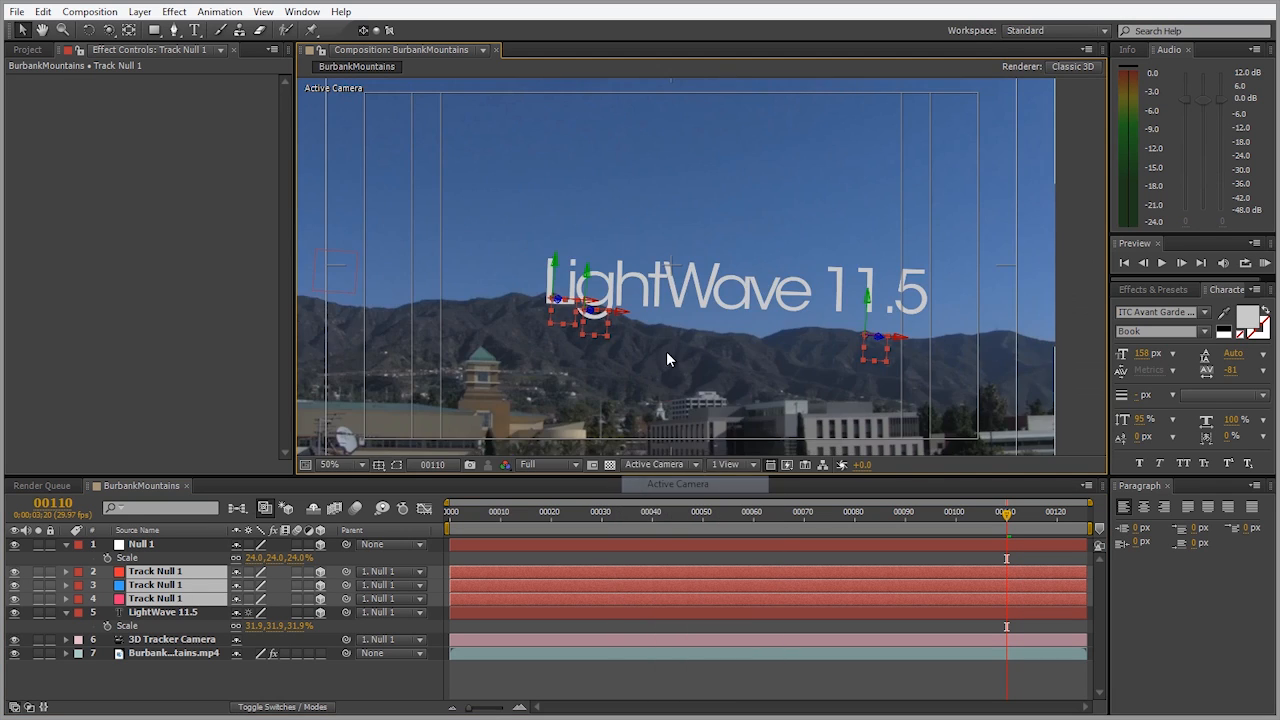
pyautogui.click(352, 465)
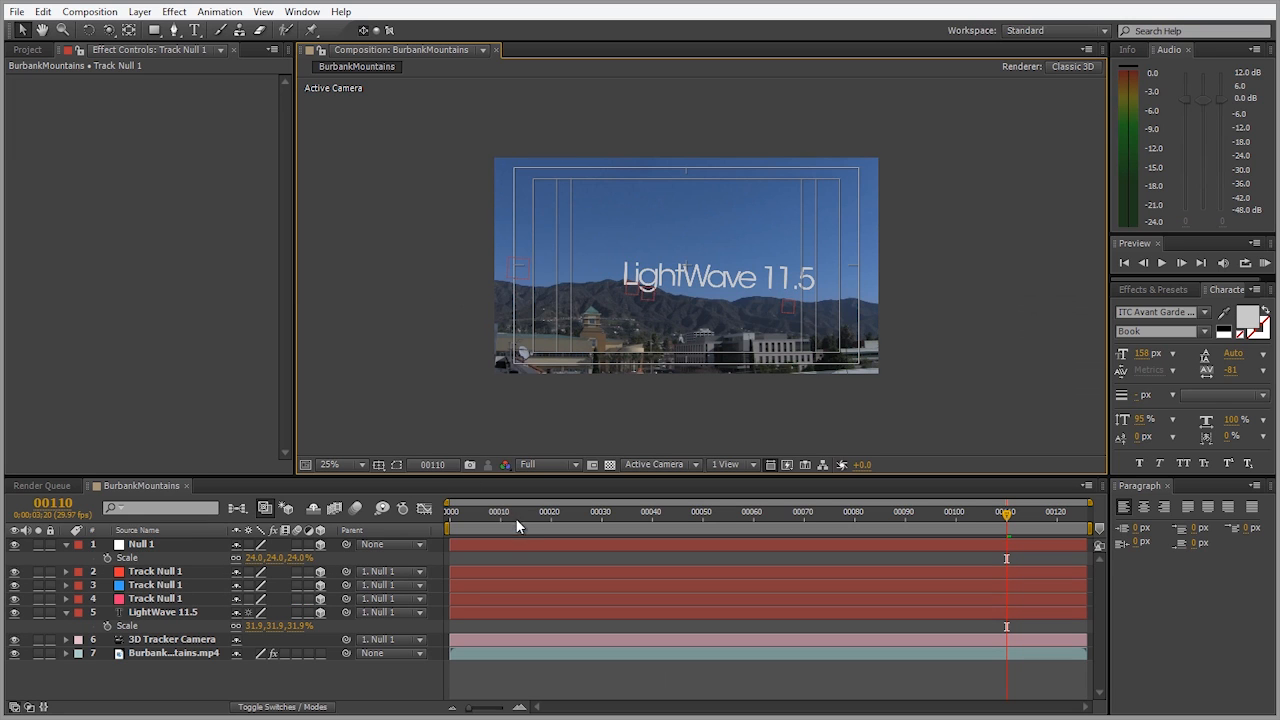
pyautogui.click(860, 512)
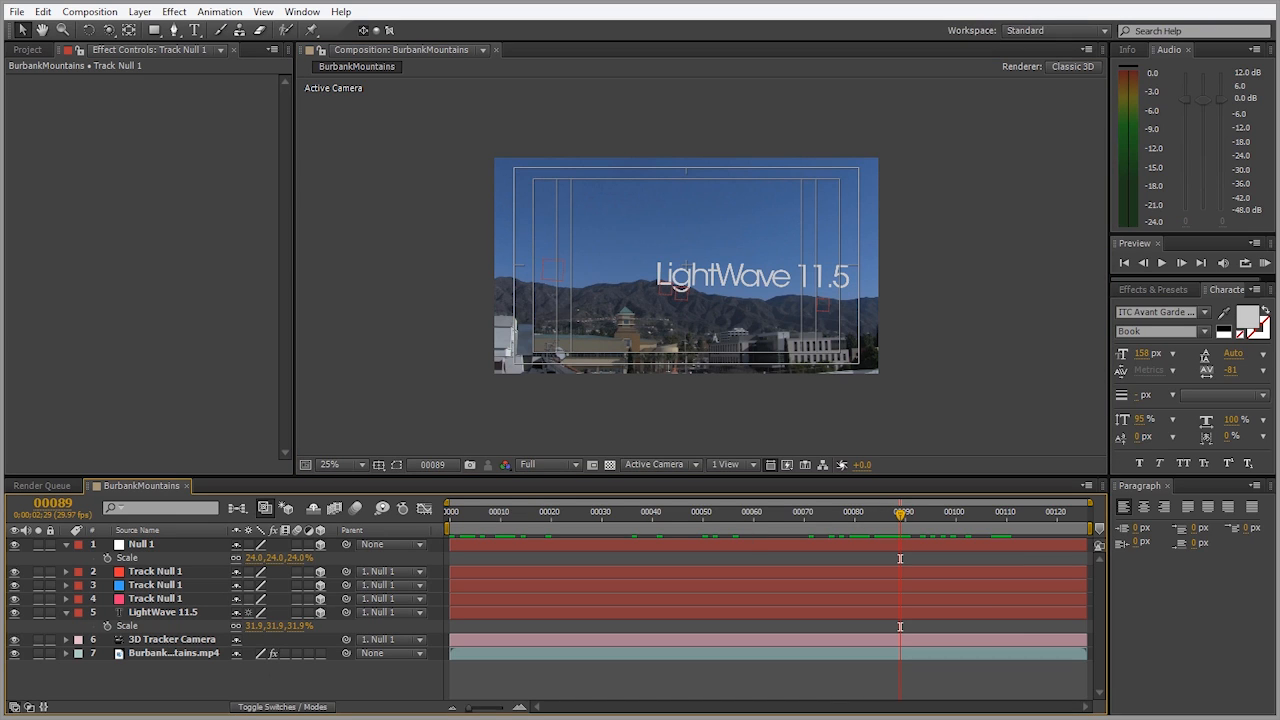
# Select the 3D Tracker Camera layer and use Send Selected Layer to LightWave 3D
pyautogui.click(171, 640)
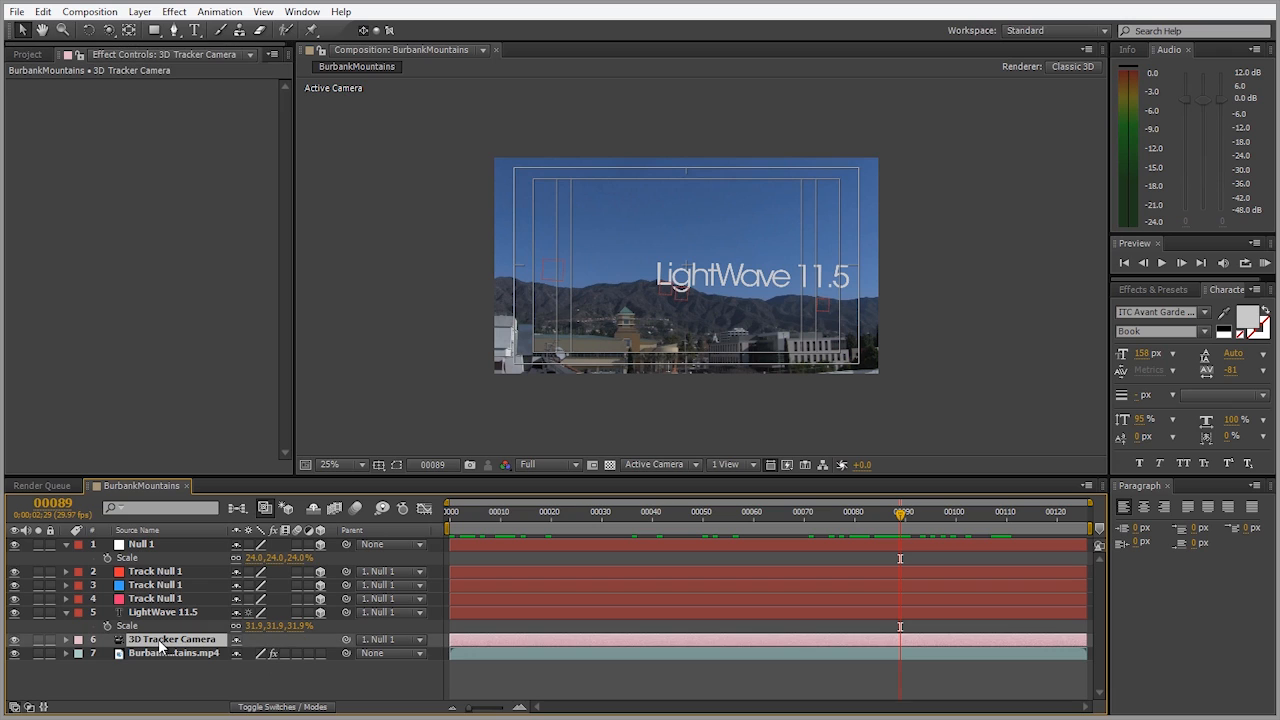
pyautogui.click(11, 11)
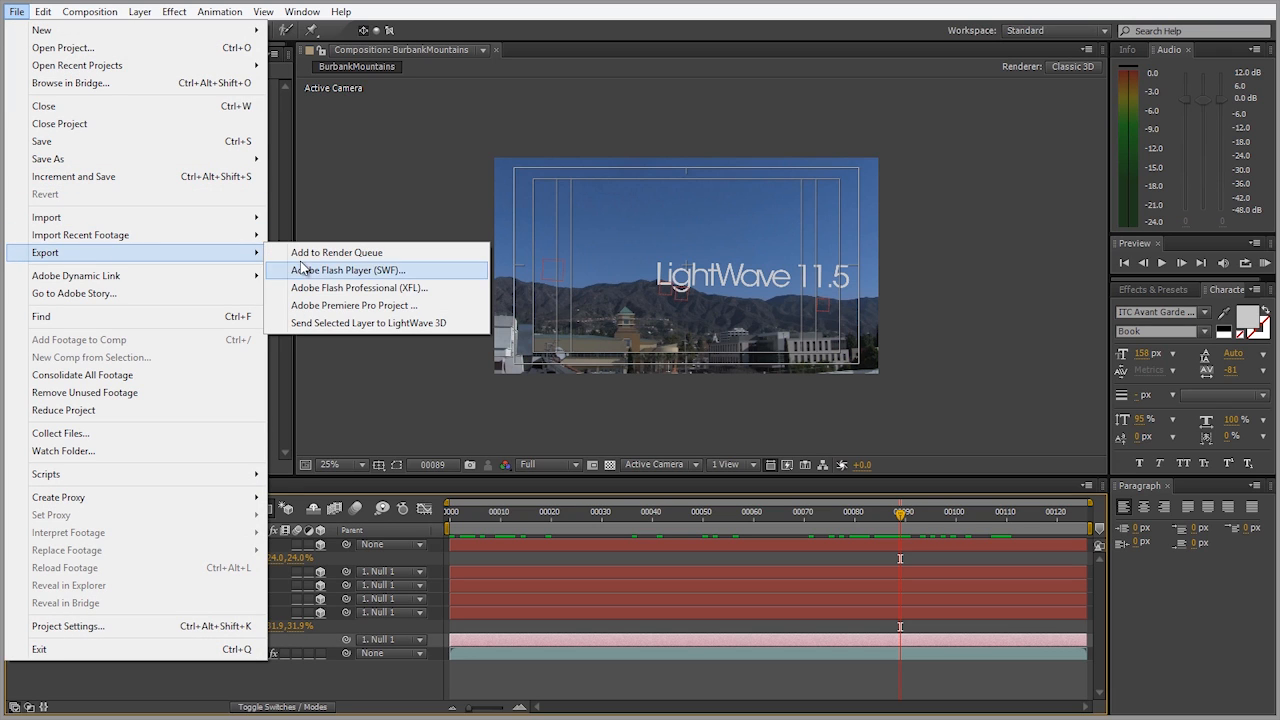
pyautogui.moveTo(363, 330)
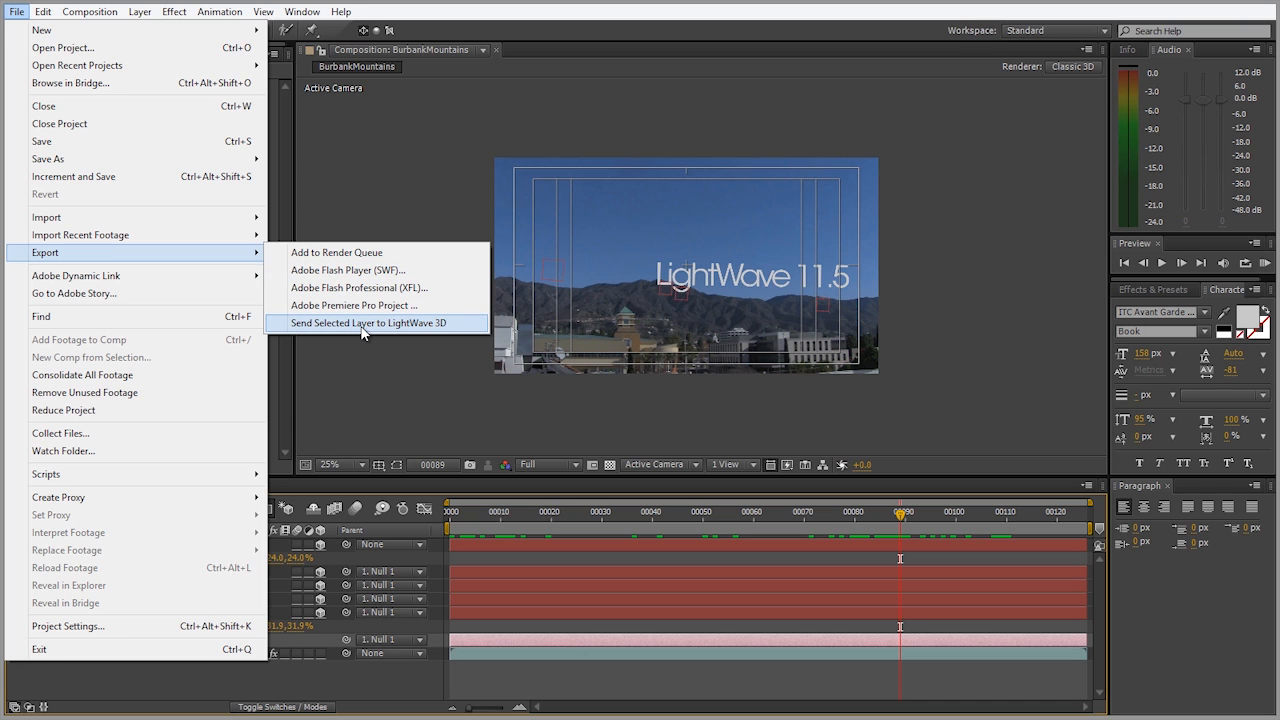
pyautogui.click(368, 323)
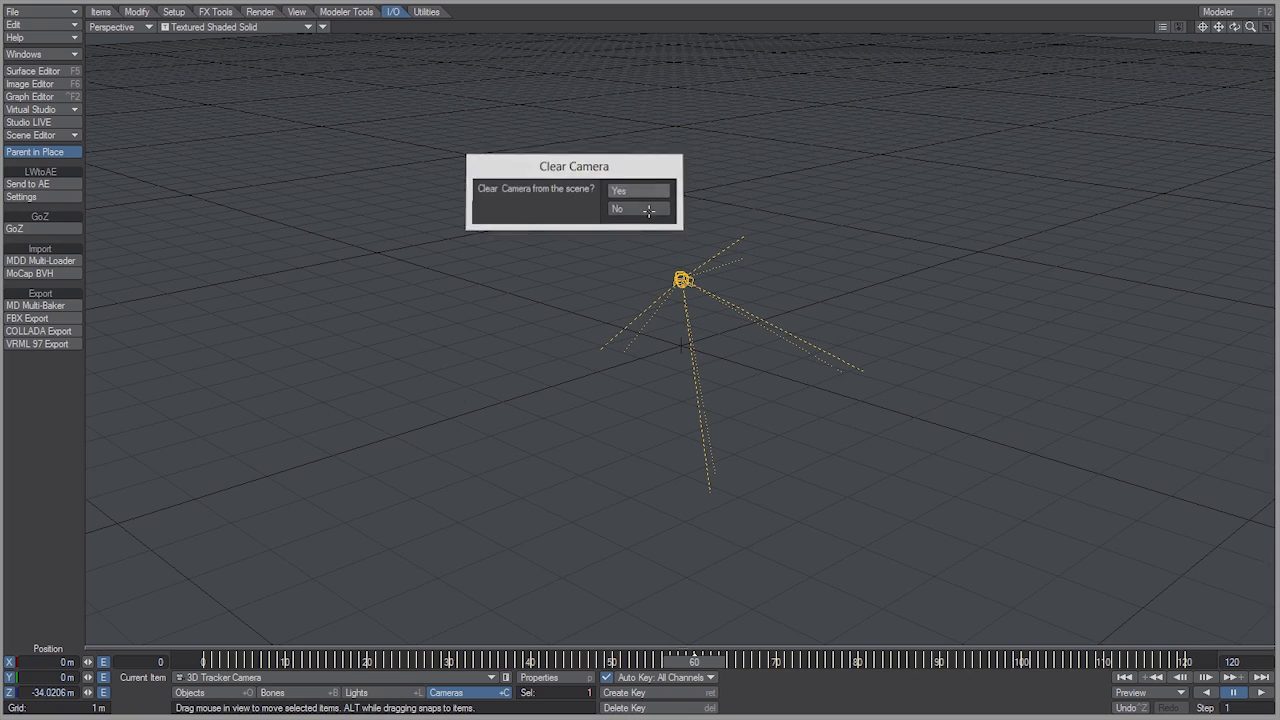
# Answer the Clear Camera prompt, view through the tracked camera, then return to Perspective
pyautogui.click(638, 190)
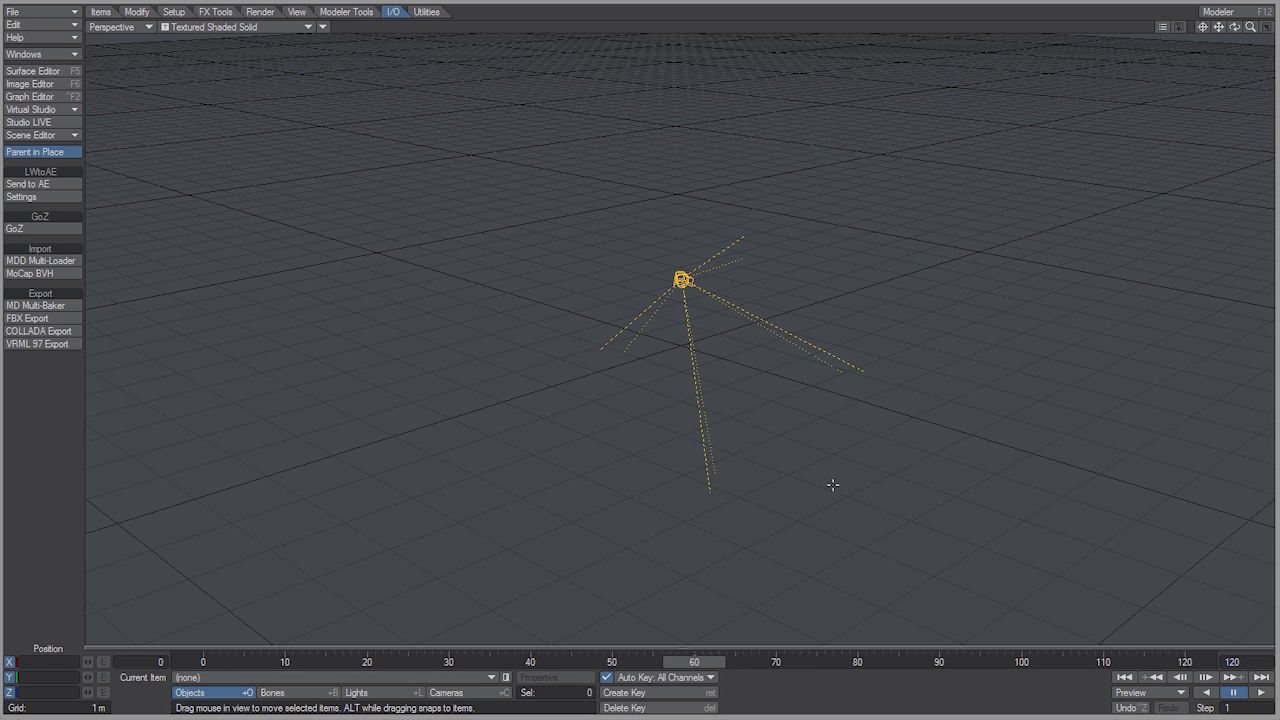
pyautogui.click(130, 28)
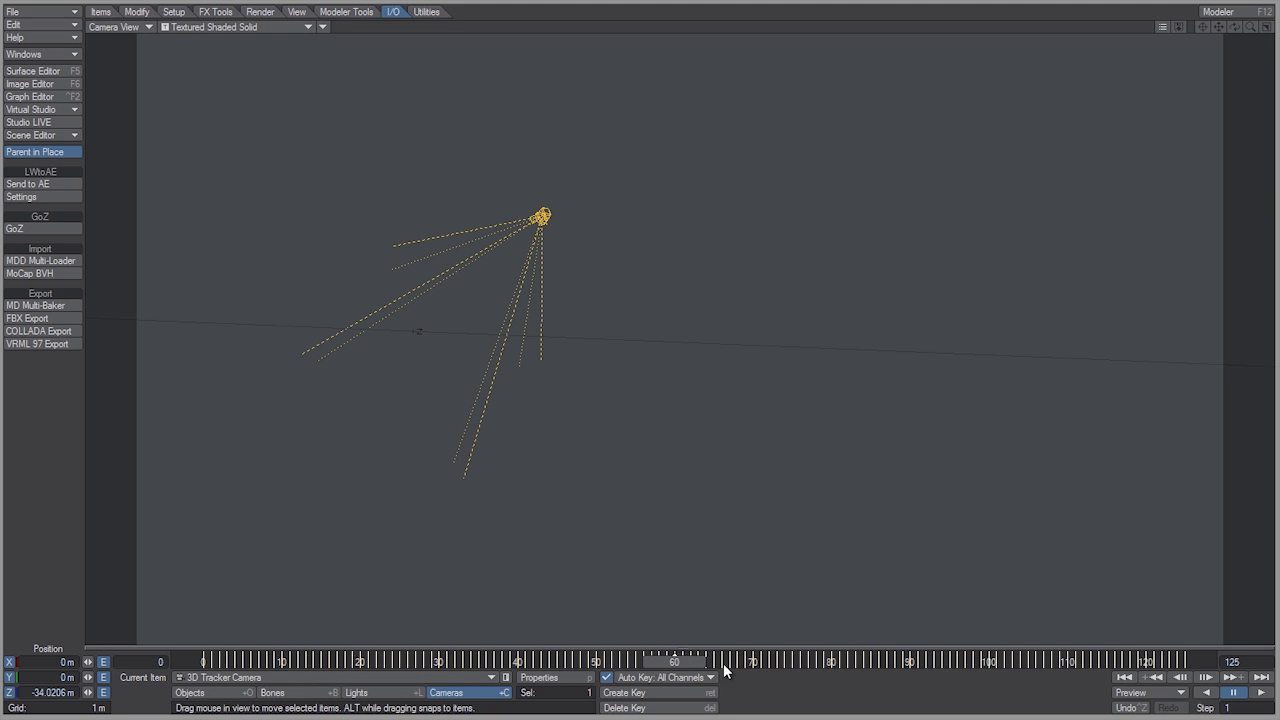
pyautogui.click(145, 30)
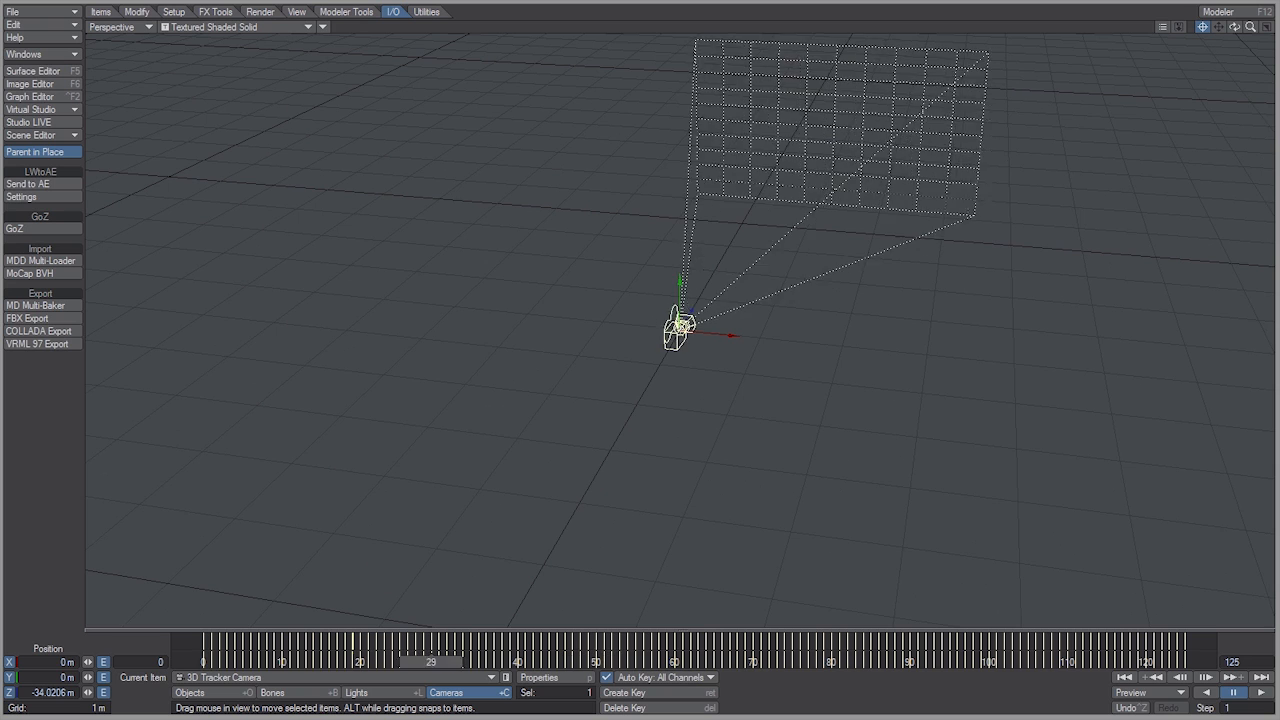
pyautogui.click(203, 659)
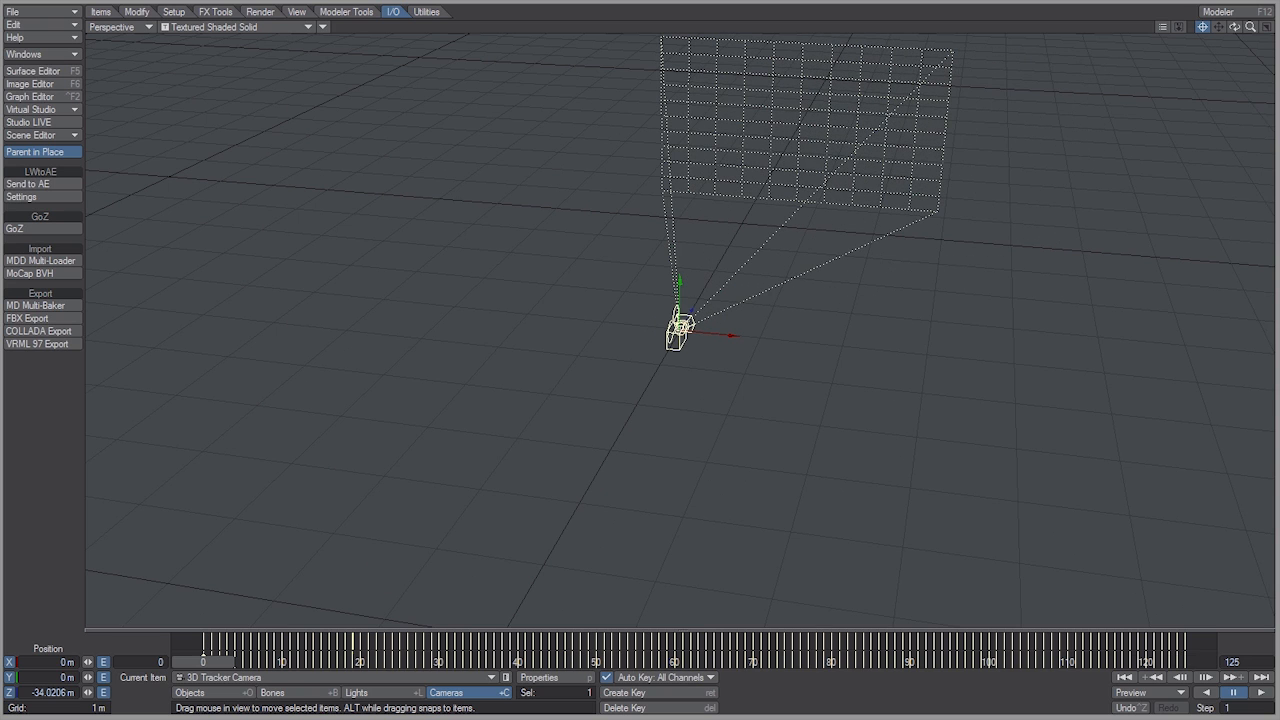
# Load the first Burbank mountains frame into the Image Editor
pyautogui.click(30, 81)
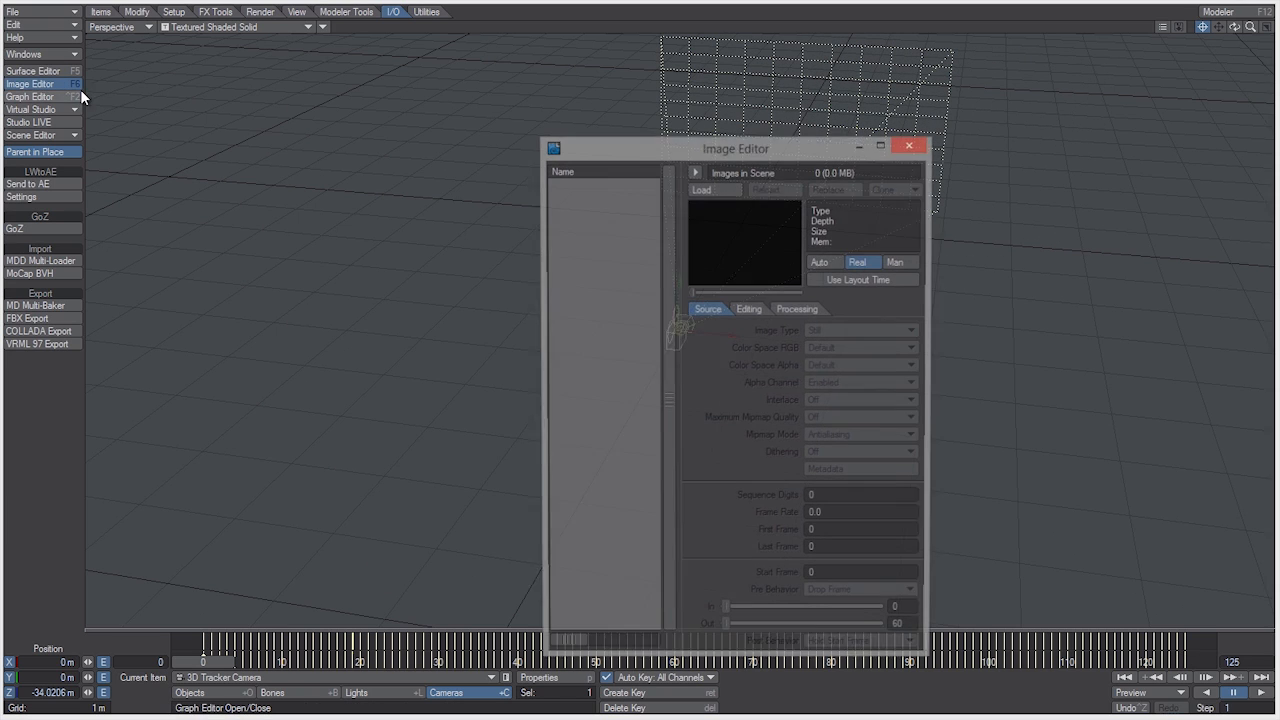
pyautogui.click(711, 190)
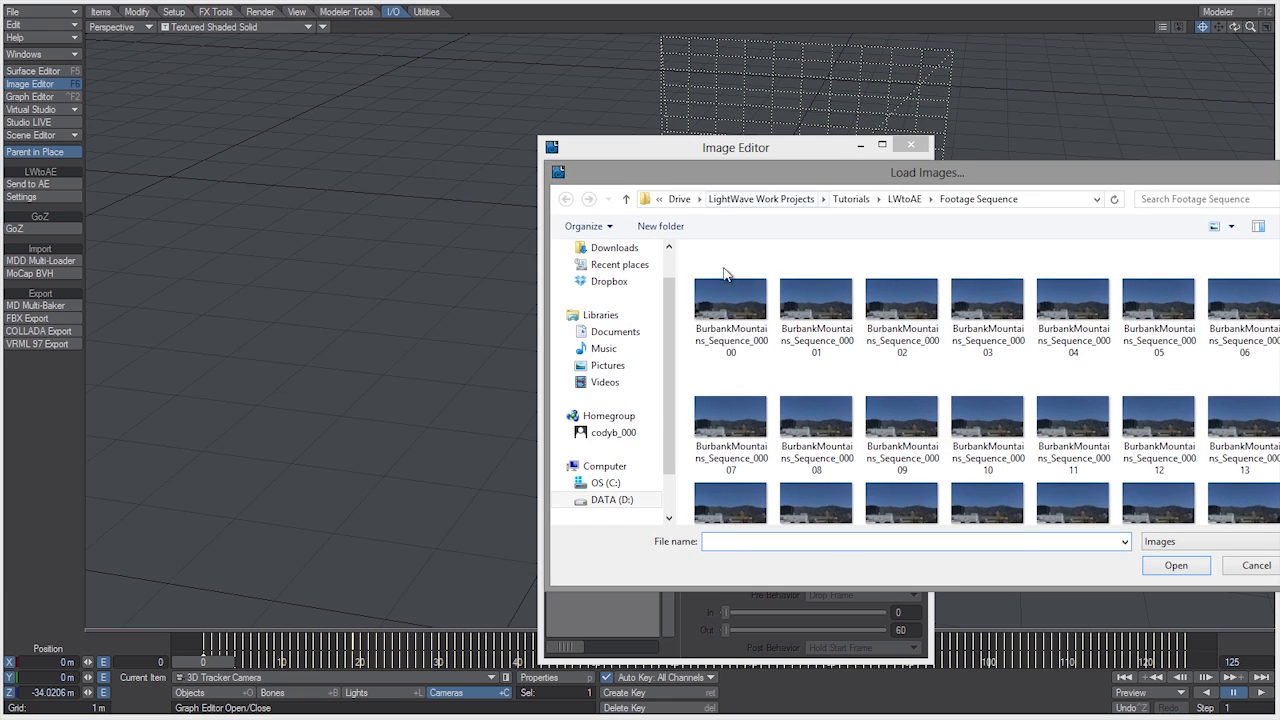
pyautogui.click(730, 302)
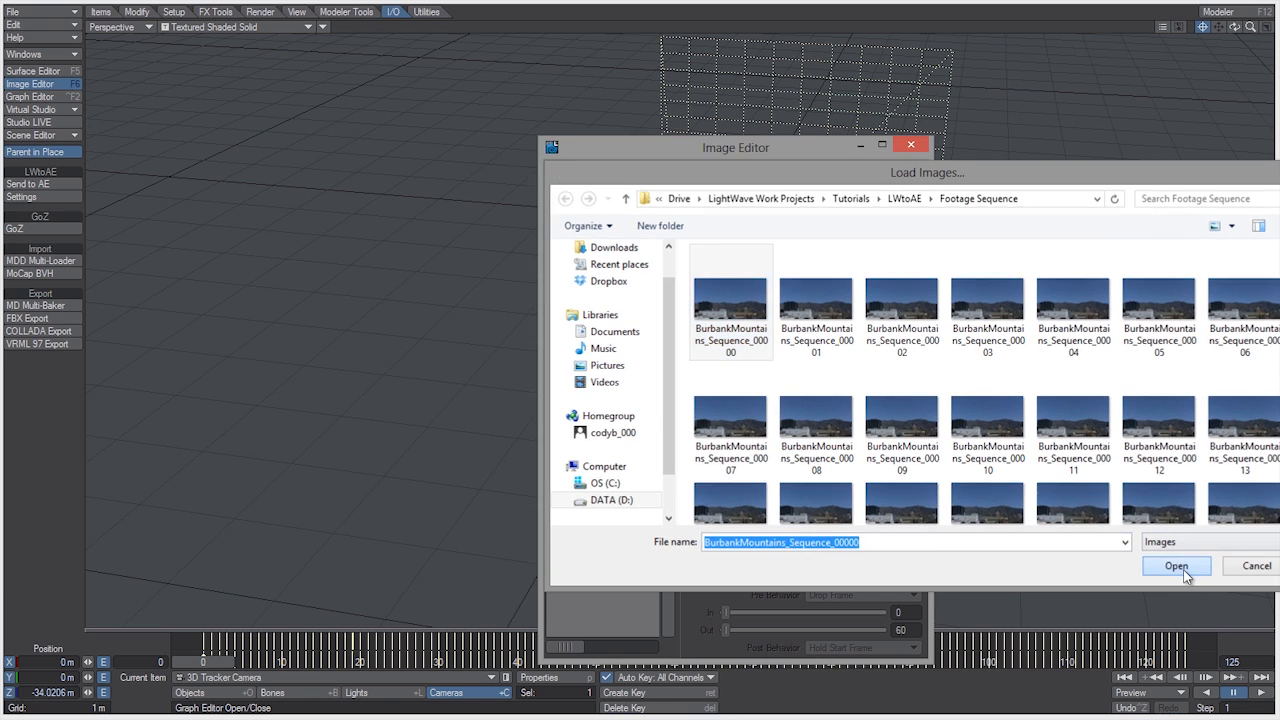
pyautogui.click(1176, 566)
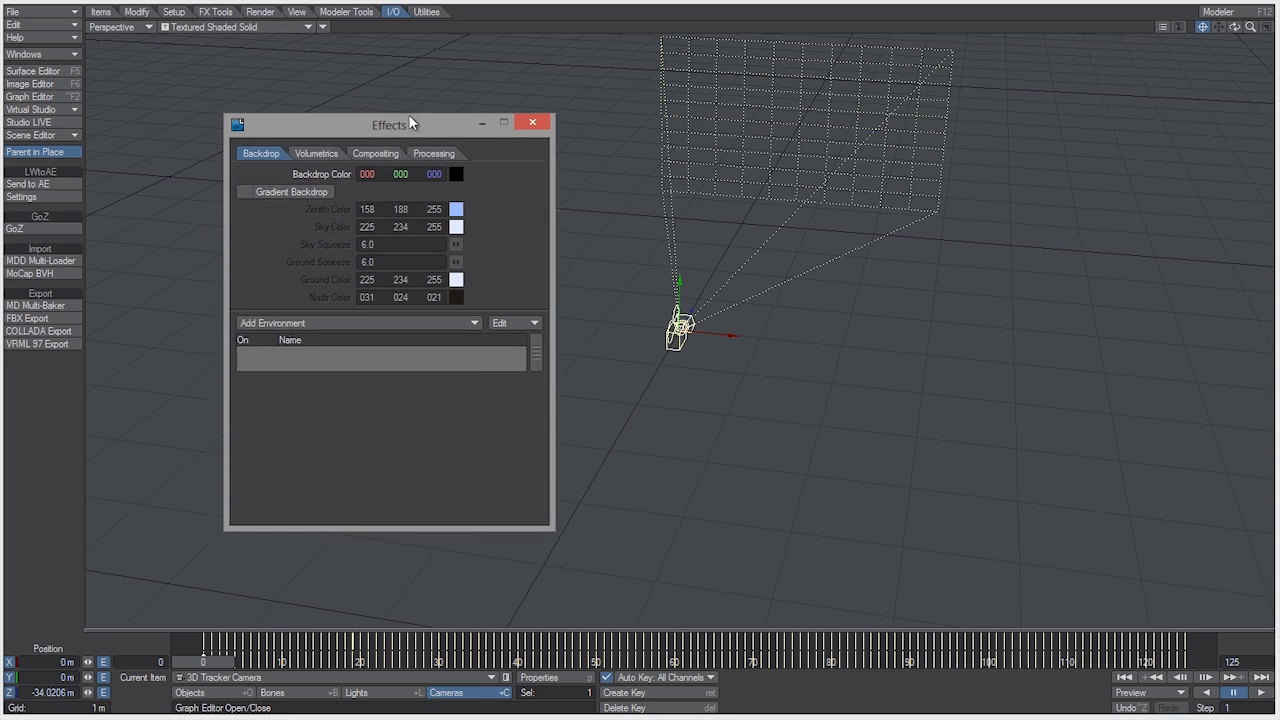
# Set the footage as the compositing background image with Image Type Sequence, closing both windows
pyautogui.click(375, 153)
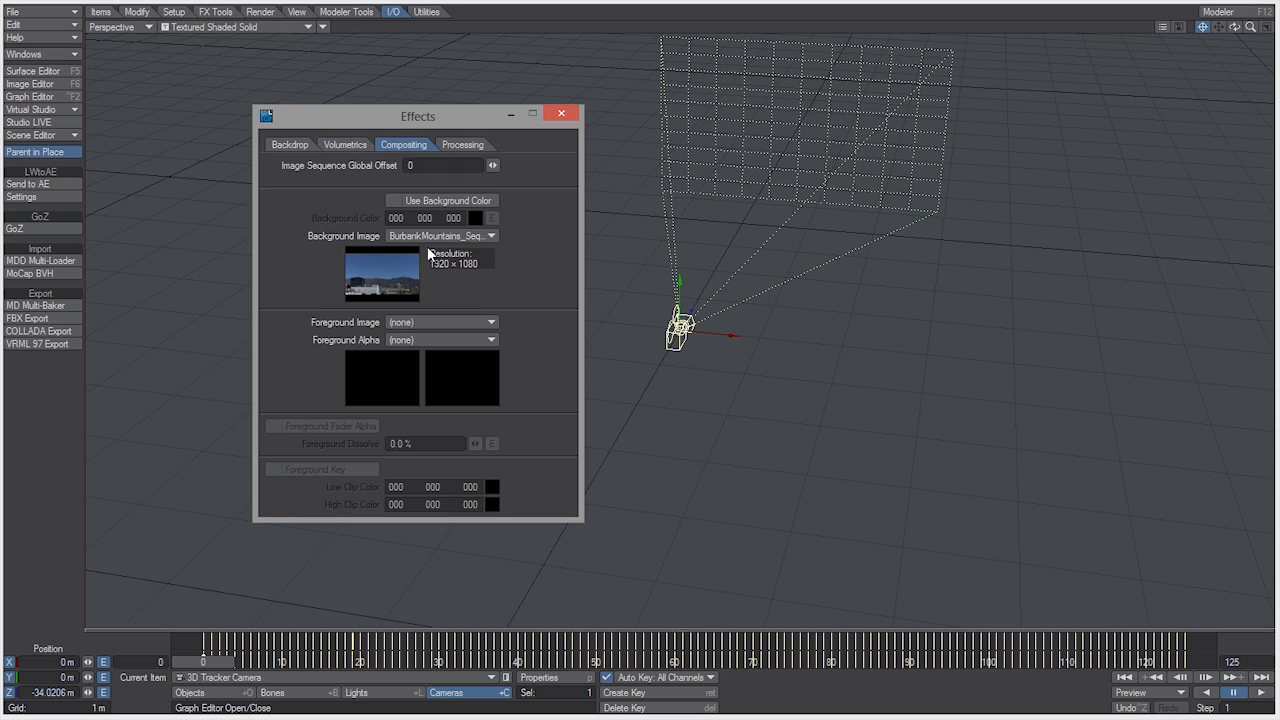
pyautogui.click(30, 78)
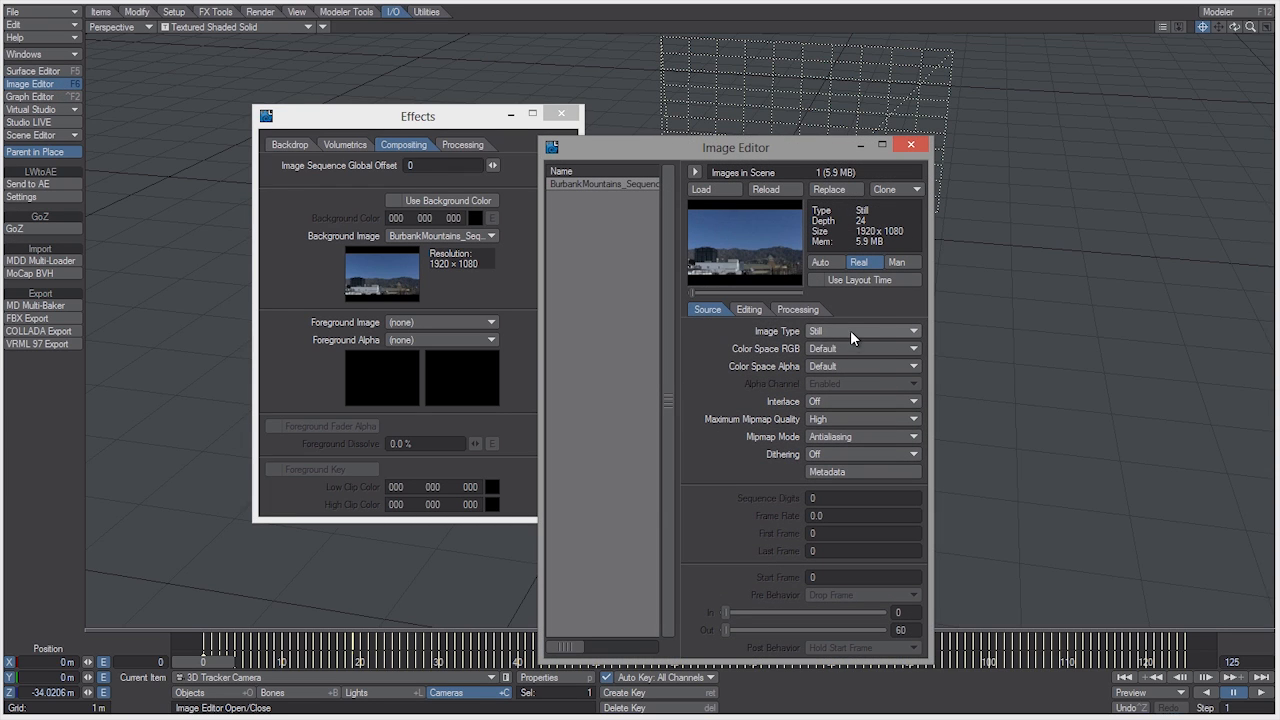
pyautogui.click(862, 331)
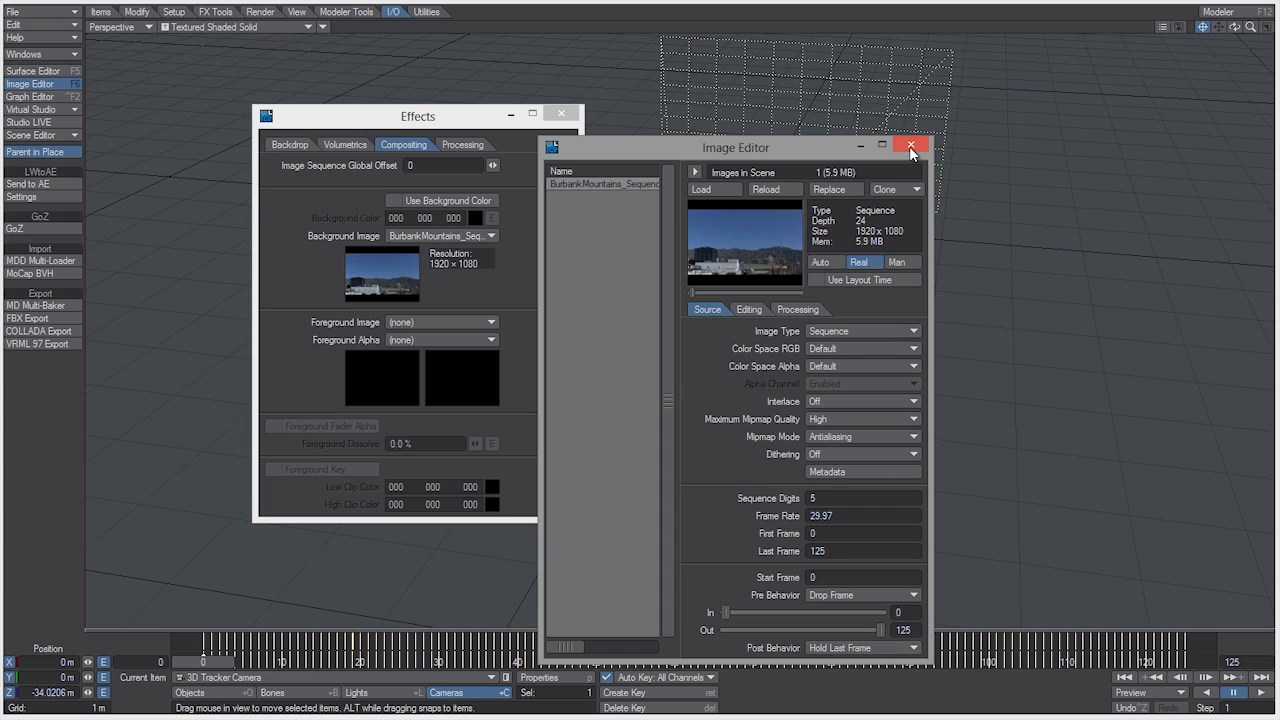
pyautogui.click(911, 146)
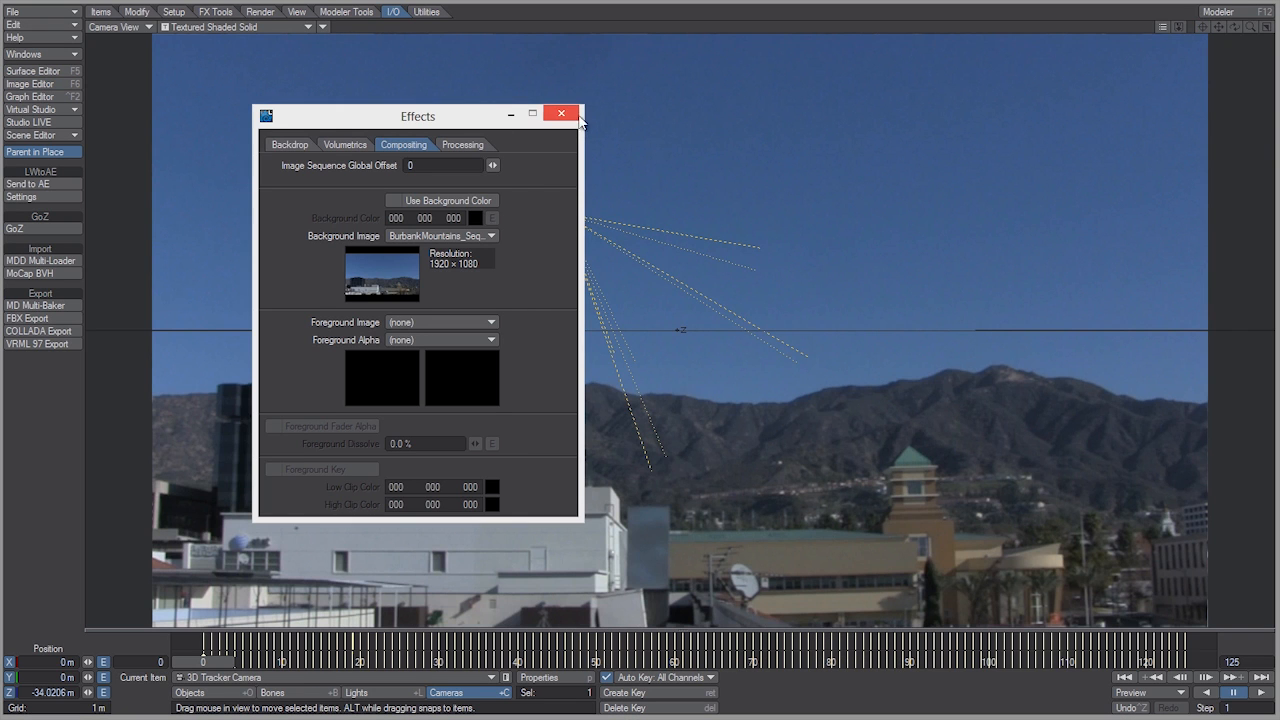
pyautogui.click(563, 114)
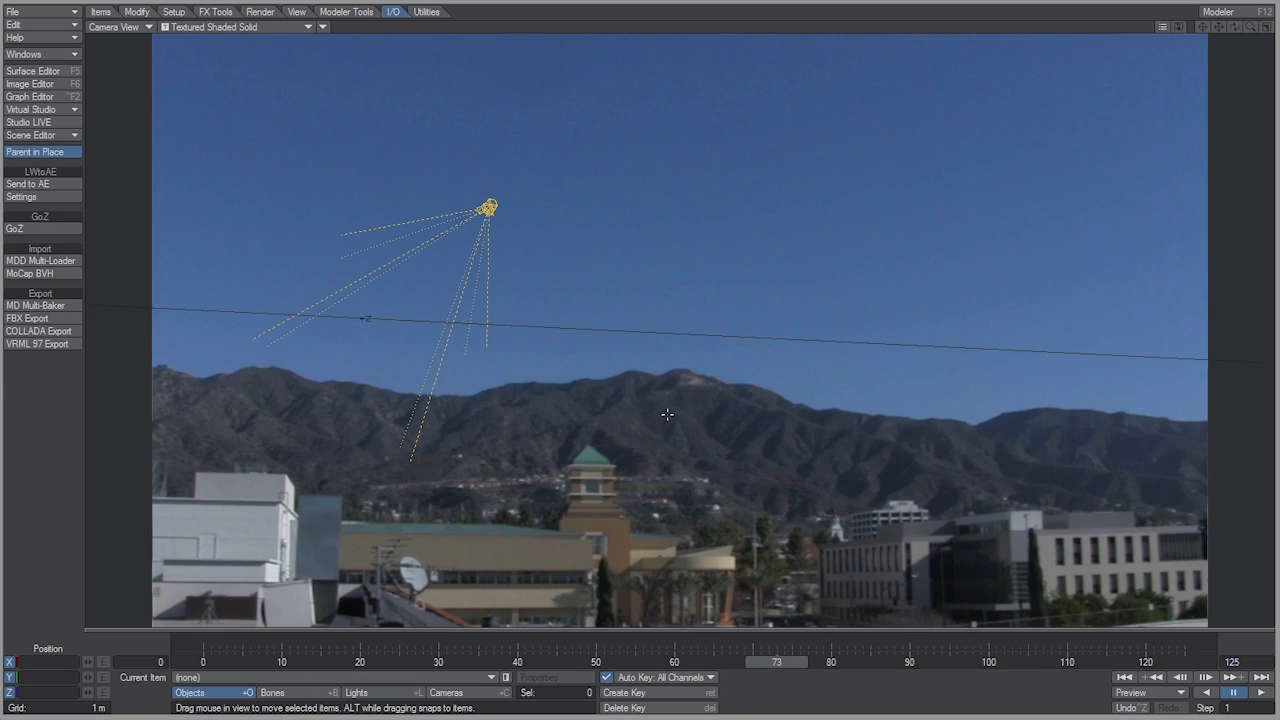
pyautogui.moveTo(693, 386)
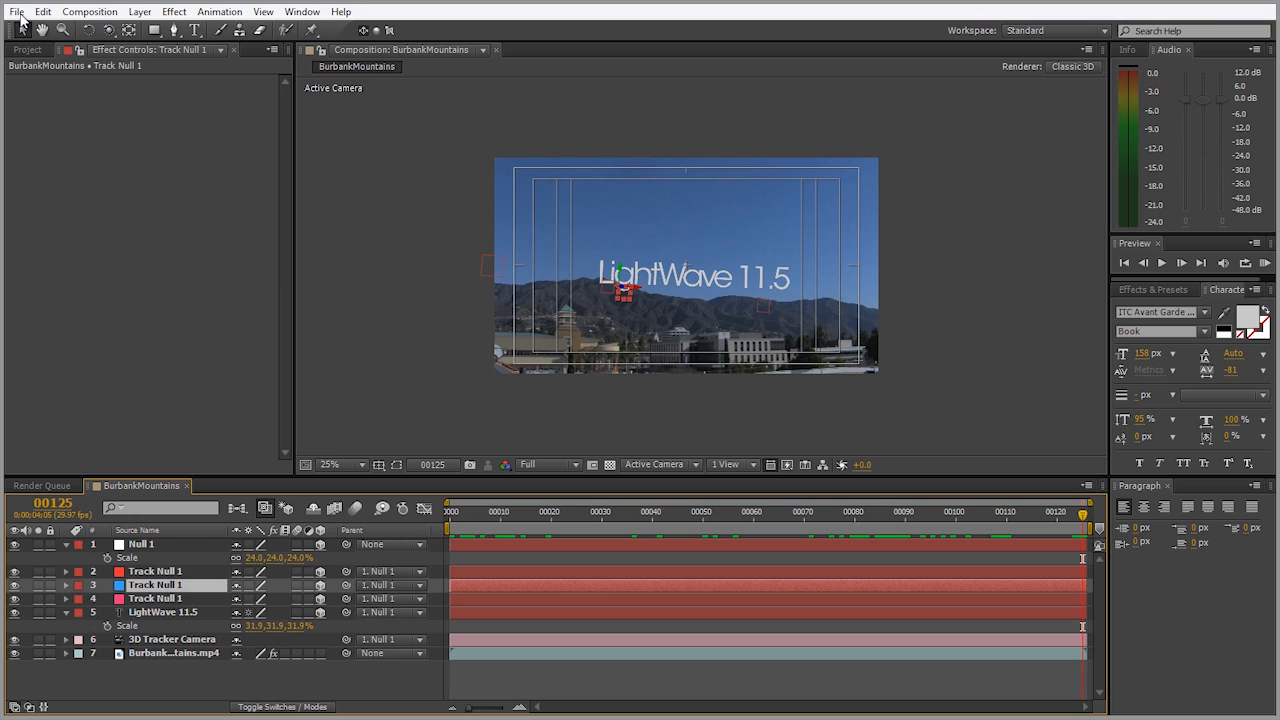
# Send the selected Track Null 1 layer to LightWave 3D
pyautogui.click(15, 11)
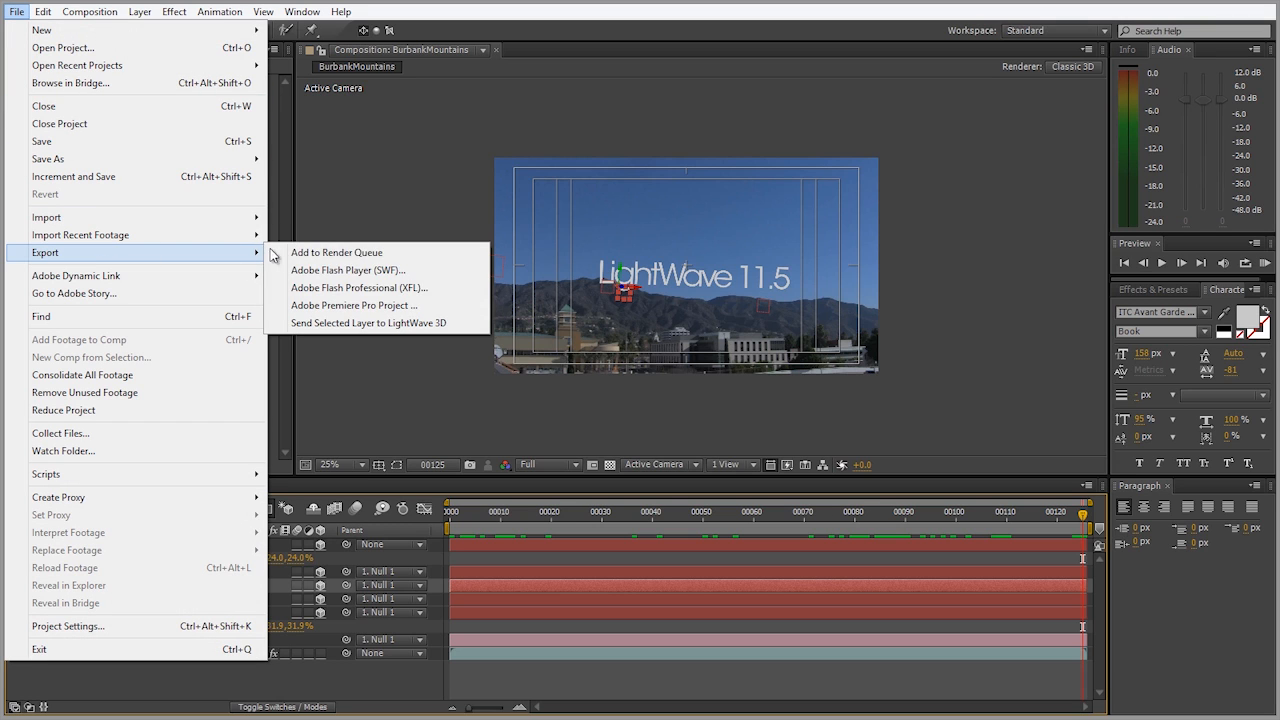
pyautogui.click(370, 322)
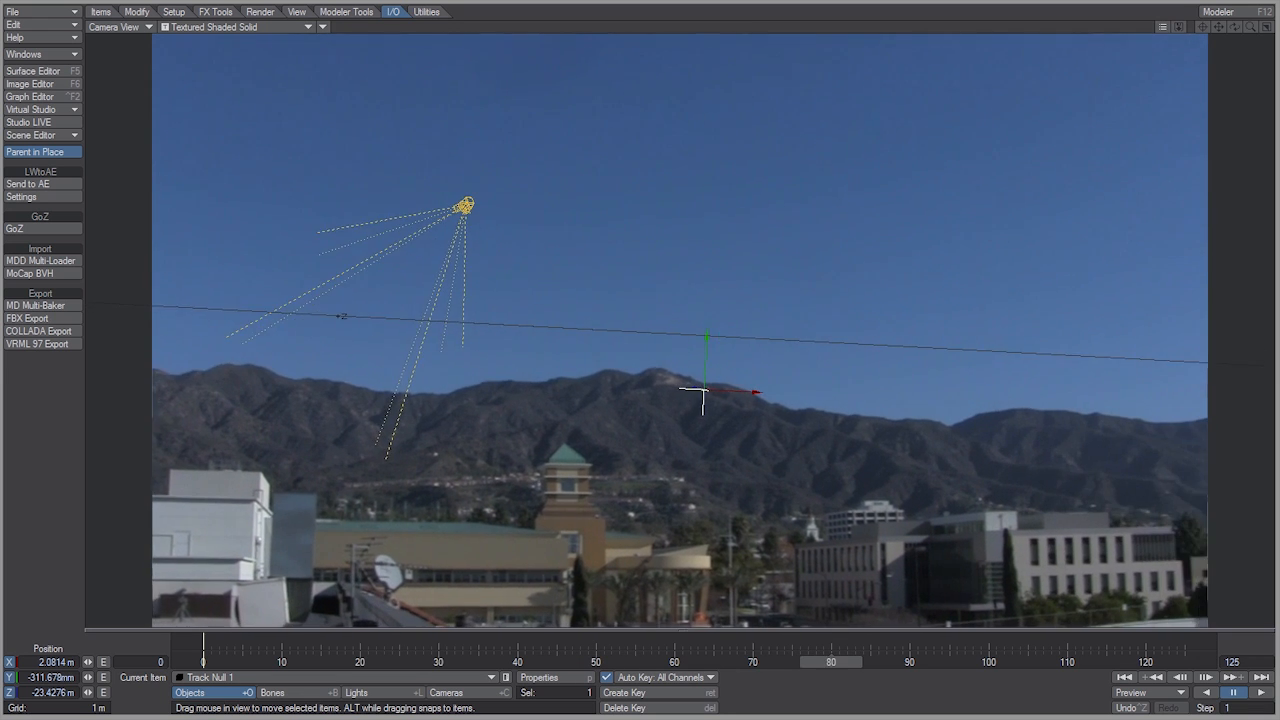
# Bring in the LW3DGroup_Logo object and drag it toward Track Null 1 in Back (XY) view
pyautogui.click(854, 654)
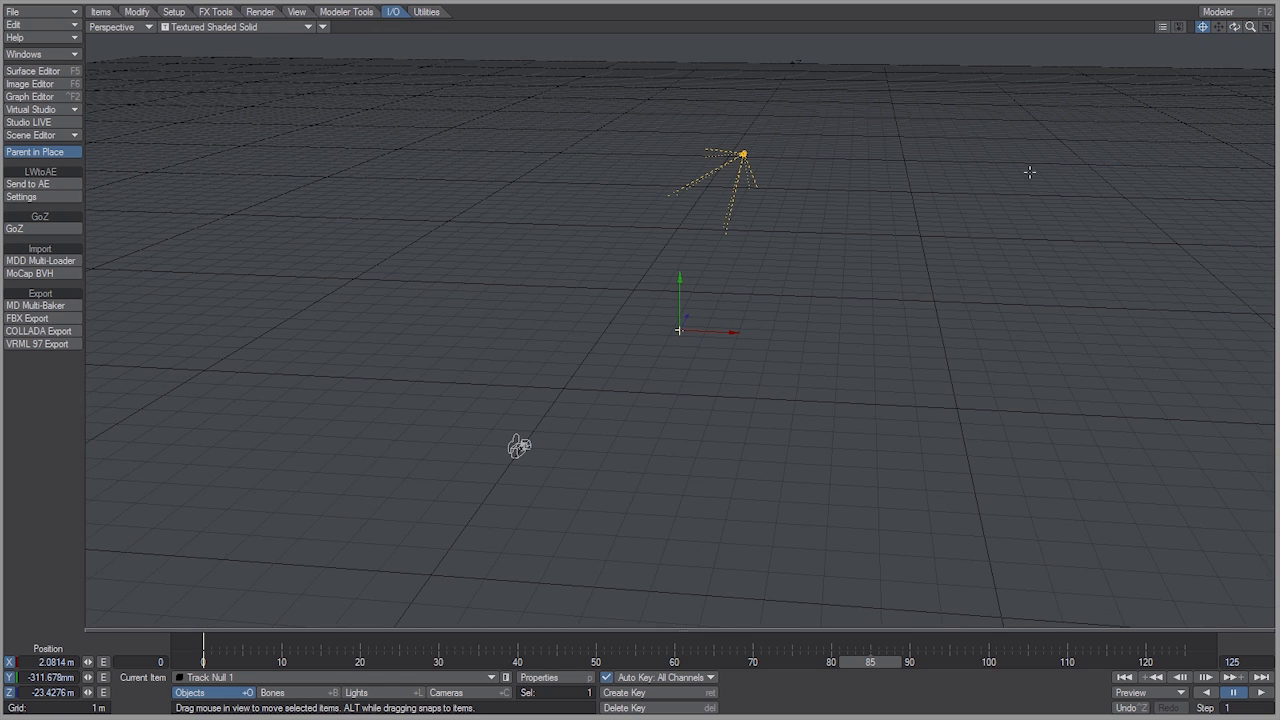
pyautogui.moveTo(826, 315)
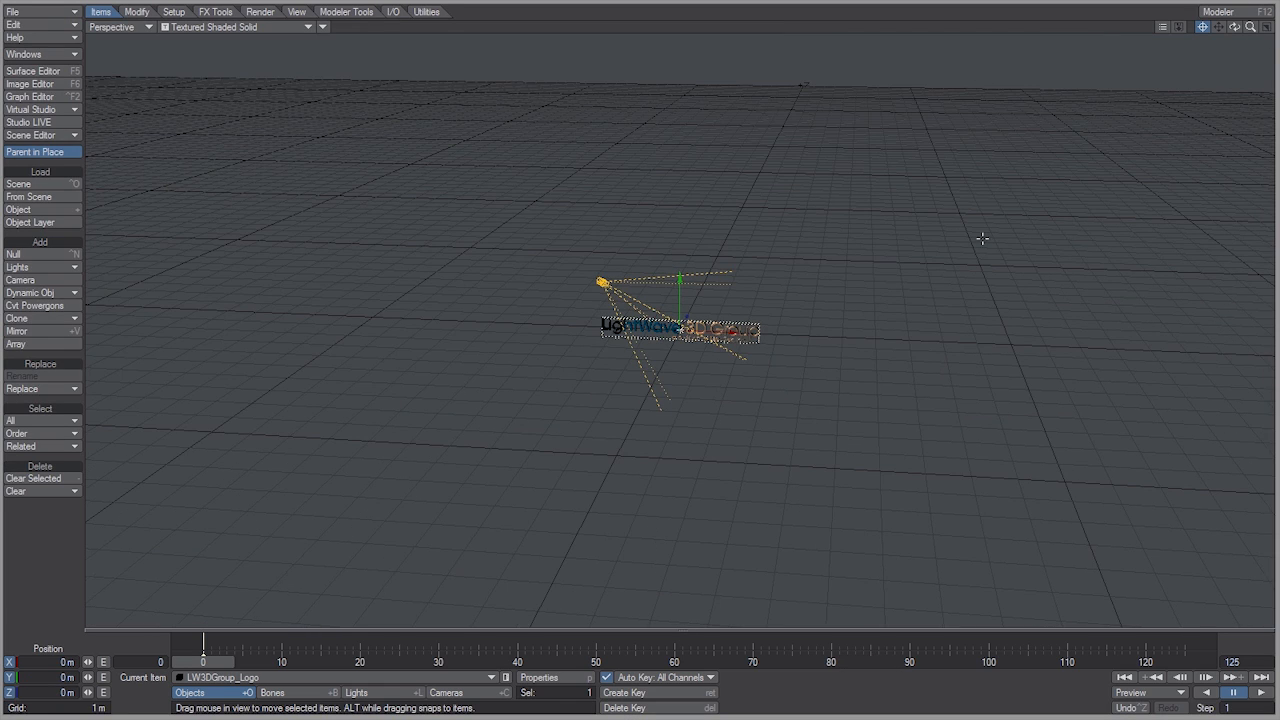
pyautogui.click(120, 28)
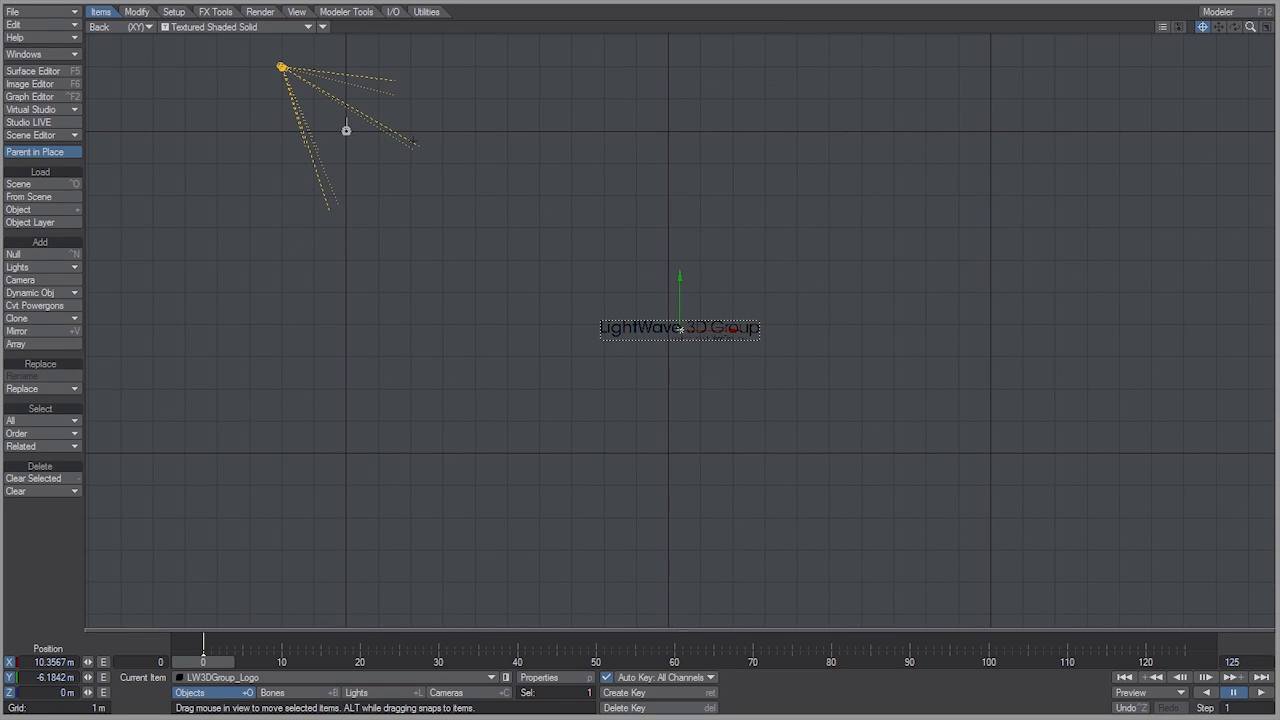
pyautogui.moveTo(283, 67); pyautogui.dragTo(371, 128)
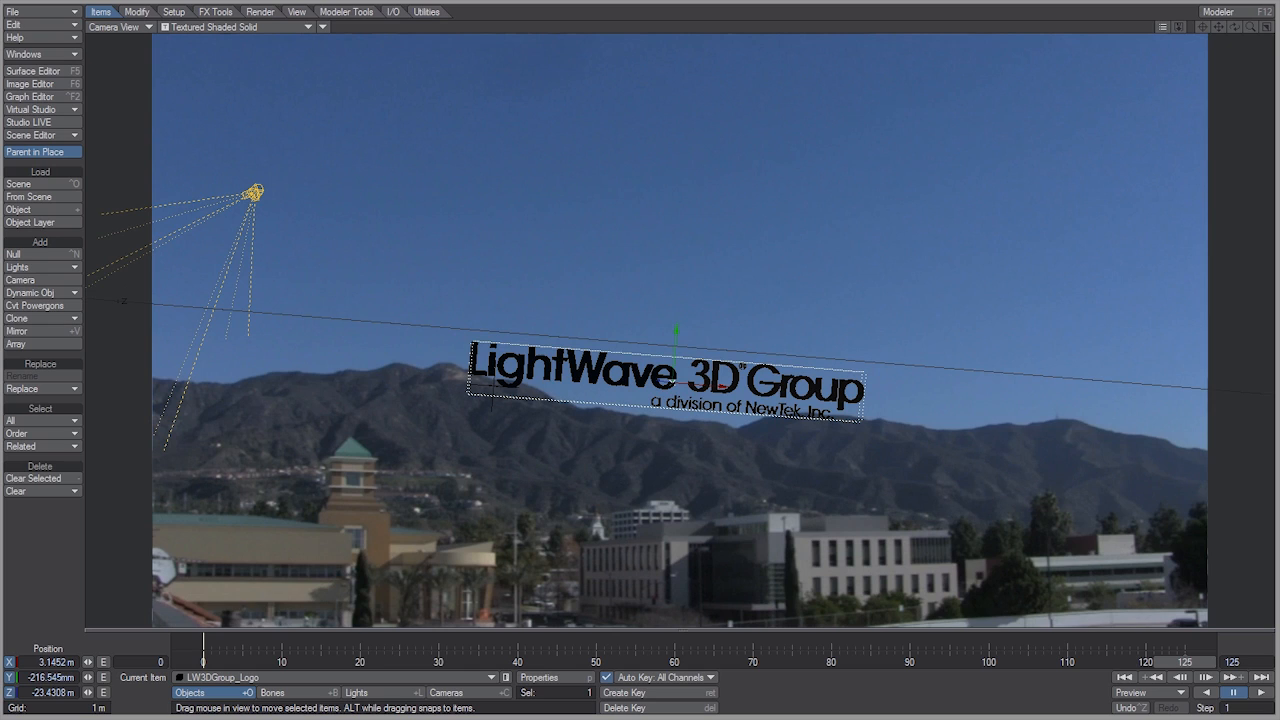
pyautogui.moveTo(484, 184)
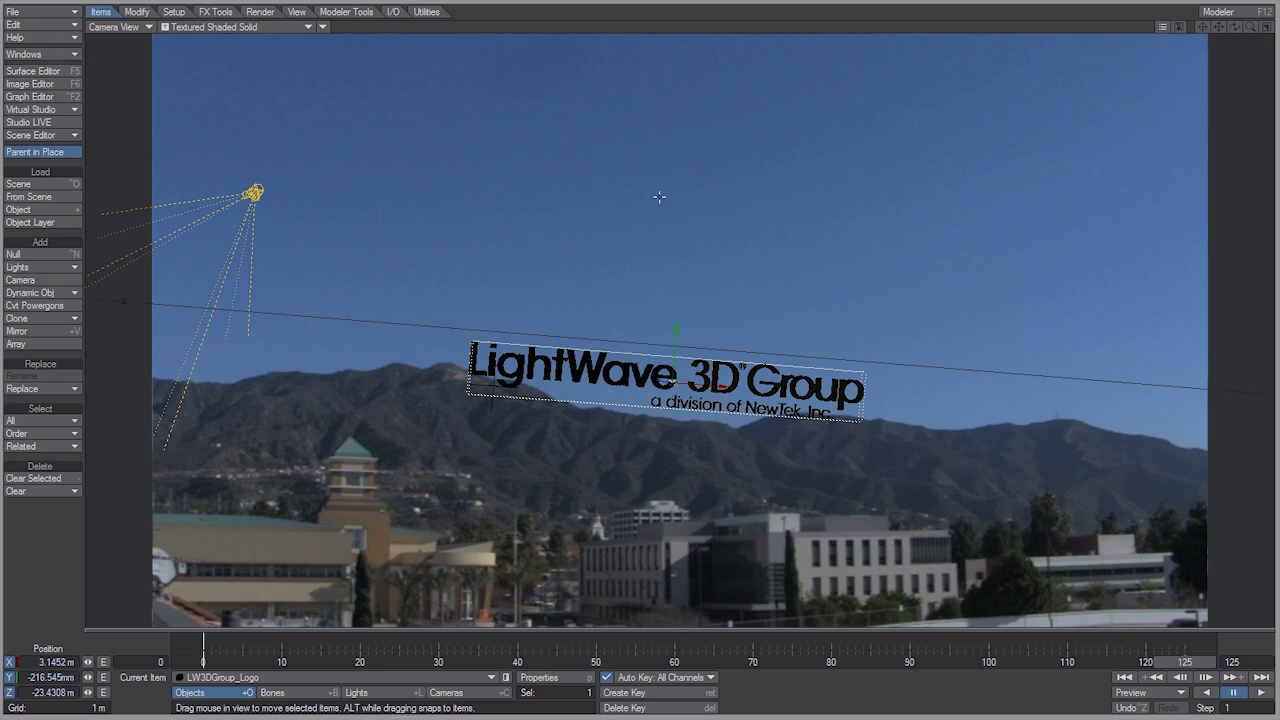
pyautogui.moveTo(713, 213)
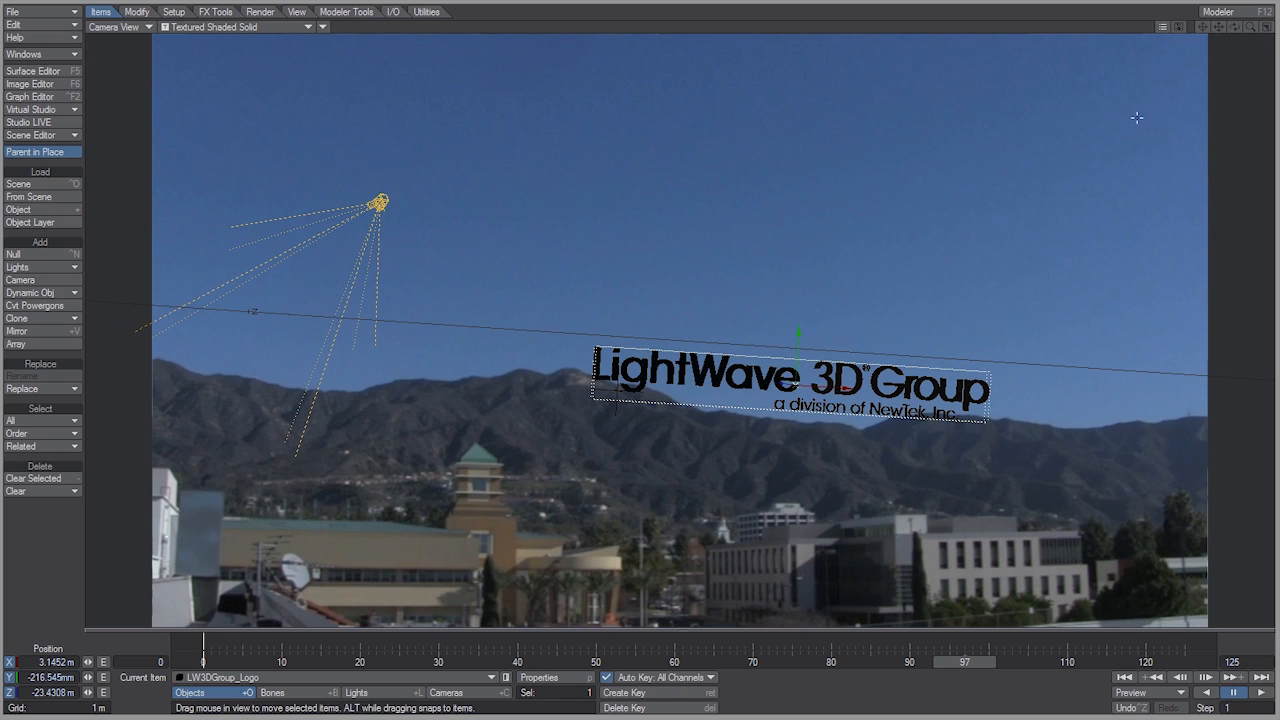
pyautogui.moveTo(906, 195)
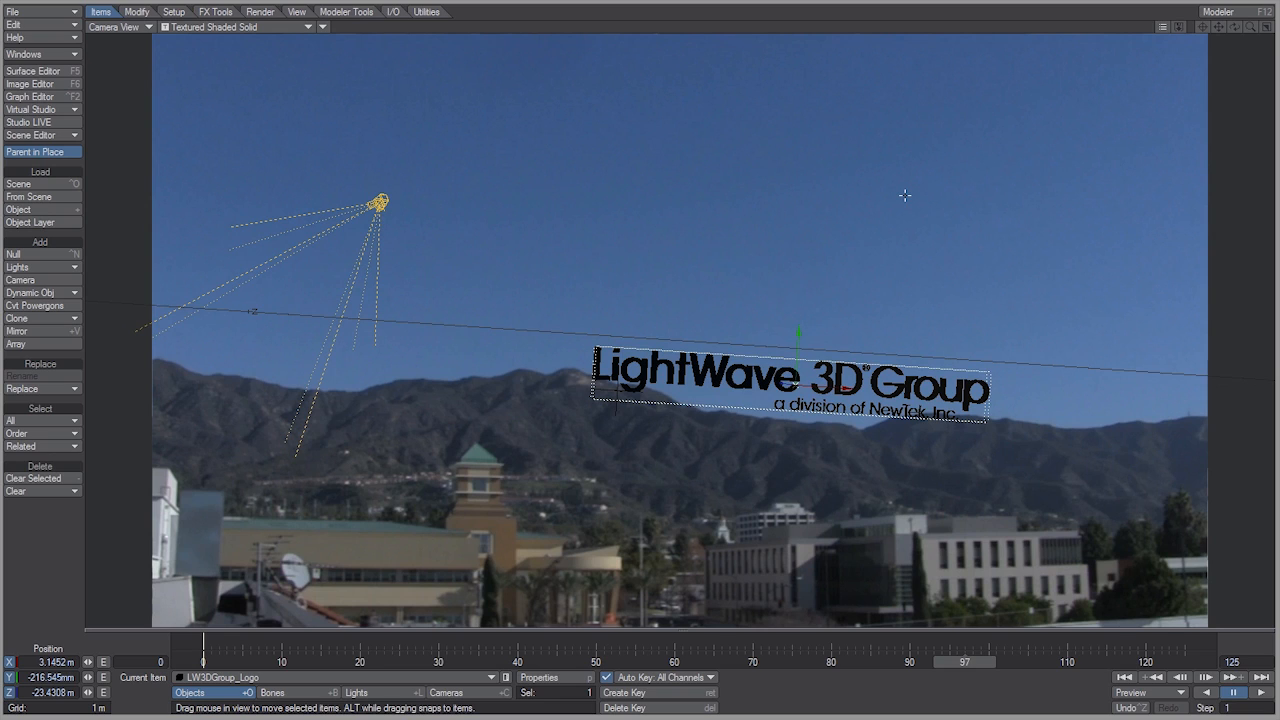
pyautogui.moveTo(903, 217)
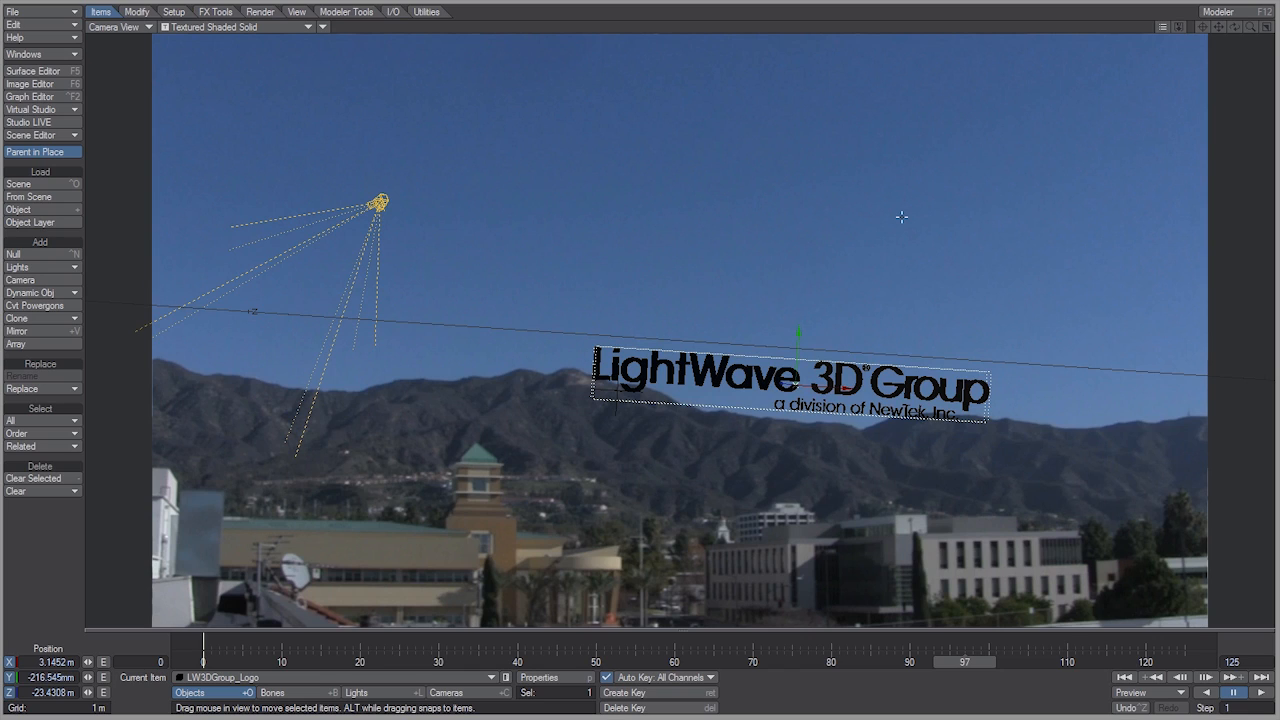
pyautogui.moveTo(899, 217)
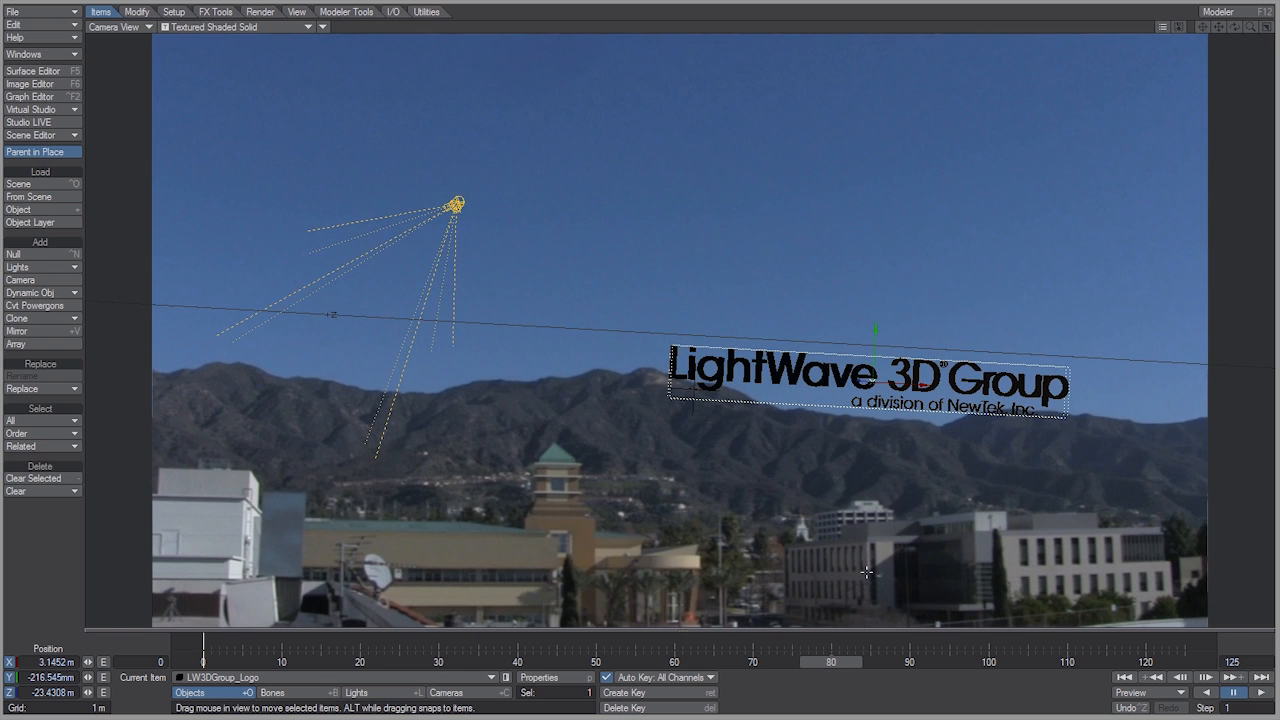
pyautogui.moveTo(613, 269)
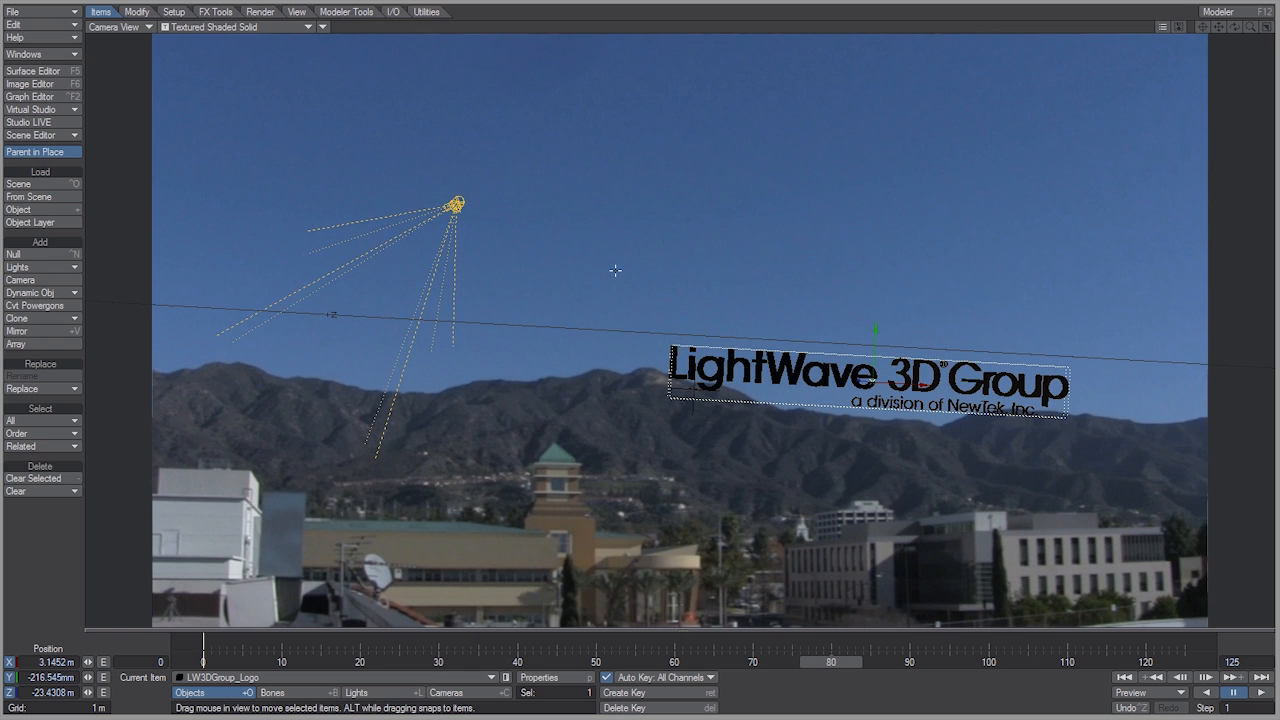